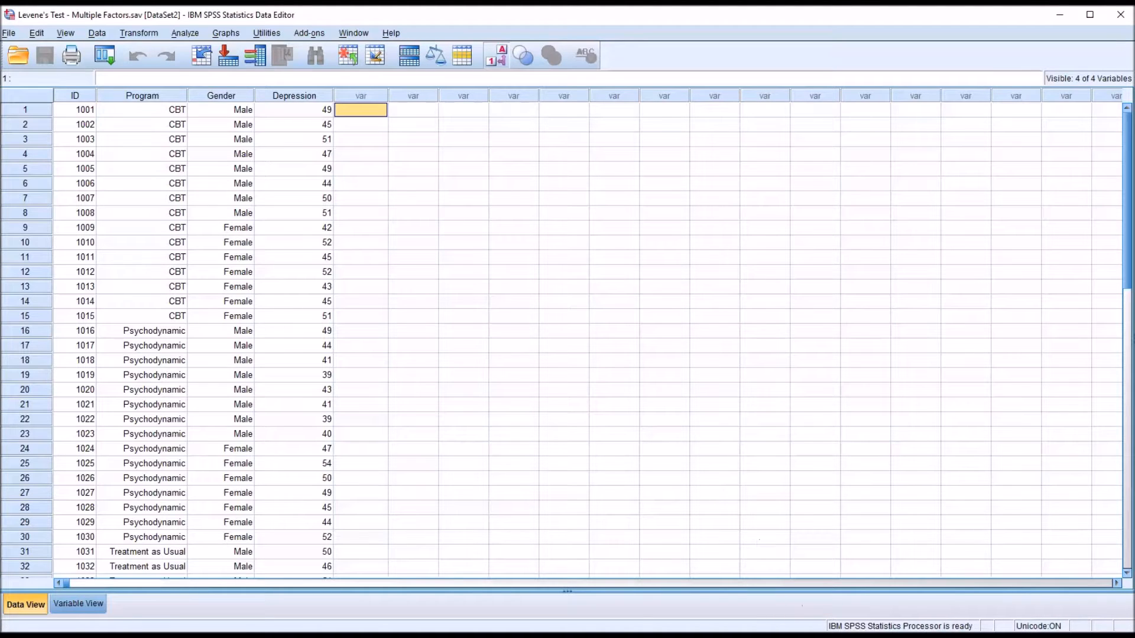
mouse_move(688, 505)
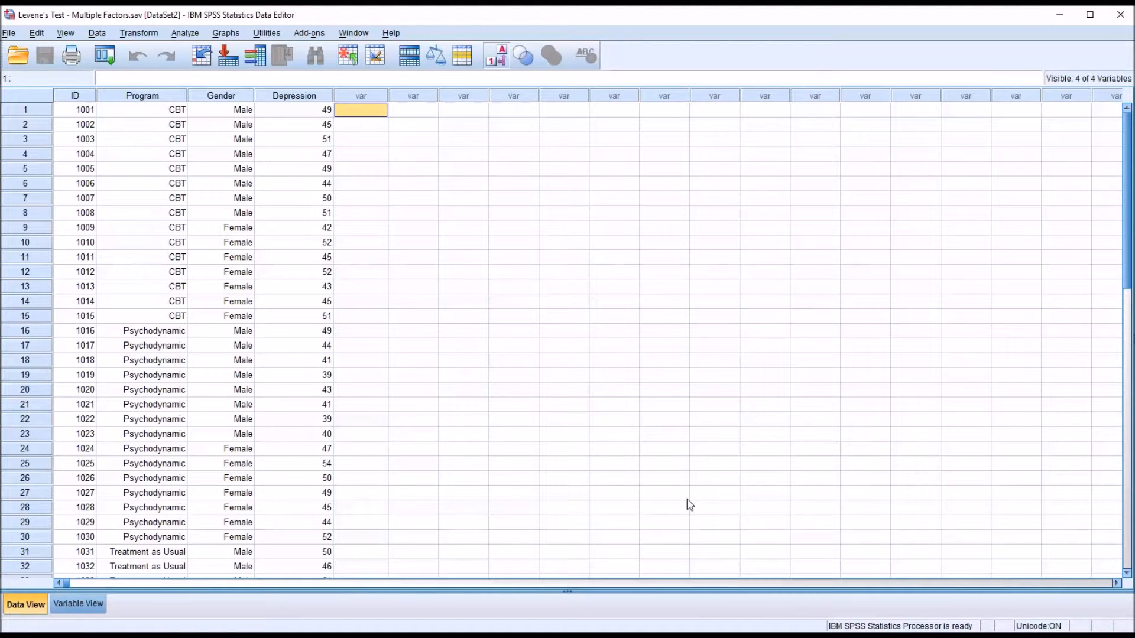
mouse_move(395, 148)
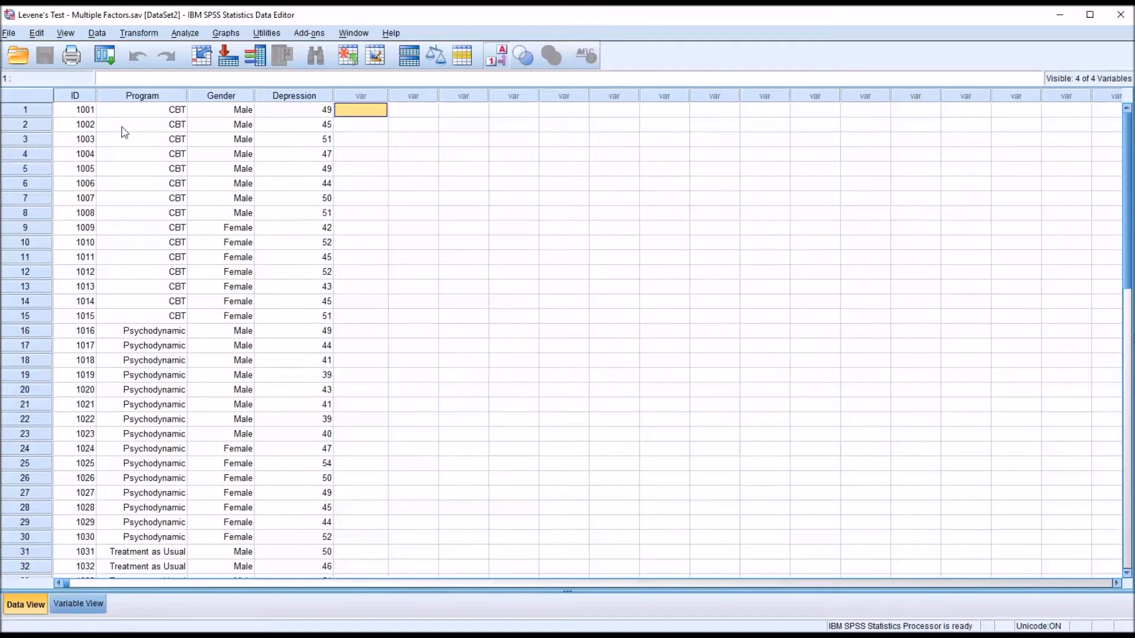
Review the ID, Program, Gender and Depression columns, noting Male case 1 and first Female case in row 9.
click(74, 108)
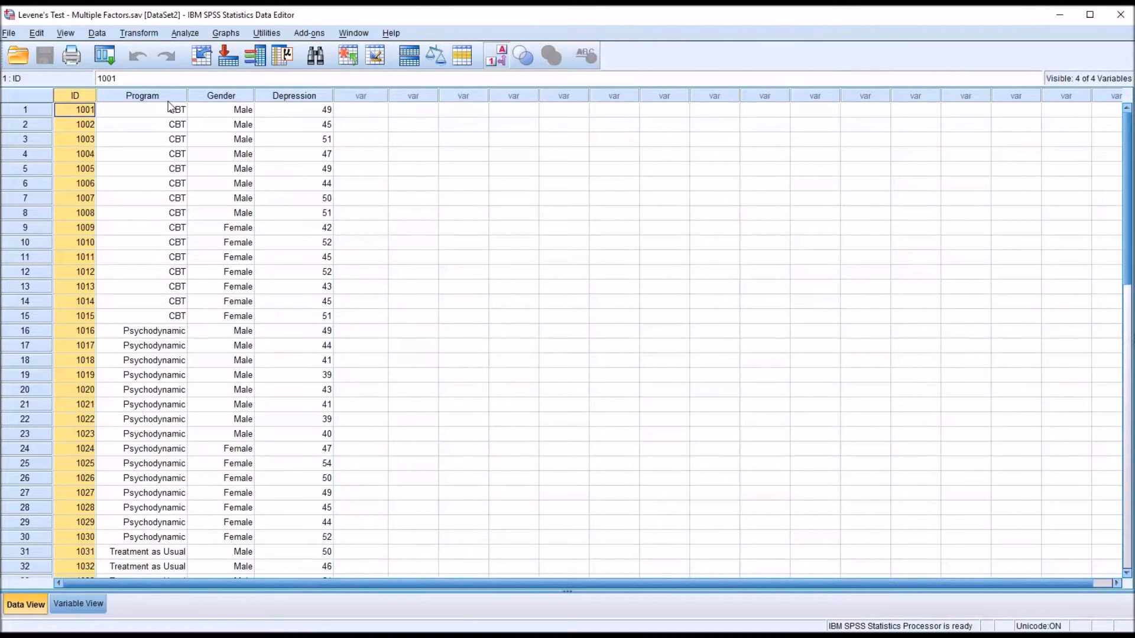
click(141, 109)
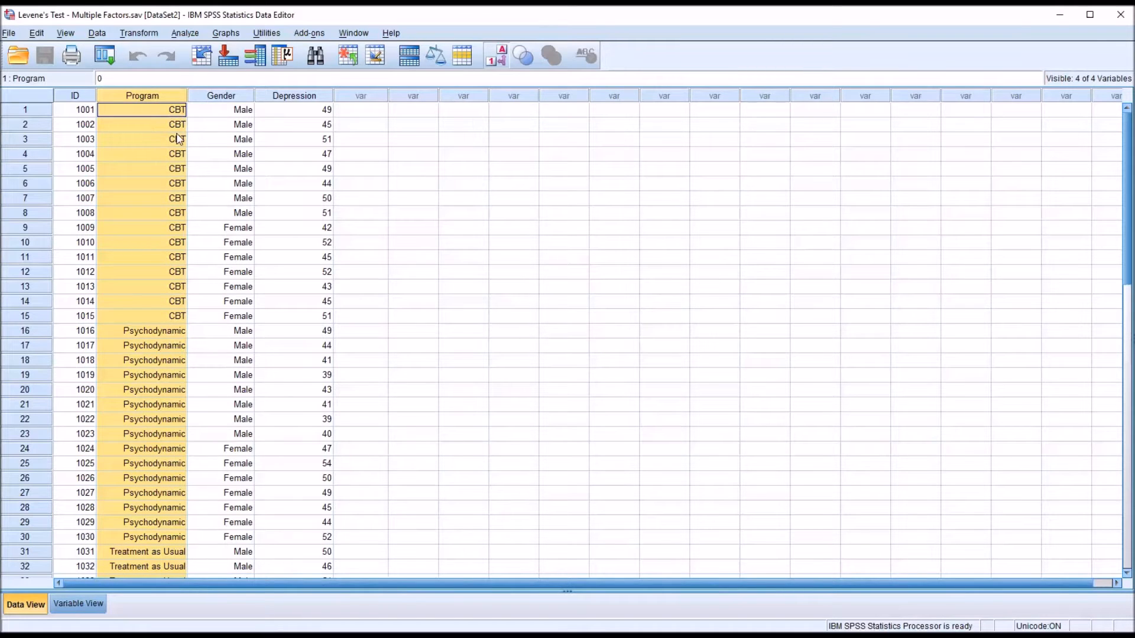
mouse_move(1104, 179)
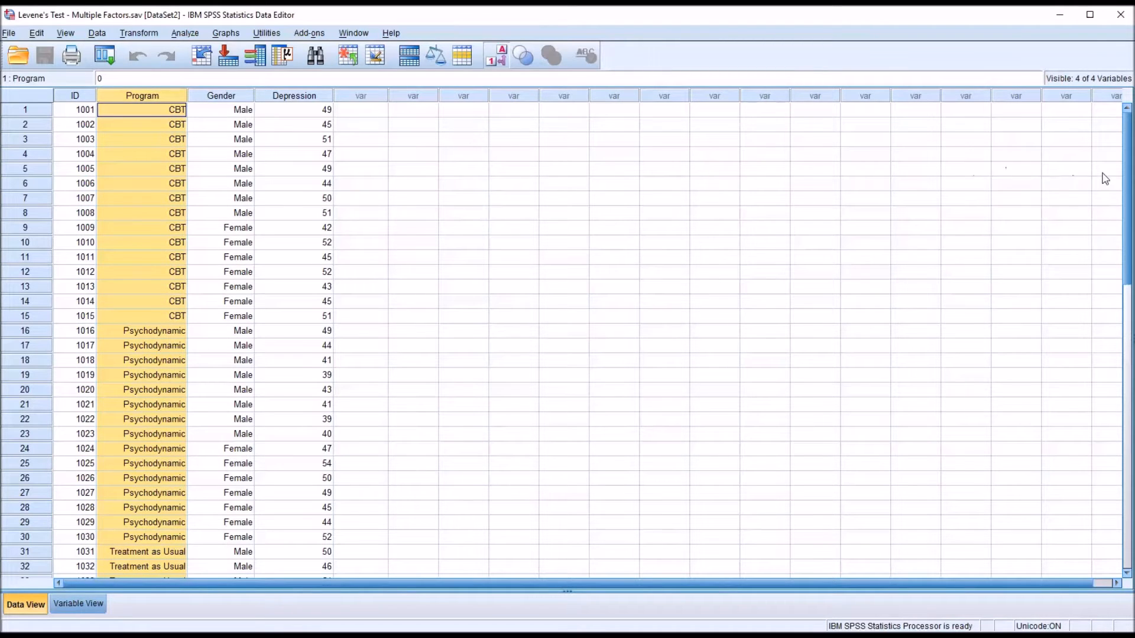
scroll(down, 3)
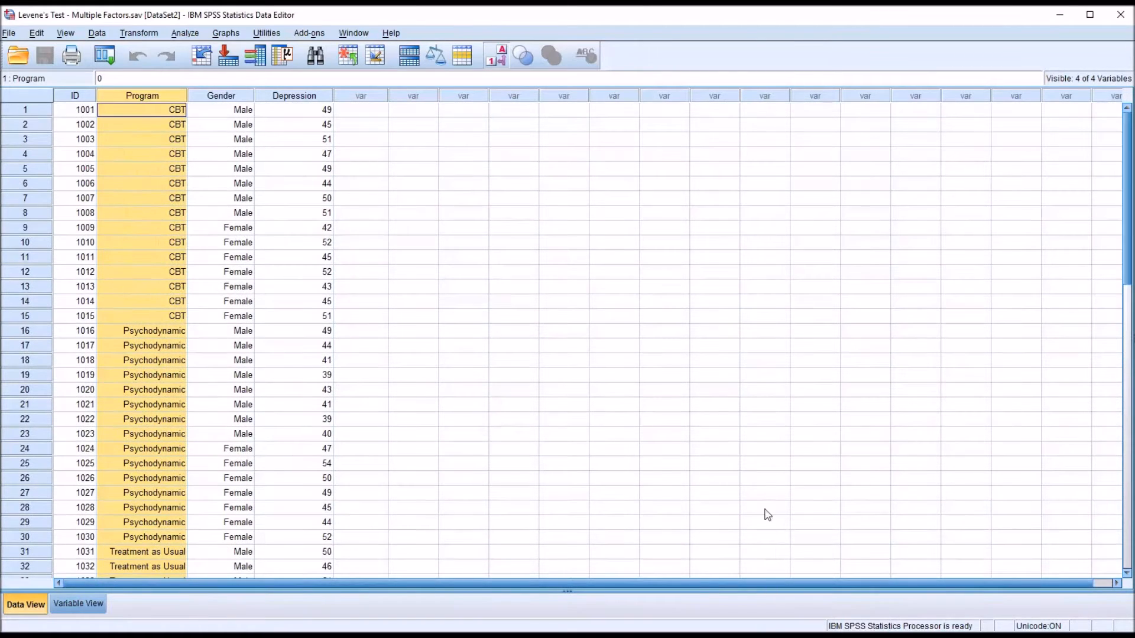
click(221, 109)
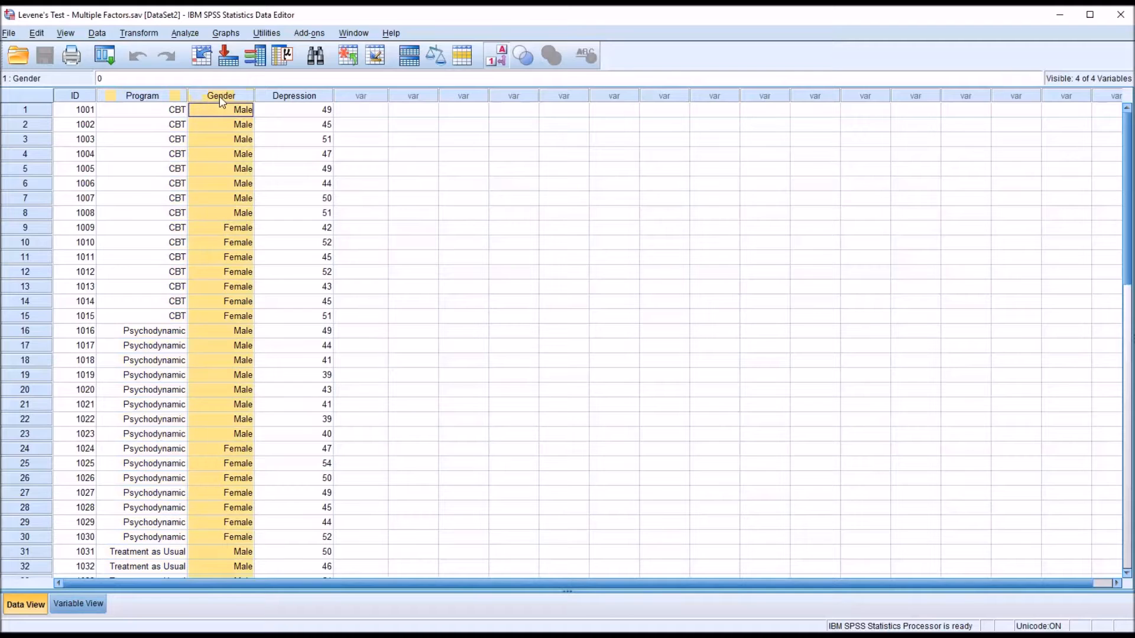
click(221, 109)
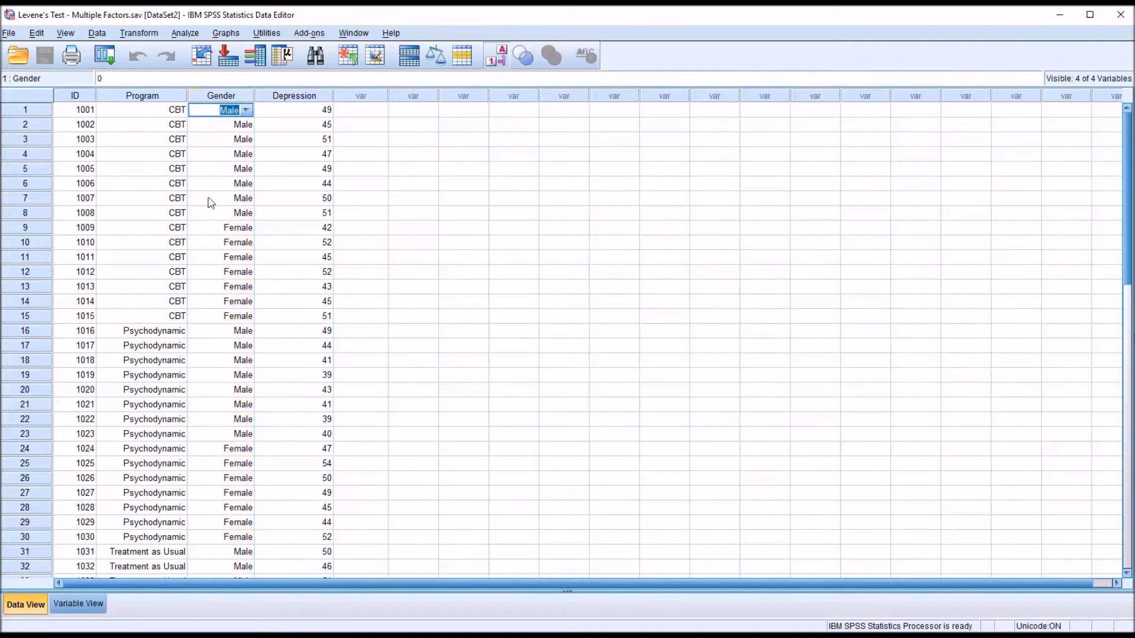
click(238, 227)
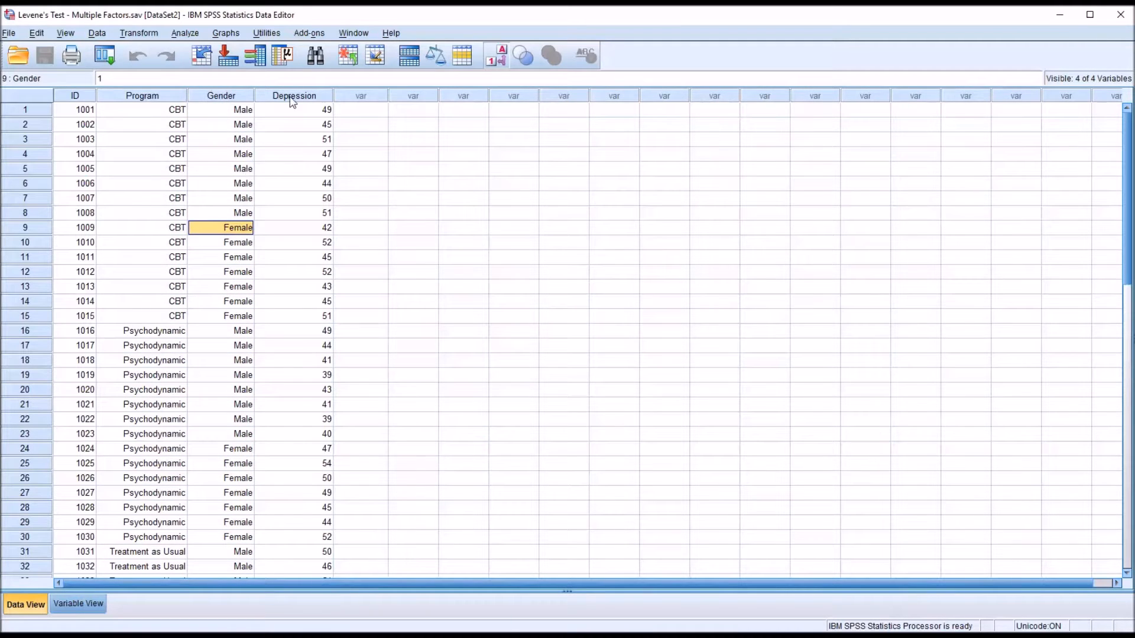
click(294, 95)
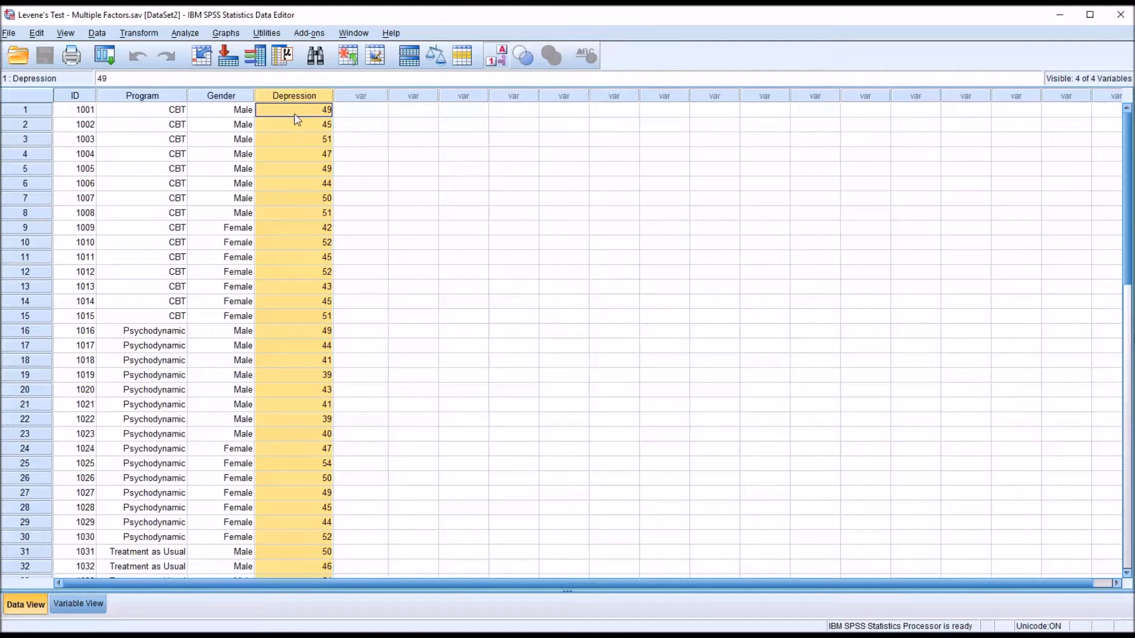
mouse_move(670, 442)
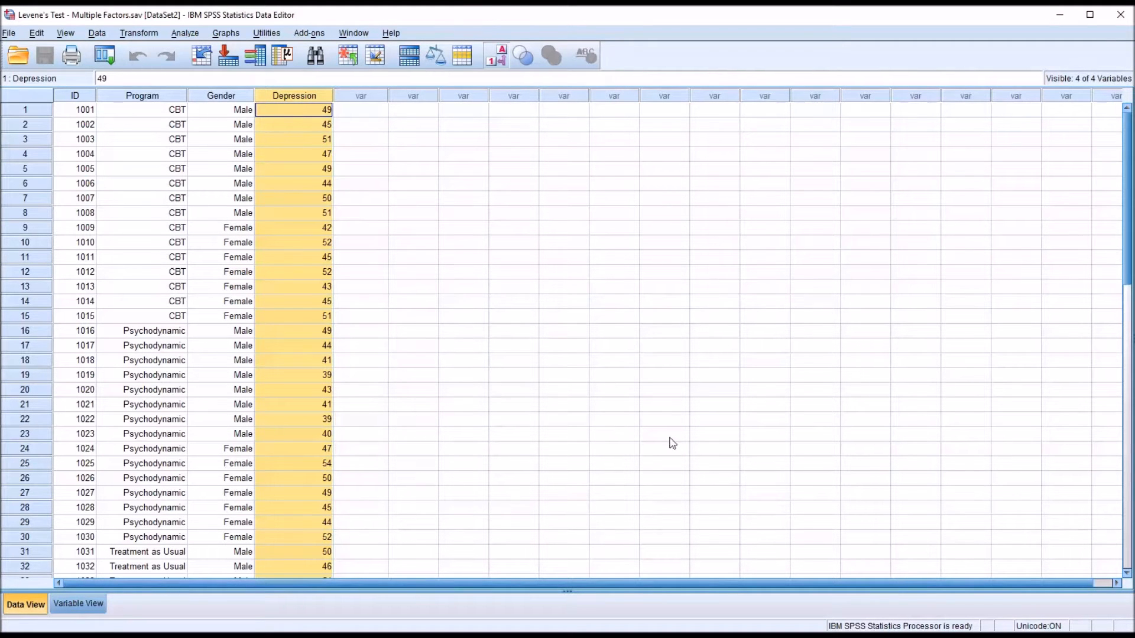
mouse_move(463, 235)
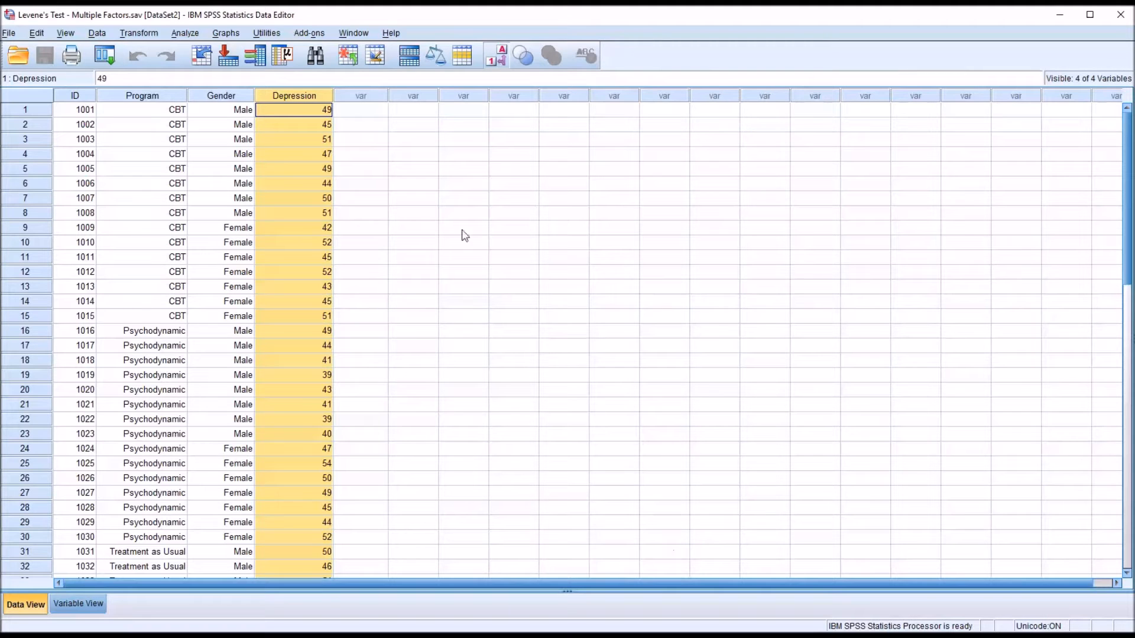
click(360, 109)
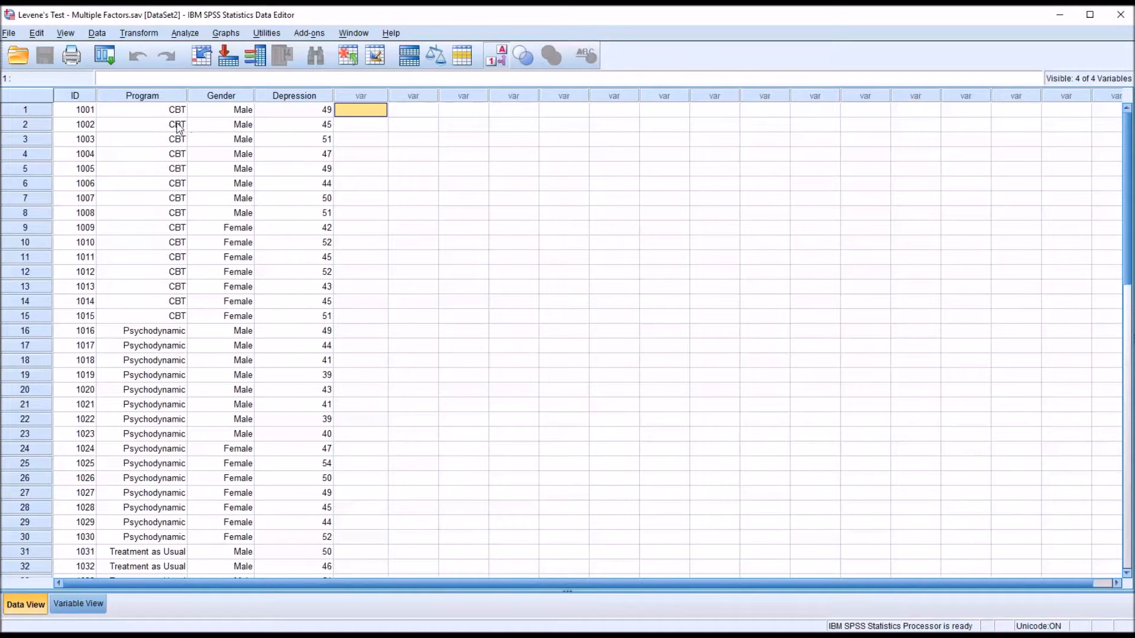
click(142, 95)
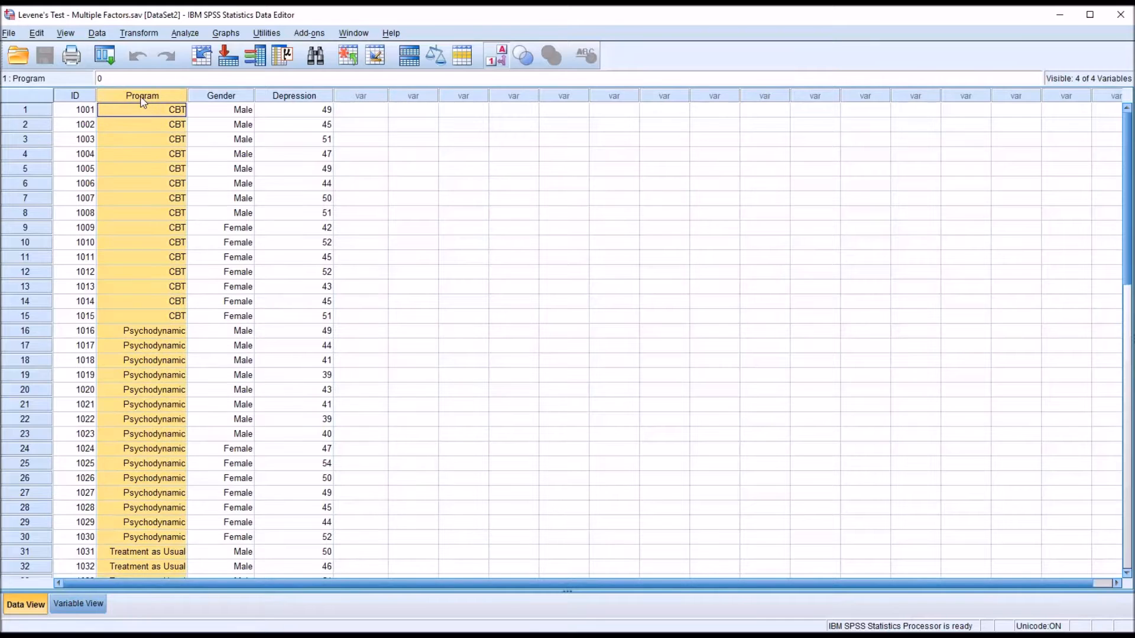
click(221, 109)
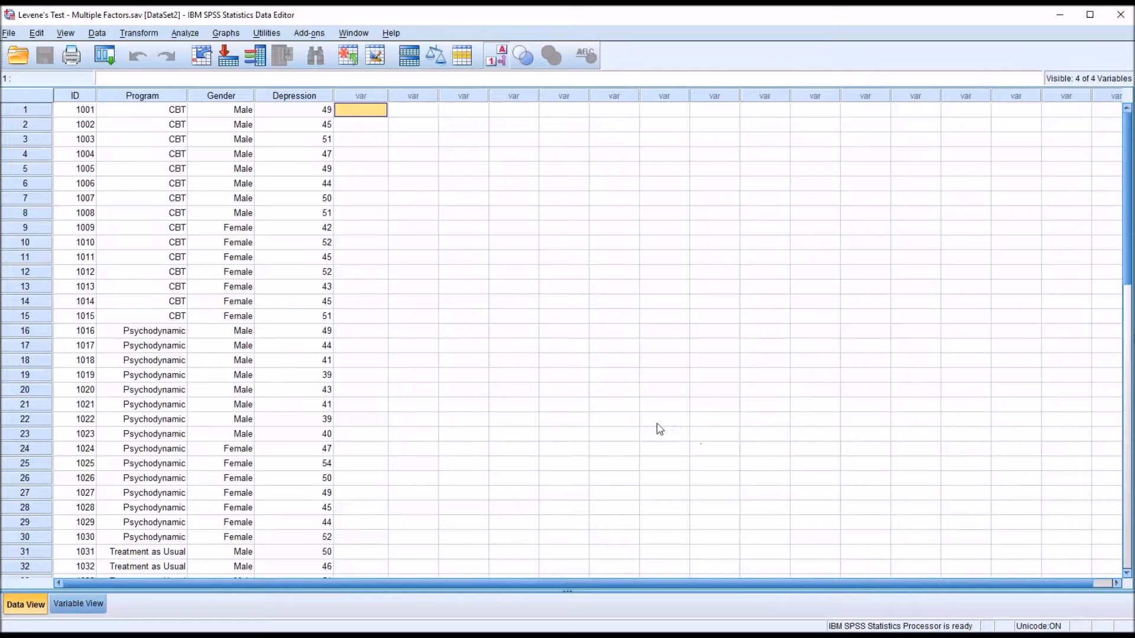
mouse_move(403, 331)
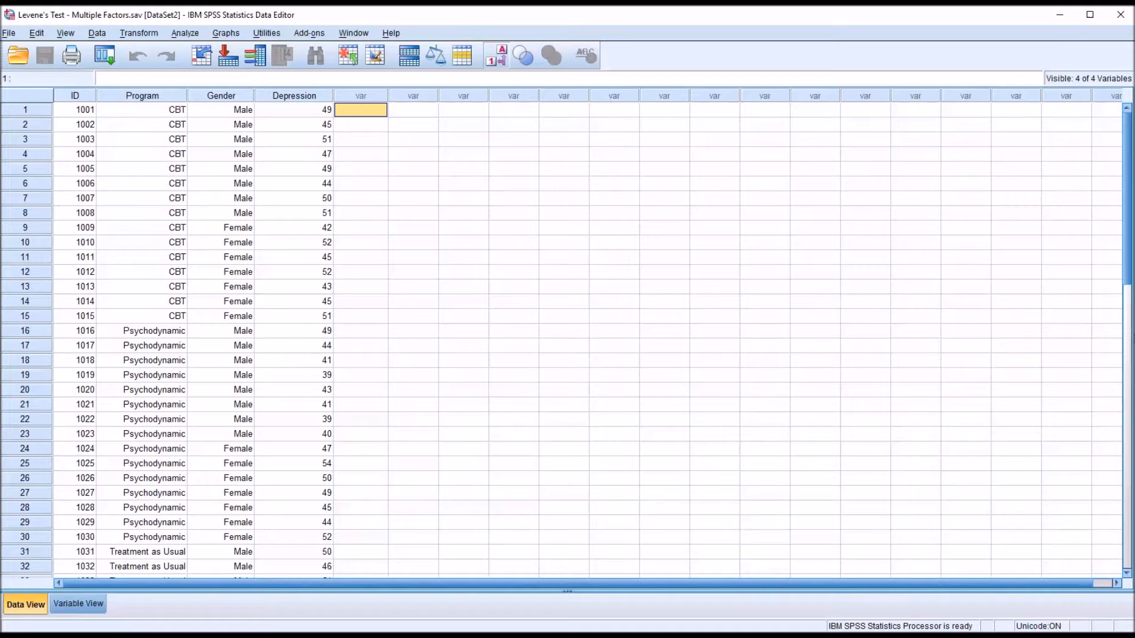
mouse_move(281, 203)
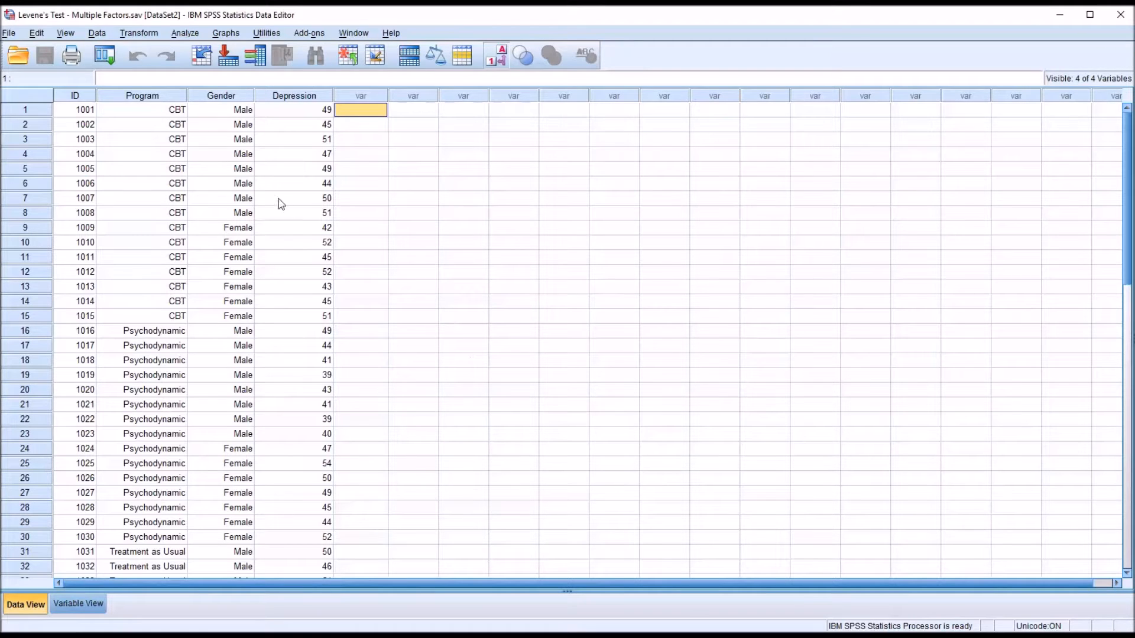
mouse_move(517, 420)
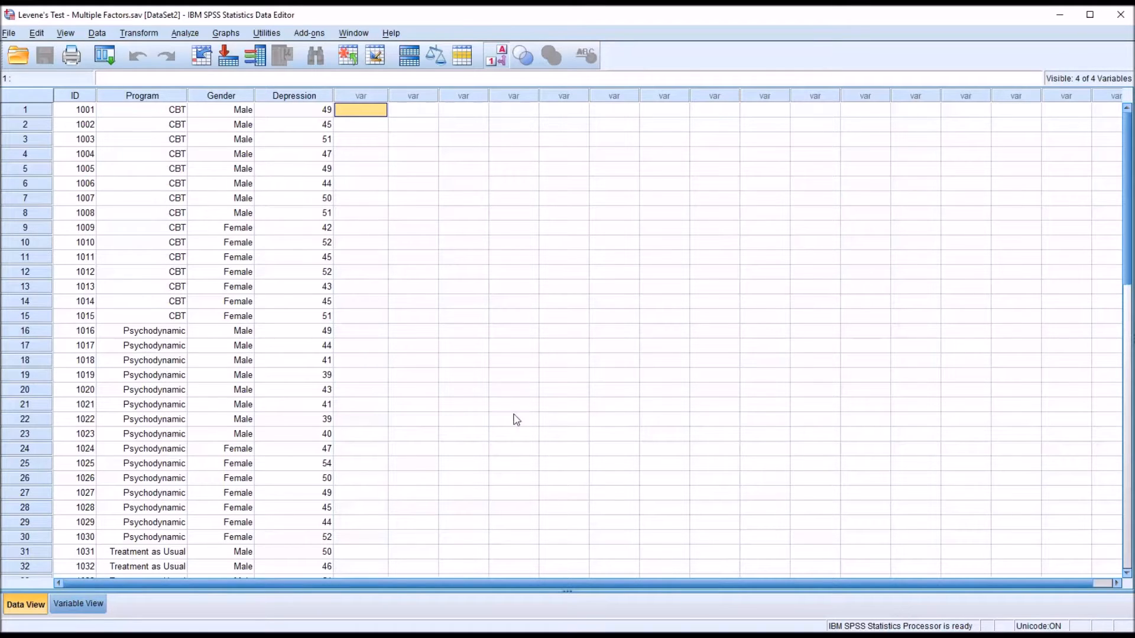
mouse_move(550, 450)
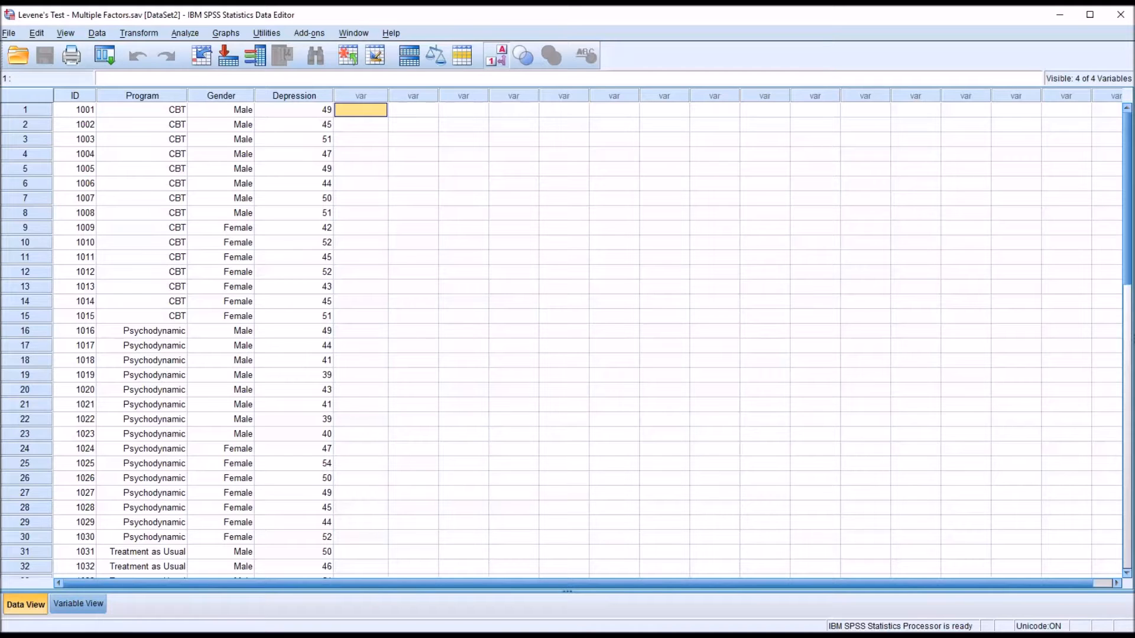
mouse_move(157, 115)
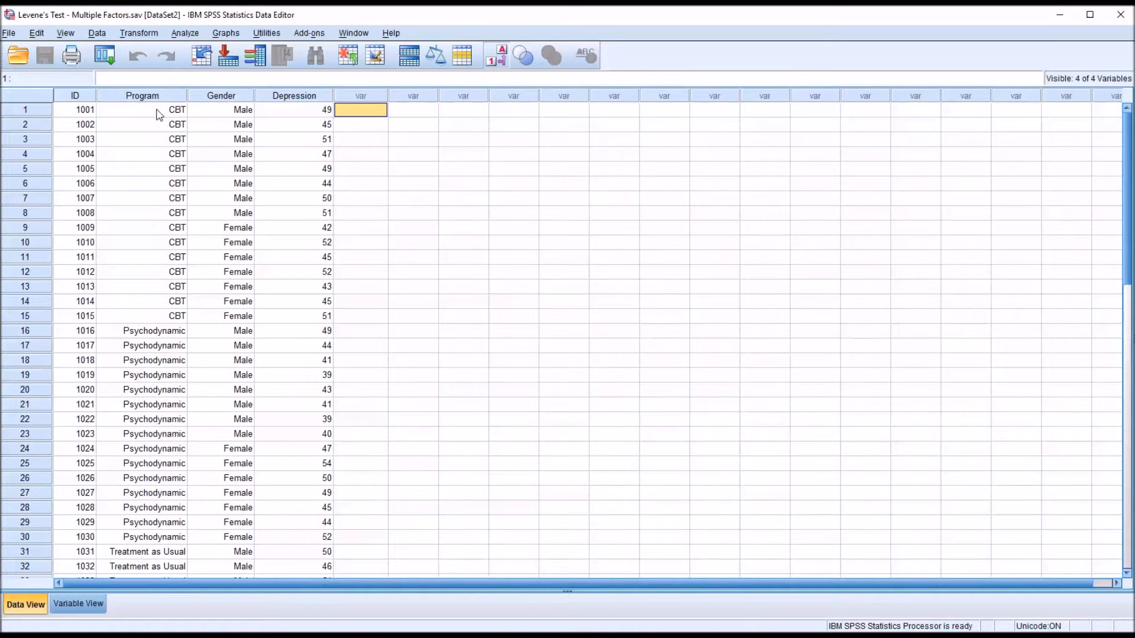
Highlight the female CBT cases (rows 9–15) and male Psychodynamic cases (rows 16–23) as groups.
drag(142, 108, 141, 197)
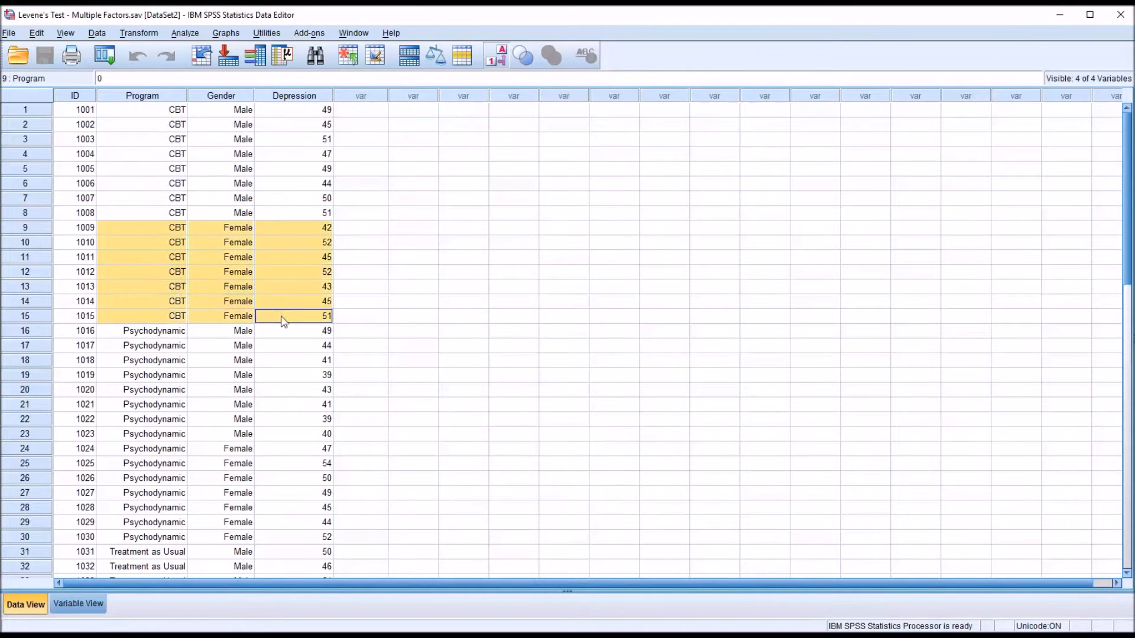
click(294, 434)
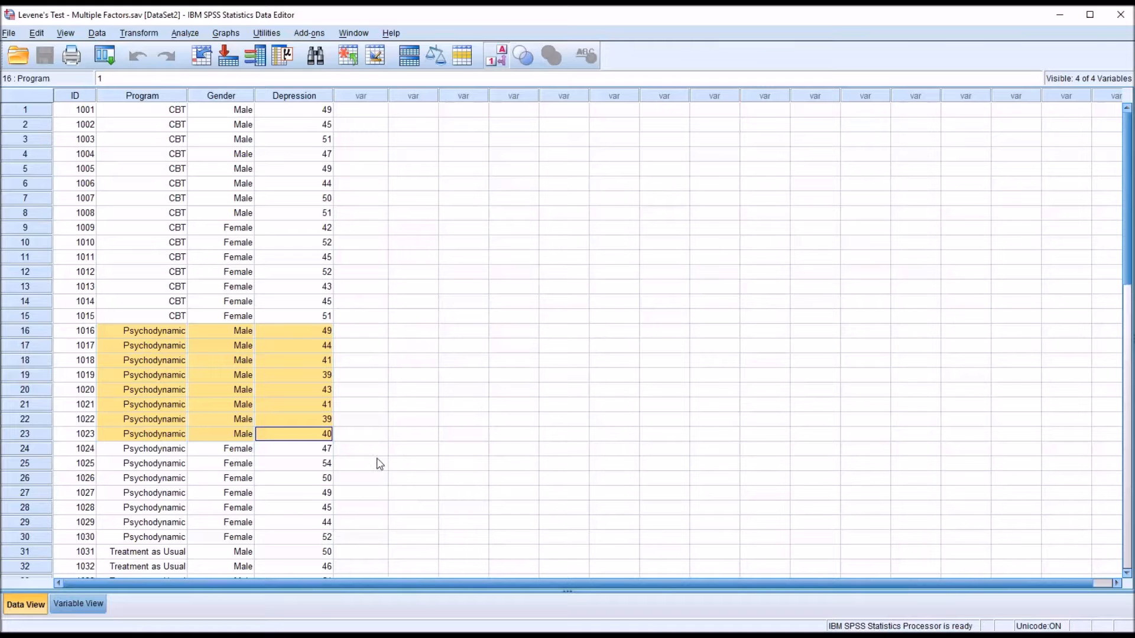
mouse_move(402, 405)
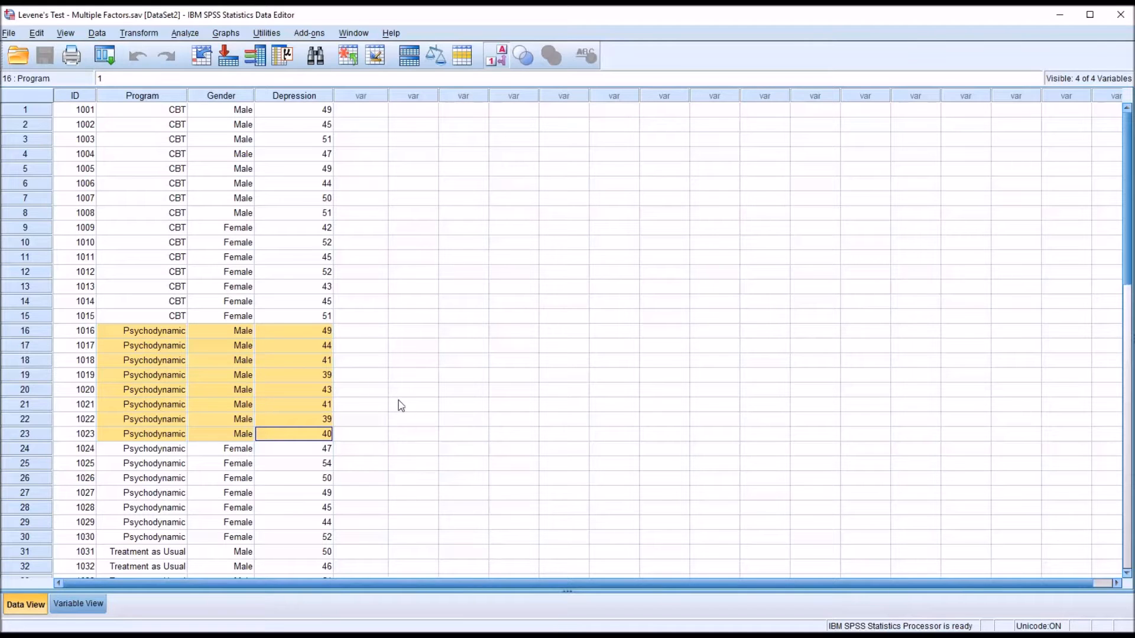
mouse_move(141, 102)
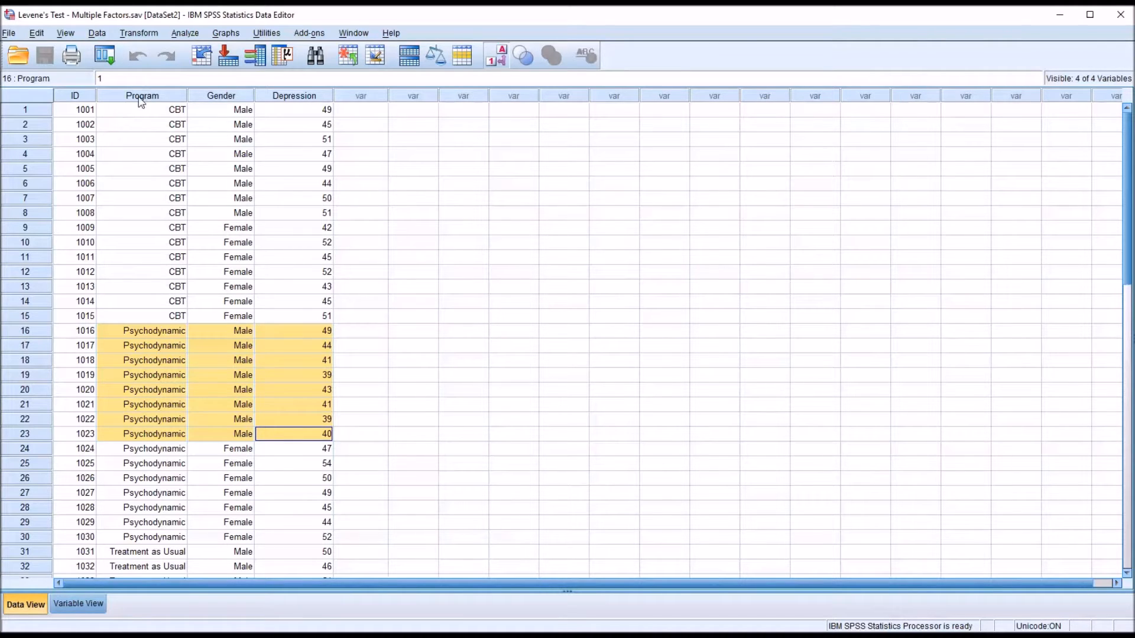
click(142, 109)
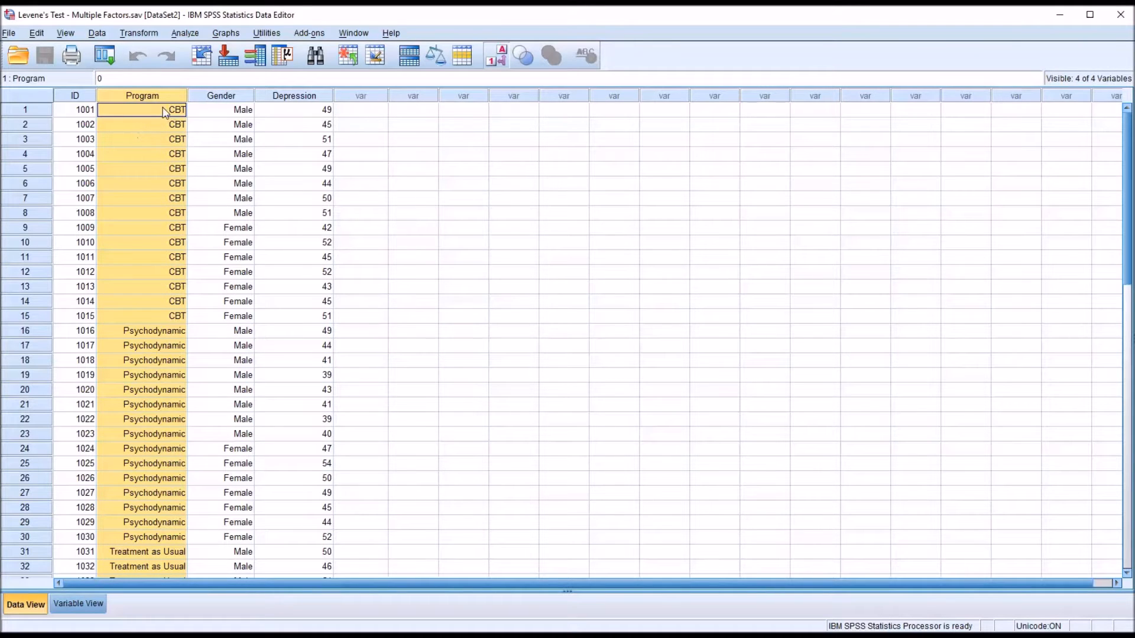
click(242, 109)
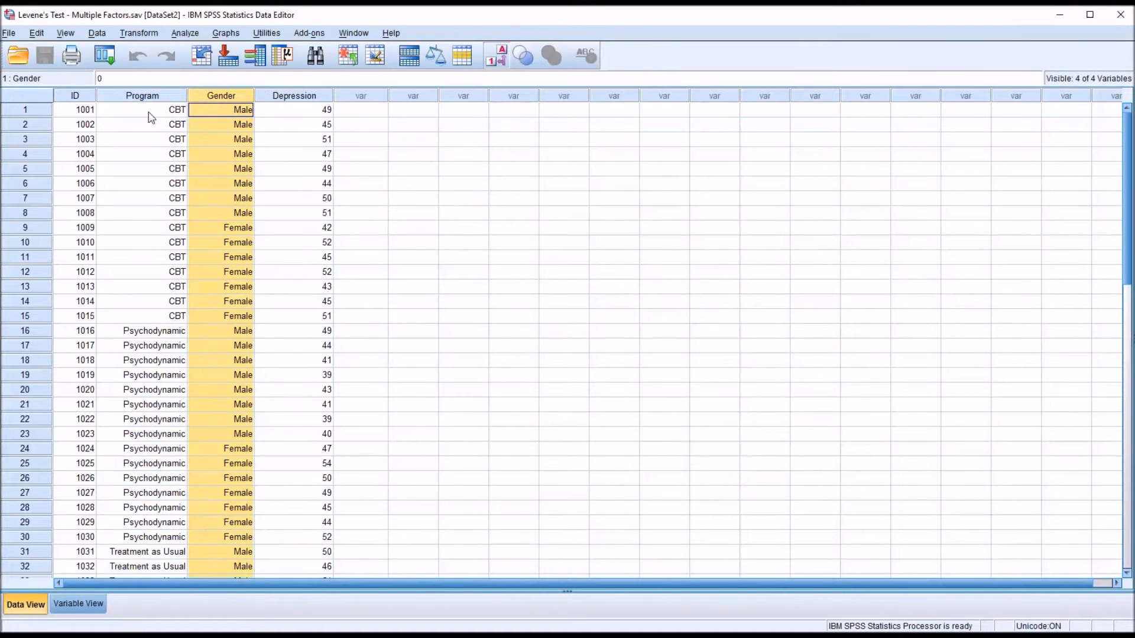
click(142, 109)
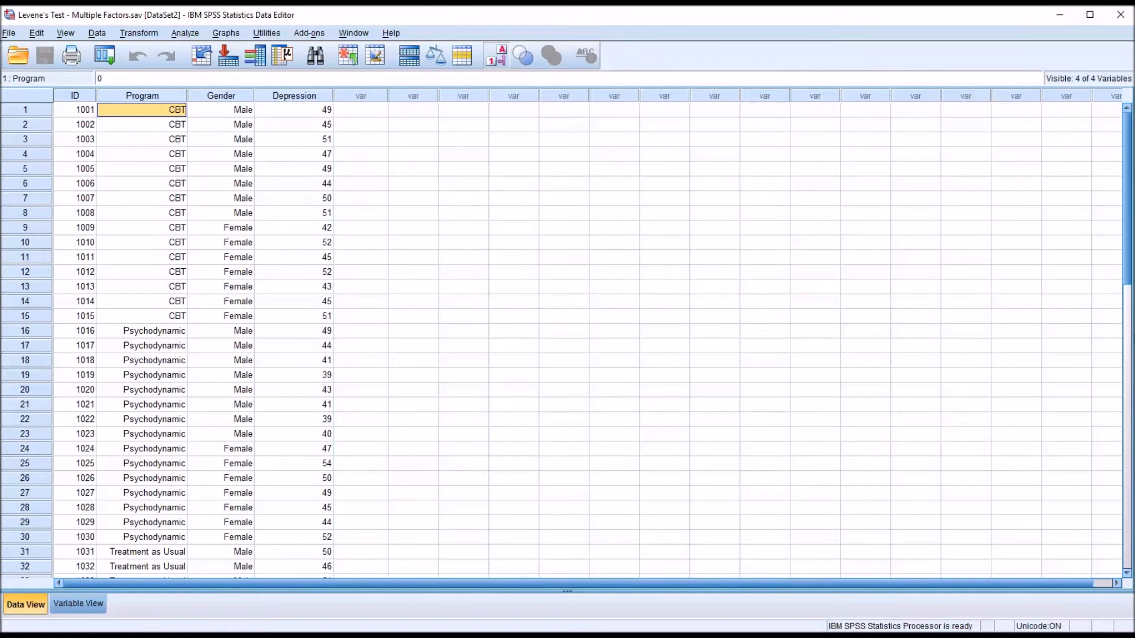
mouse_move(352, 305)
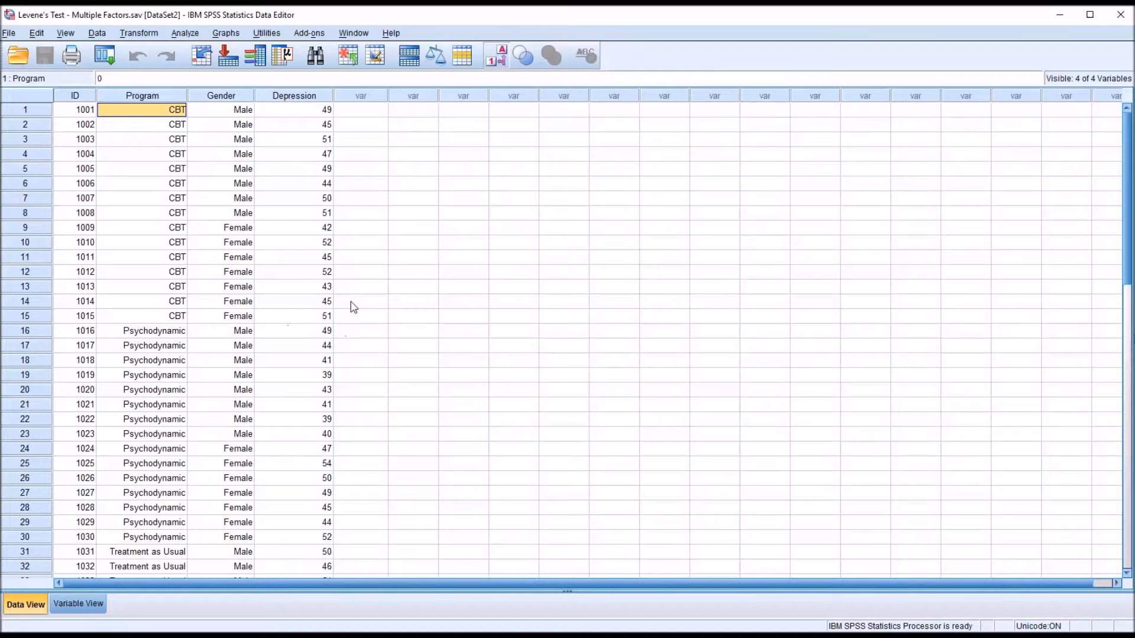
mouse_move(349, 130)
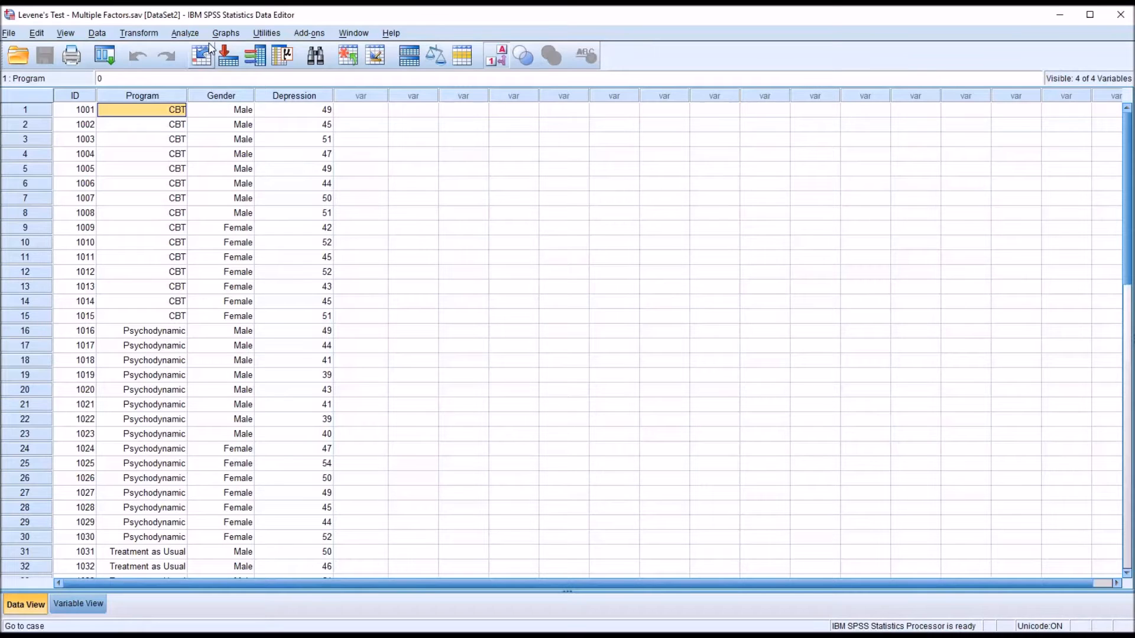
Run a univariate GLM of Depression by Program and Gender with homogeneity of variance tests.
click(185, 33)
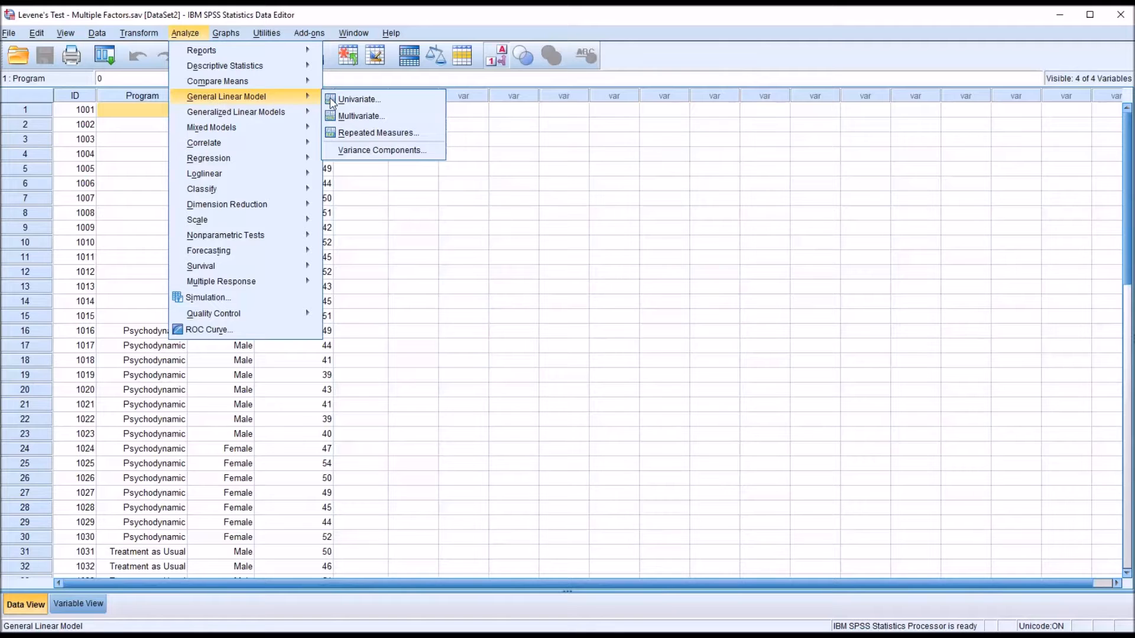
click(358, 99)
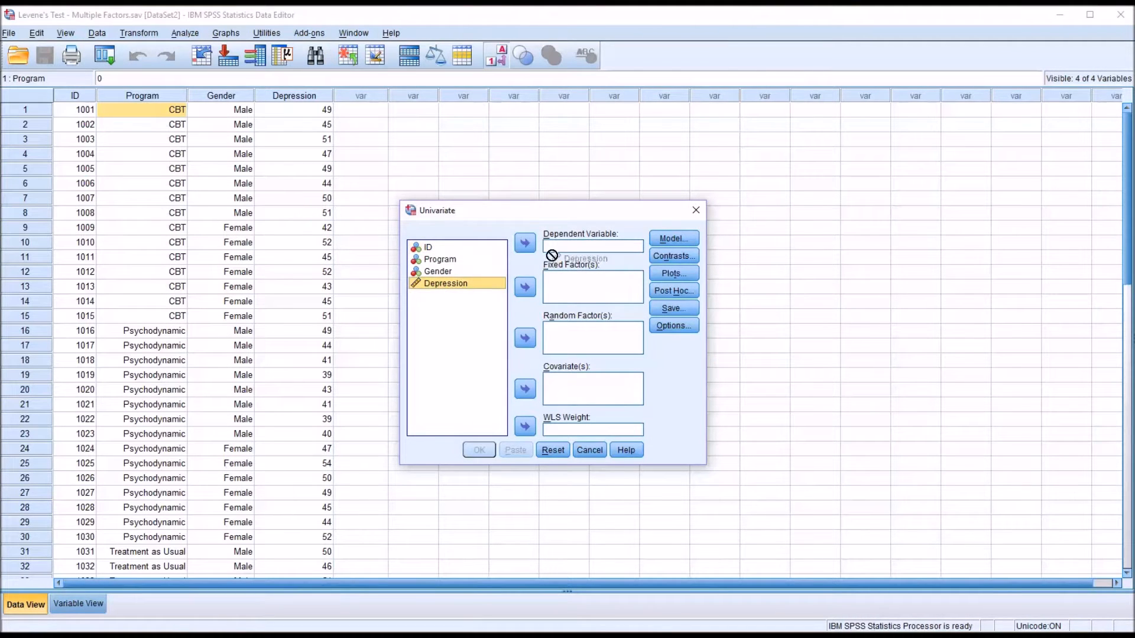
click(524, 242)
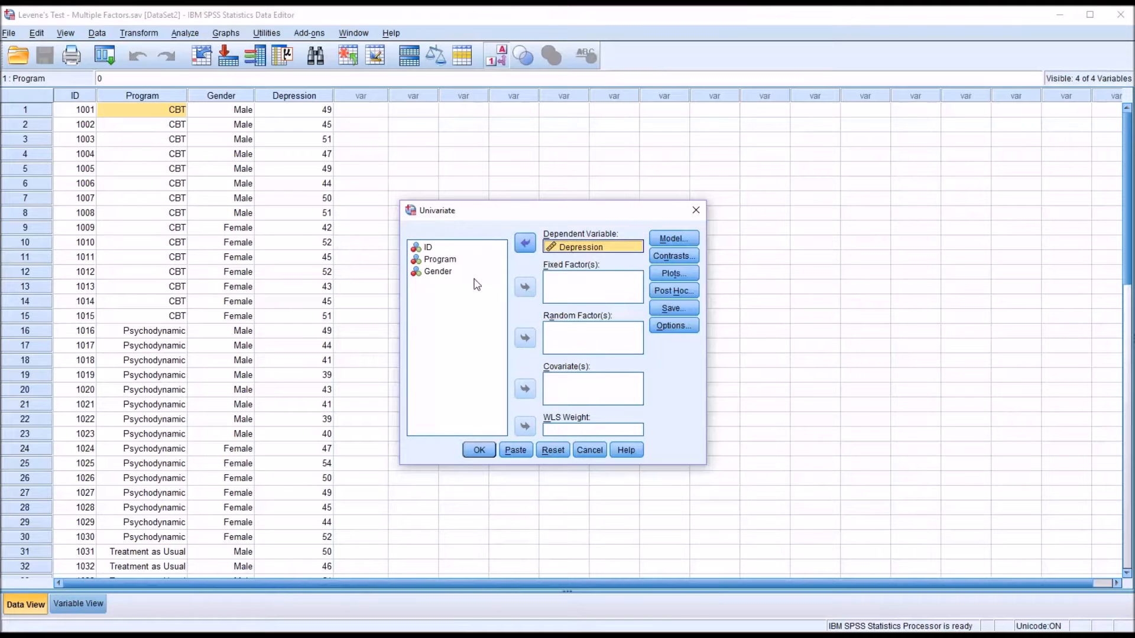
mouse_move(563, 276)
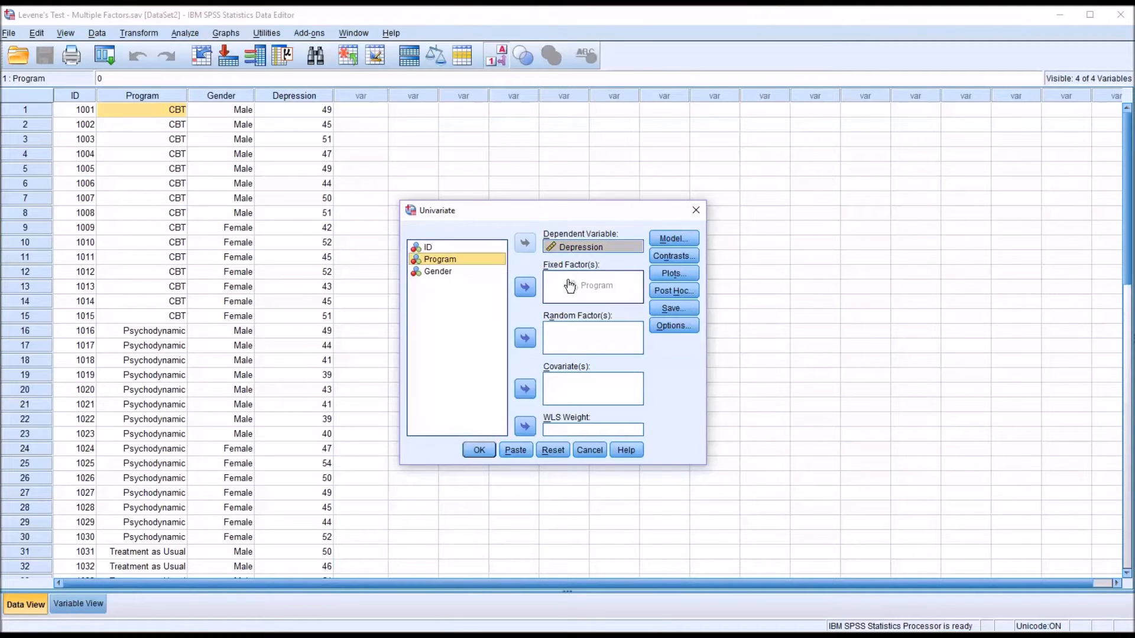
click(523, 286)
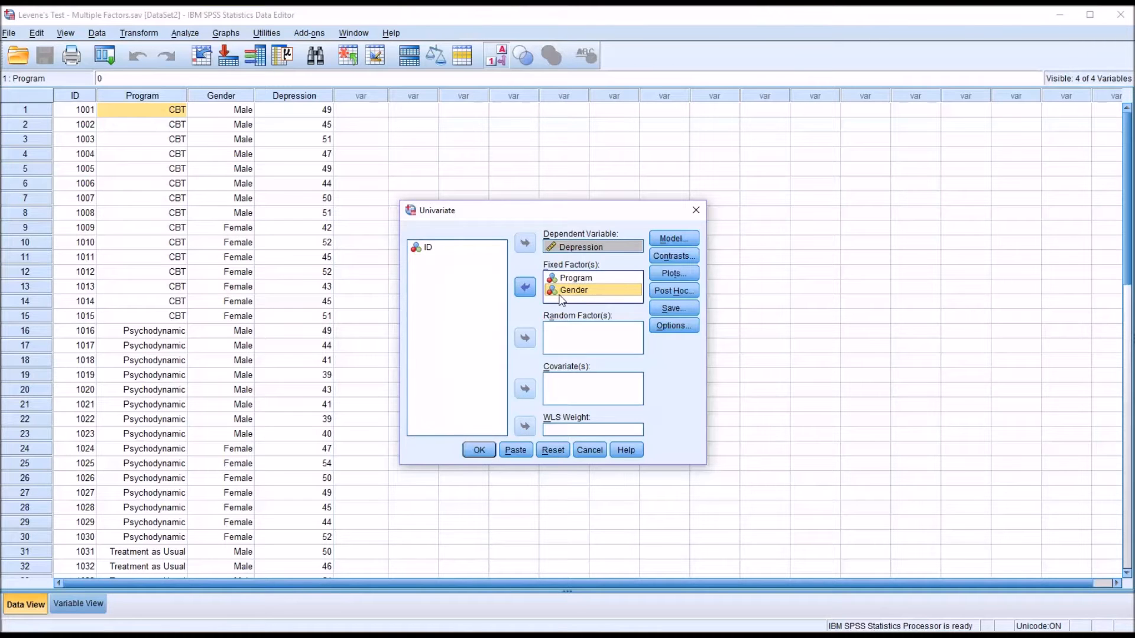
mouse_move(692, 377)
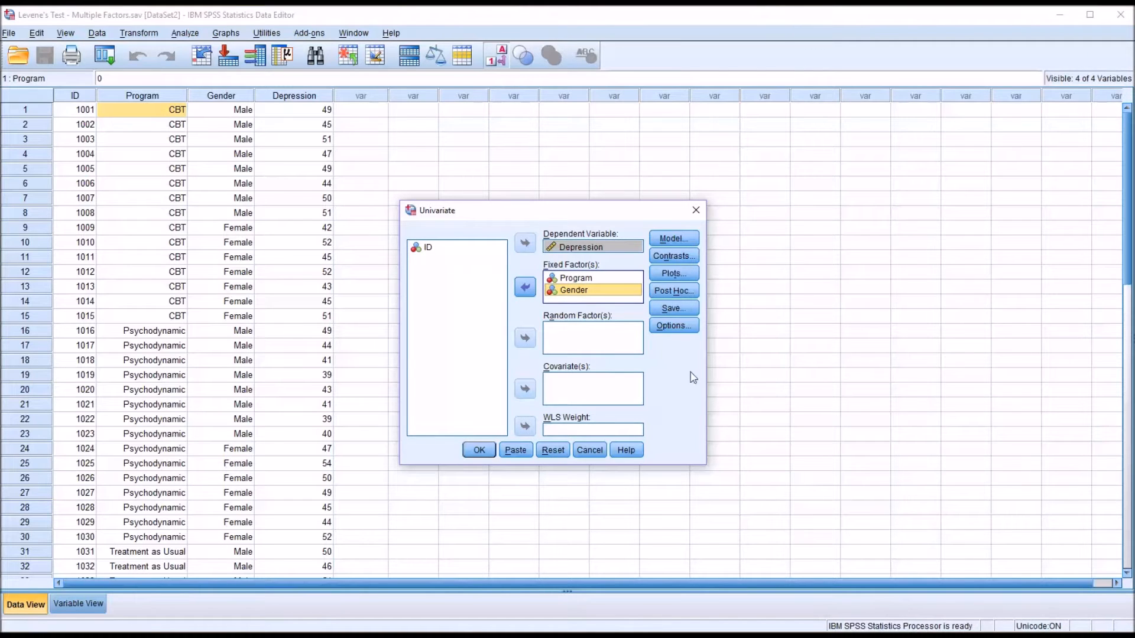
click(672, 325)
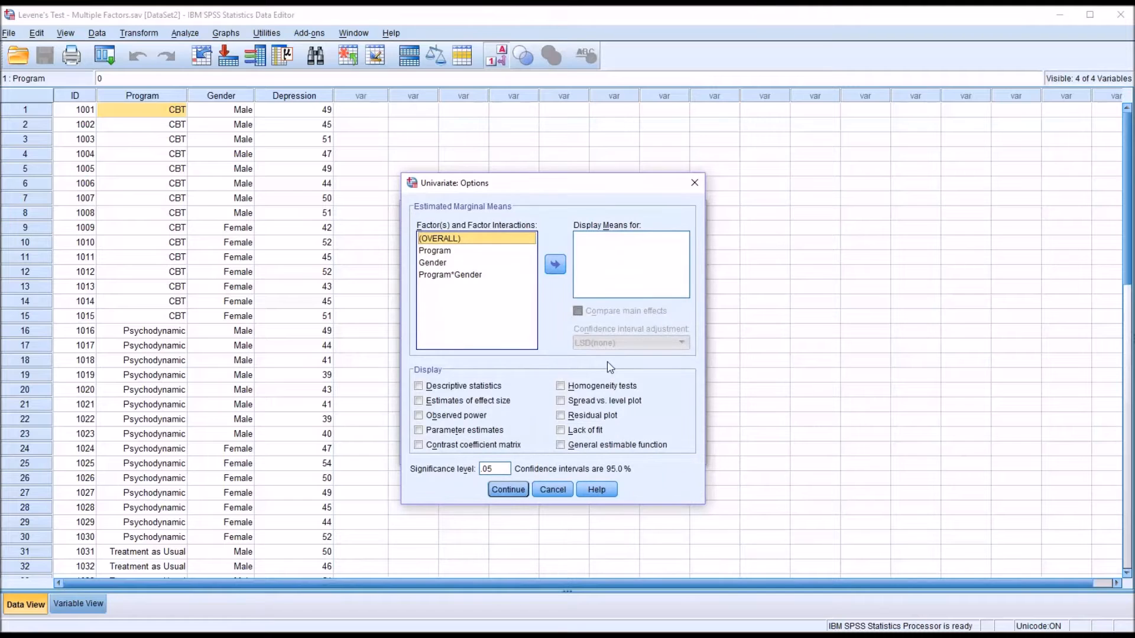
click(561, 385)
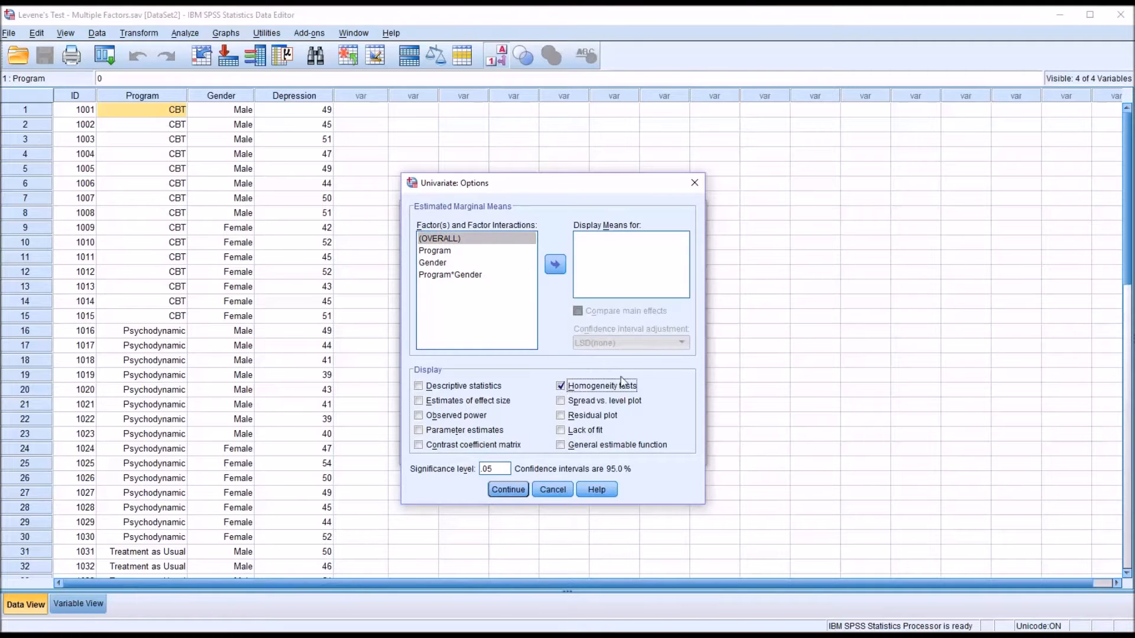
click(507, 489)
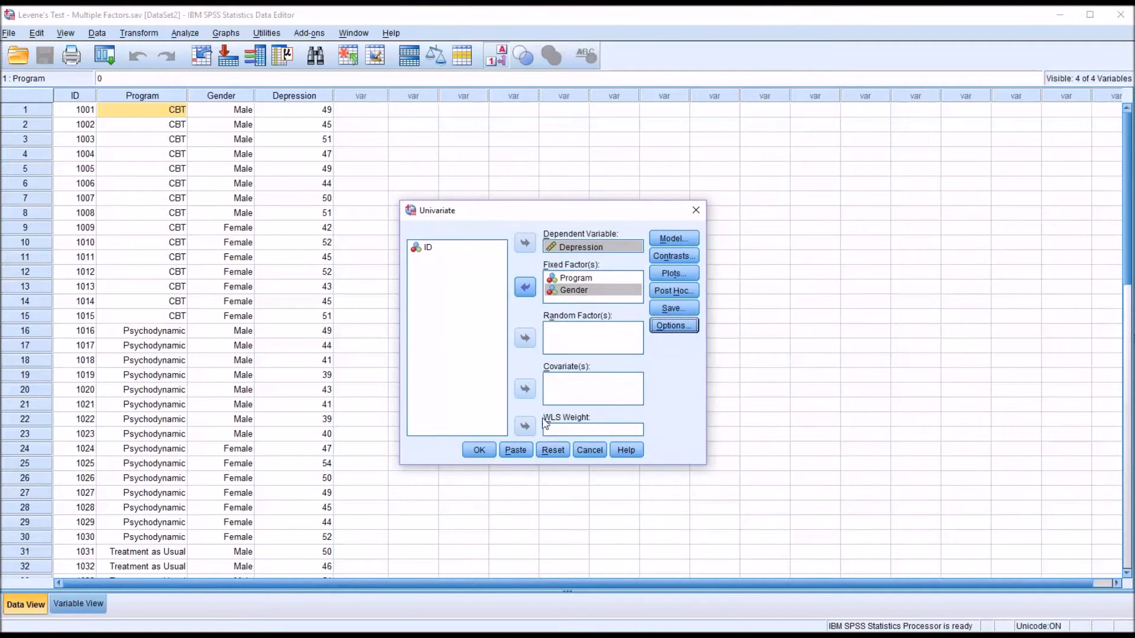
click(479, 449)
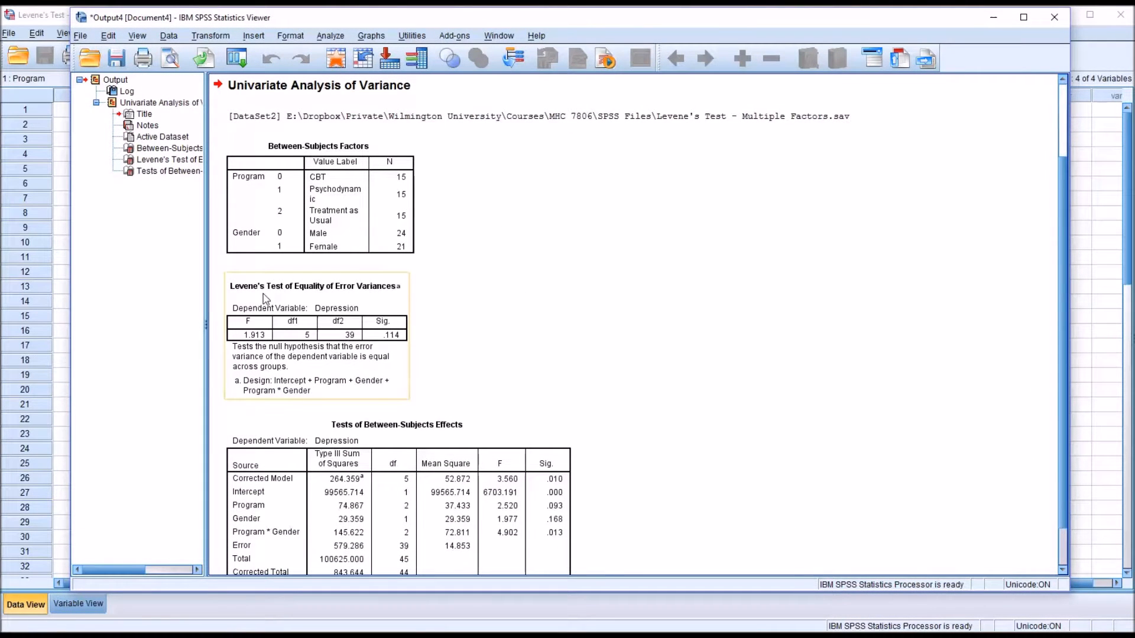
mouse_move(365, 305)
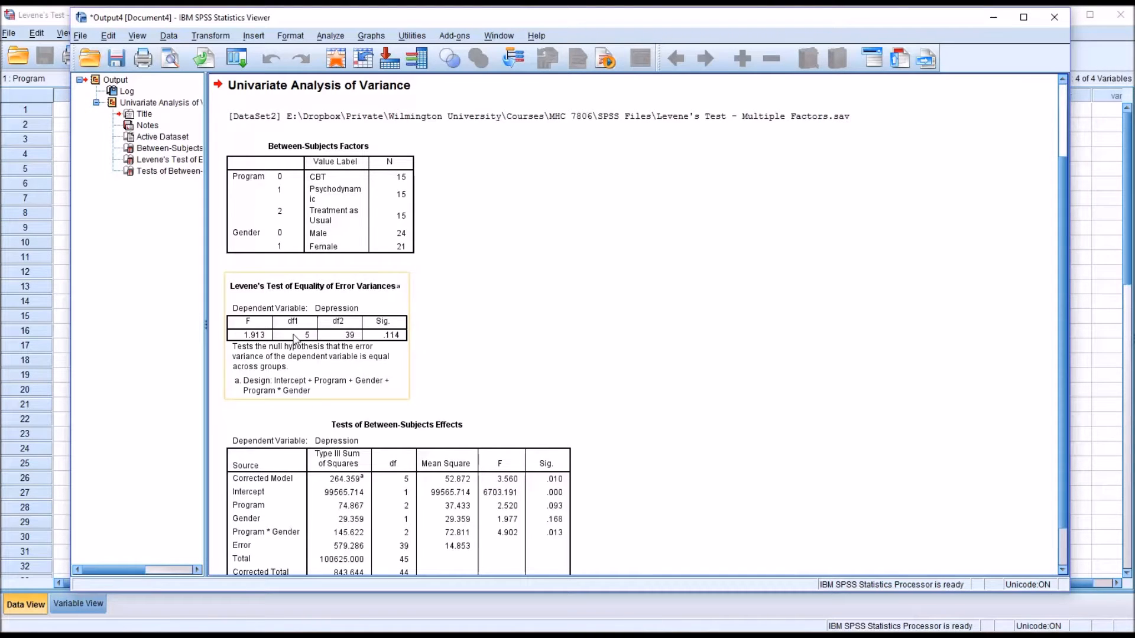
mouse_move(393, 344)
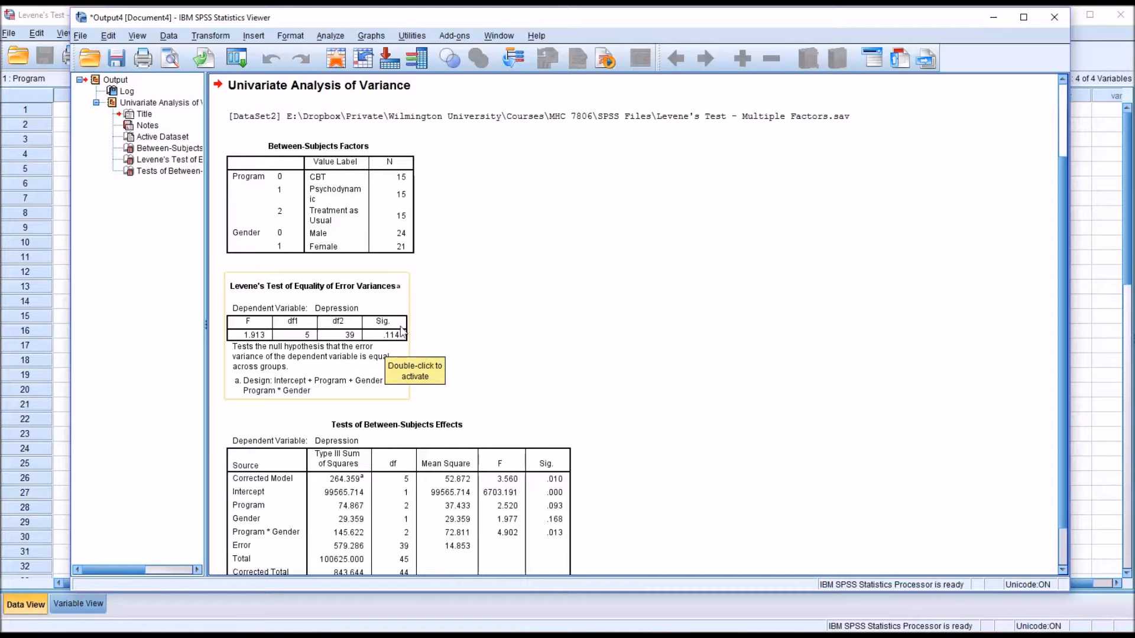
mouse_move(474, 387)
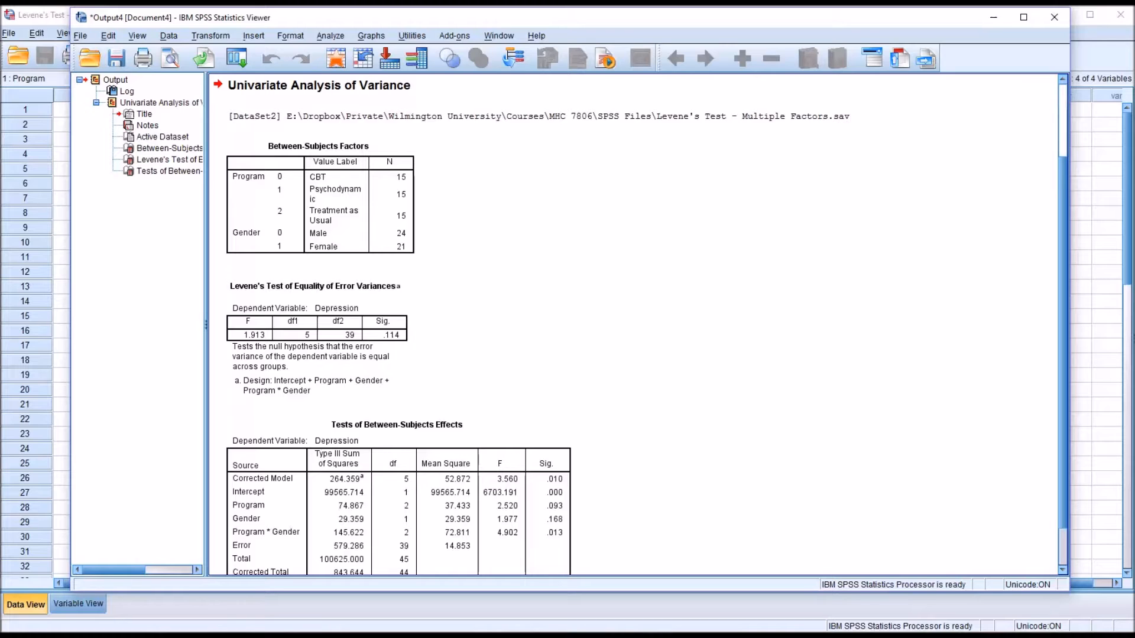
mouse_move(714, 347)
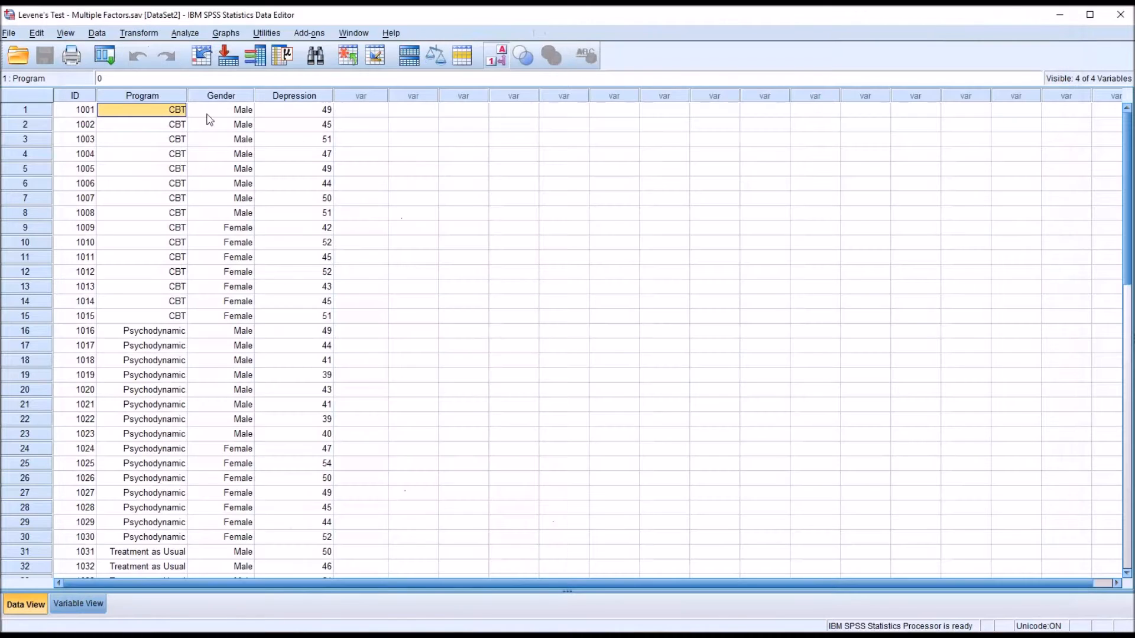
mouse_move(351, 115)
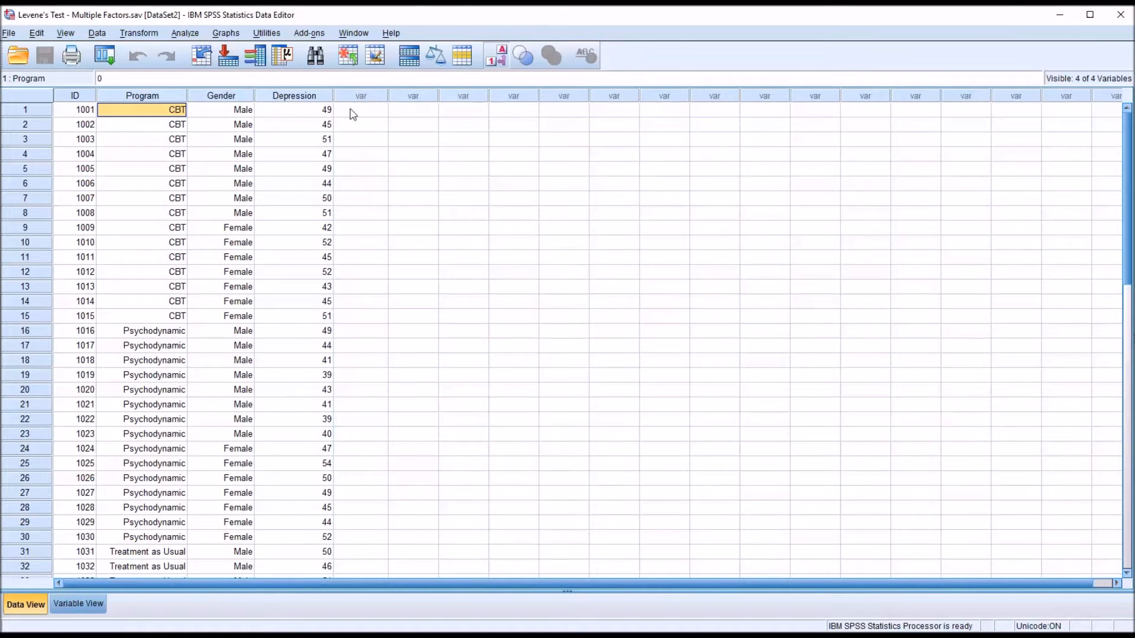
mouse_move(168, 117)
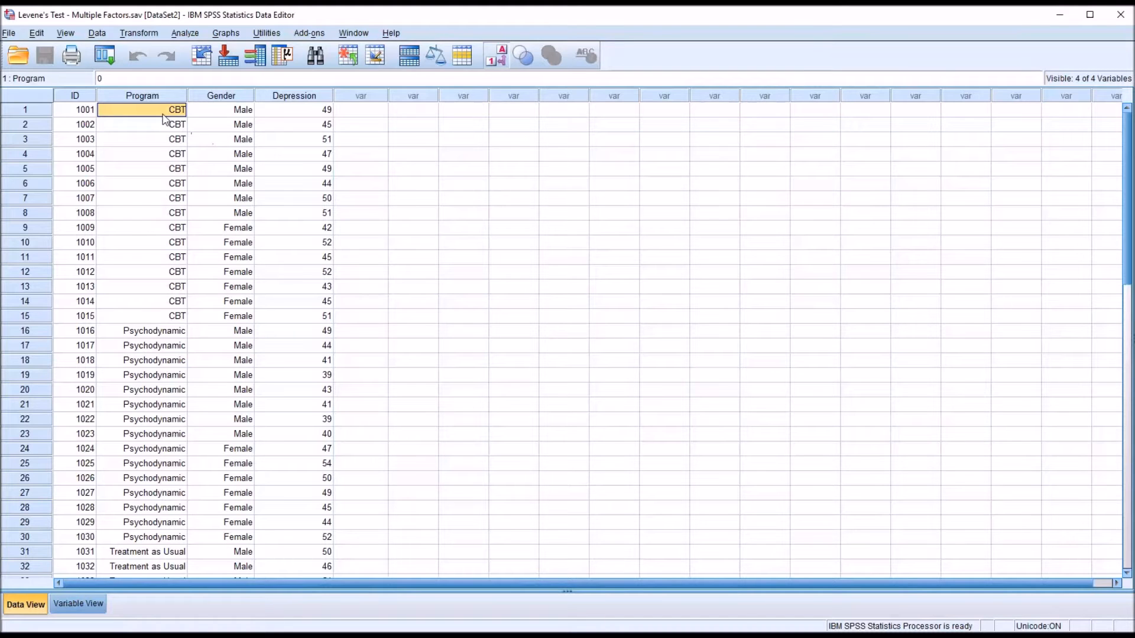
Select a block of Program to Depression cells back in the Data Editor.
drag(177, 109, 294, 184)
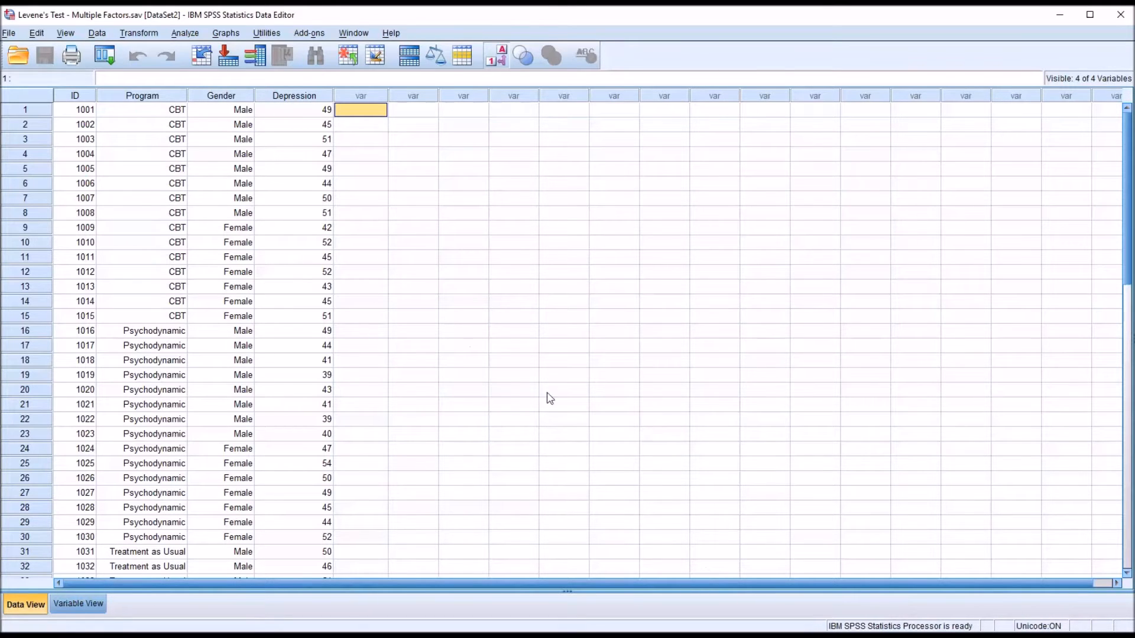
mouse_move(517, 359)
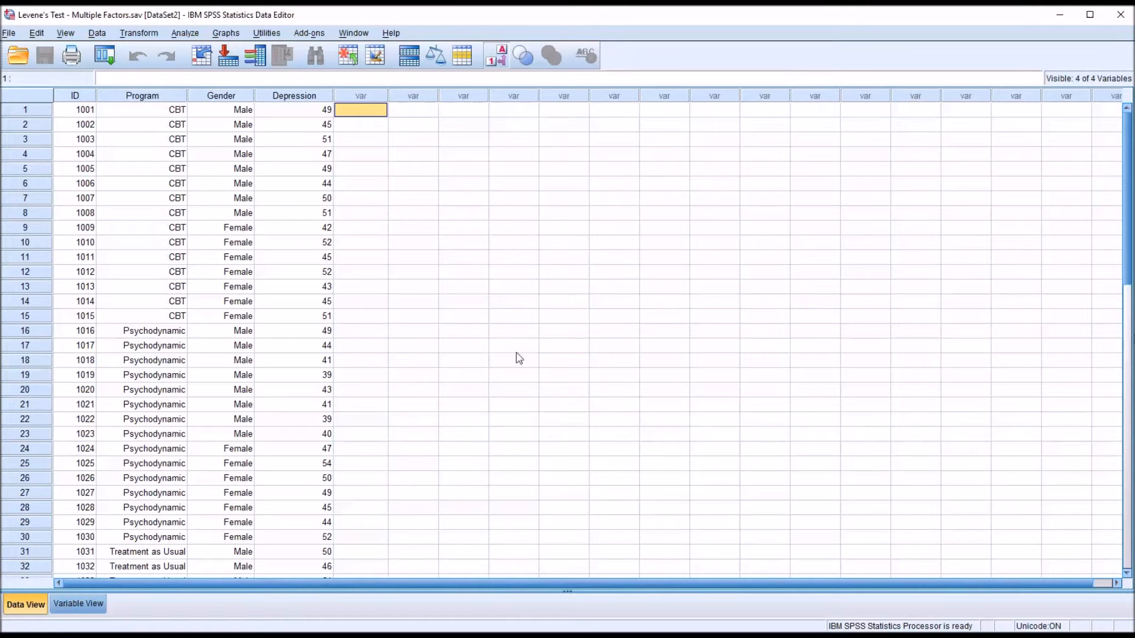
mouse_move(207, 469)
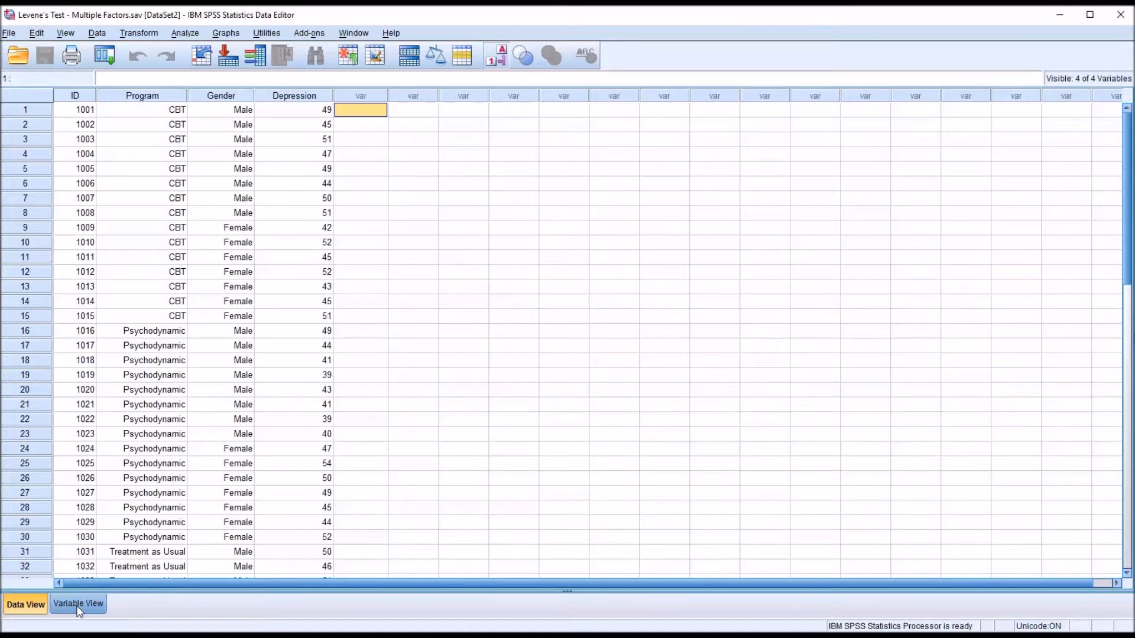
Add a new variable named Mean in Variable View row 5 and set its measure to Scale.
click(78, 604)
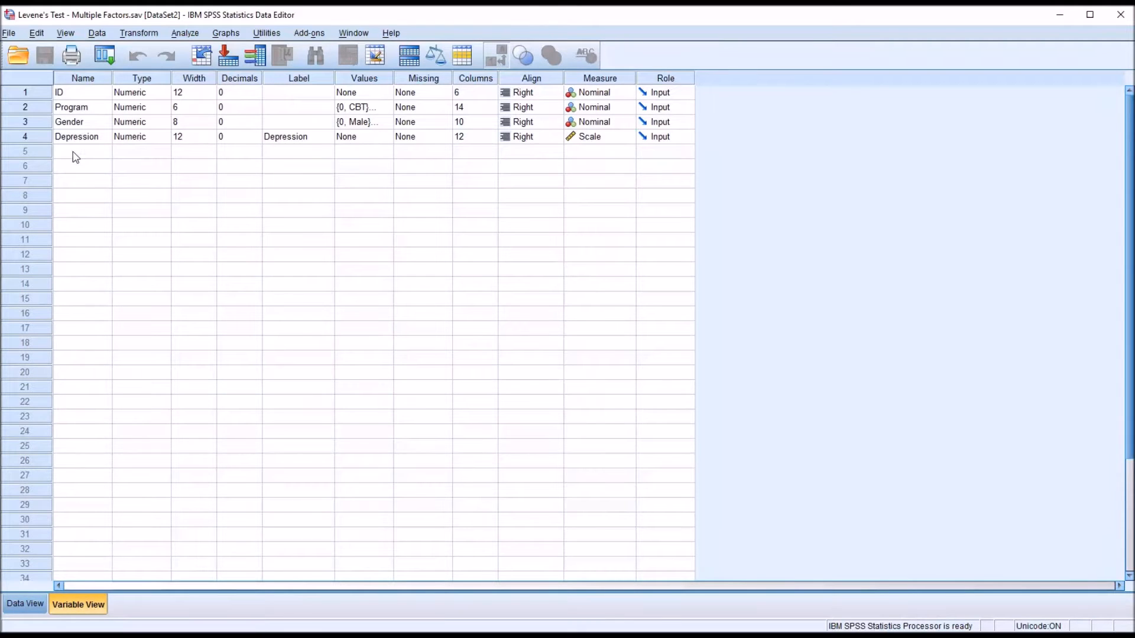
click(82, 152)
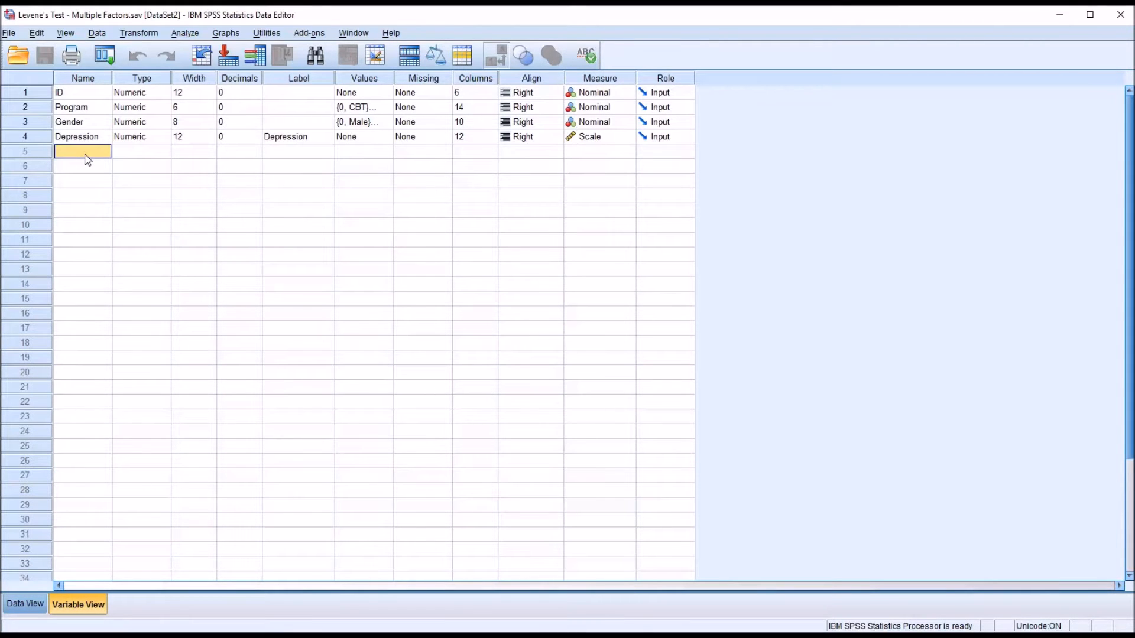
text(Mean)
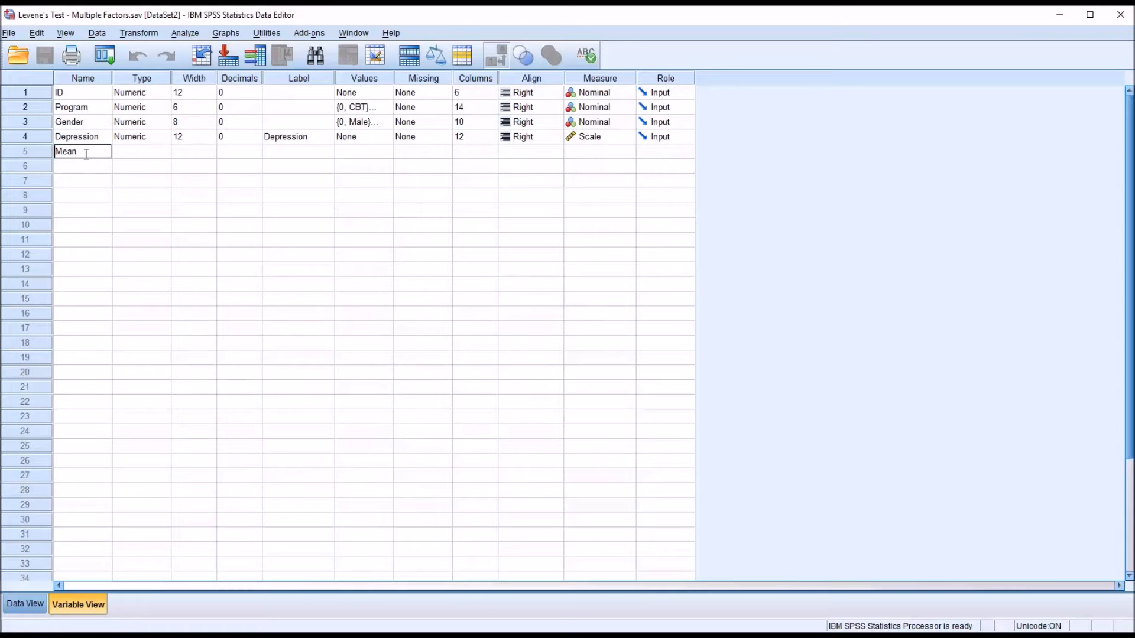
key(Enter)
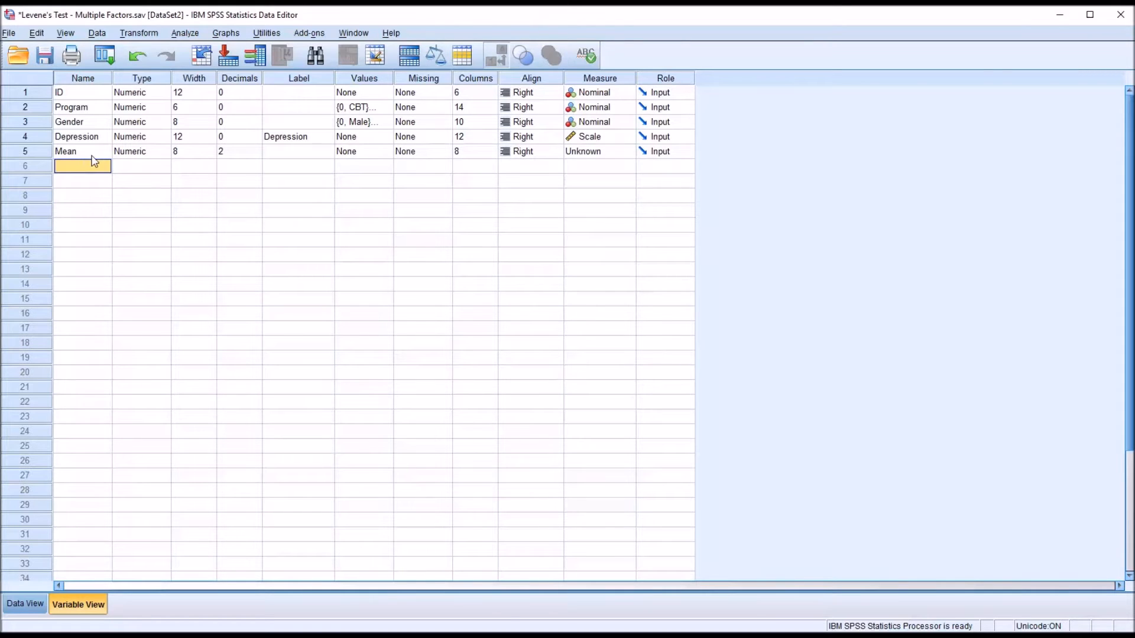
mouse_move(144, 167)
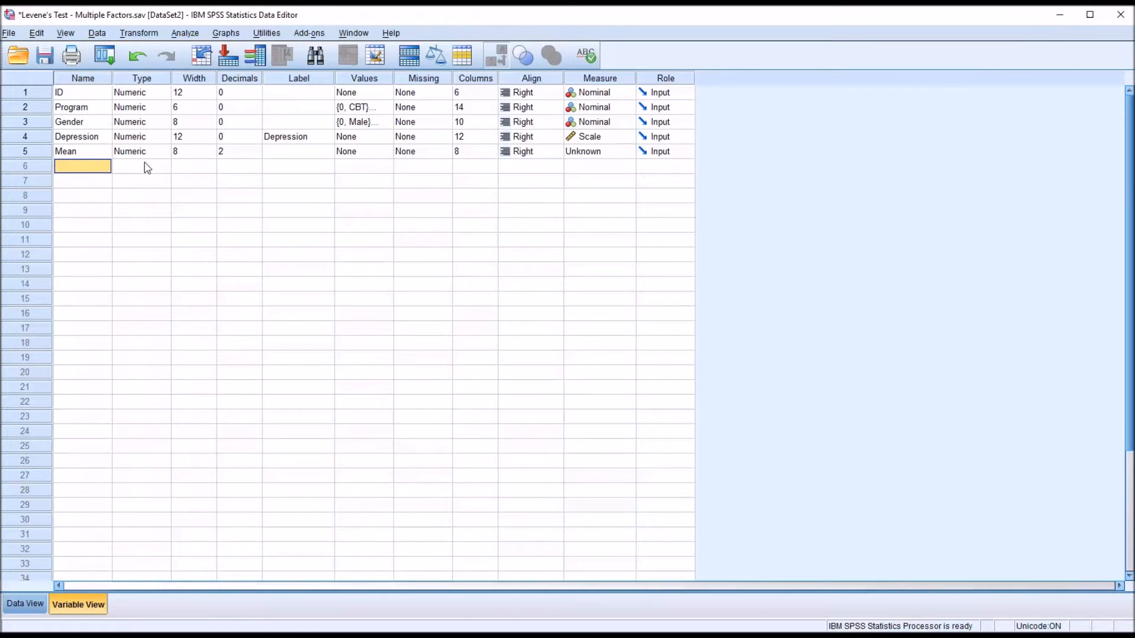
mouse_move(236, 157)
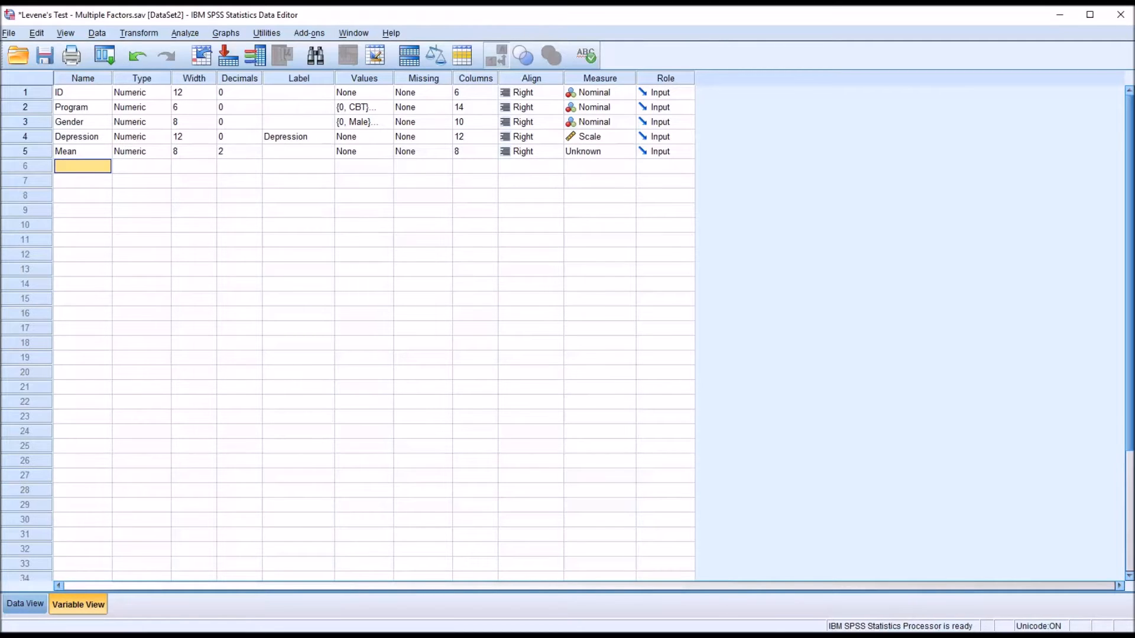
mouse_move(238, 164)
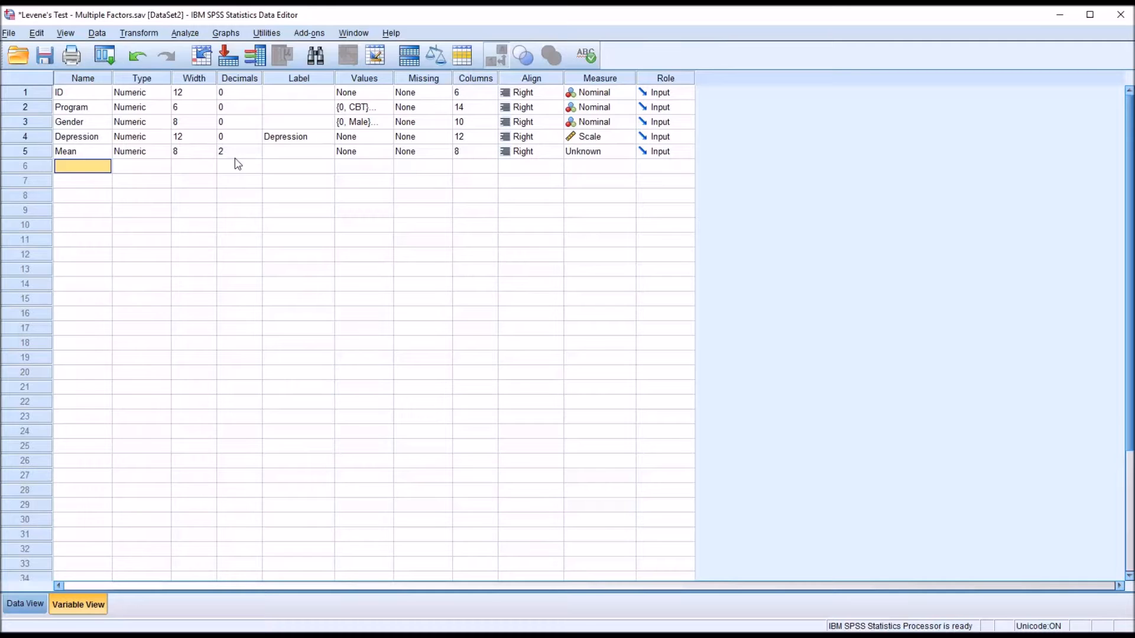
mouse_move(796, 480)
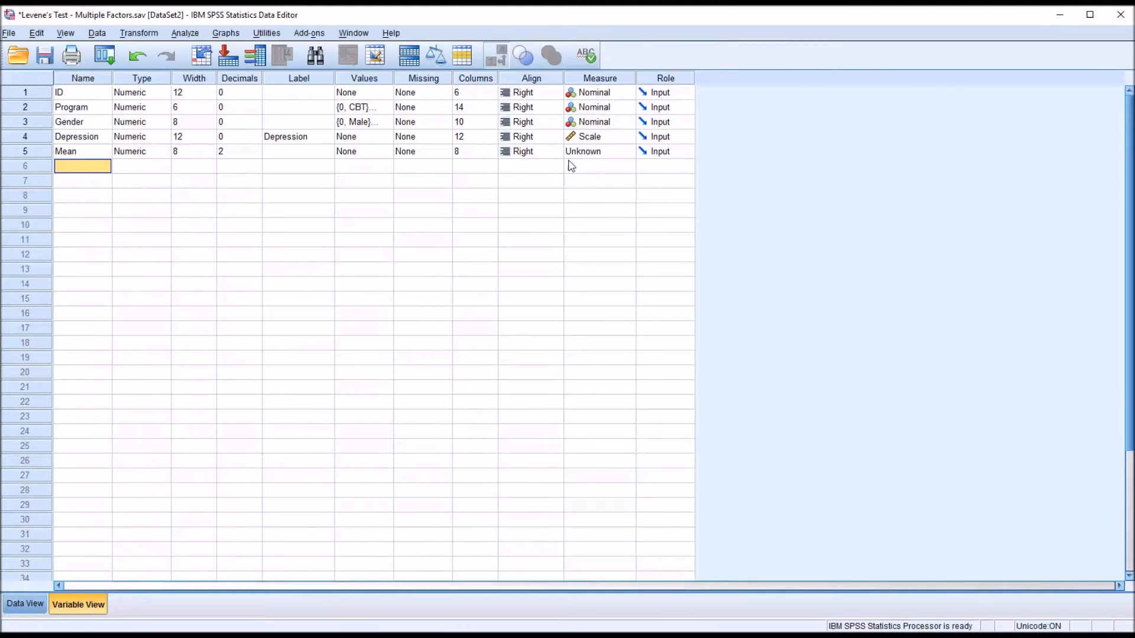
click(626, 151)
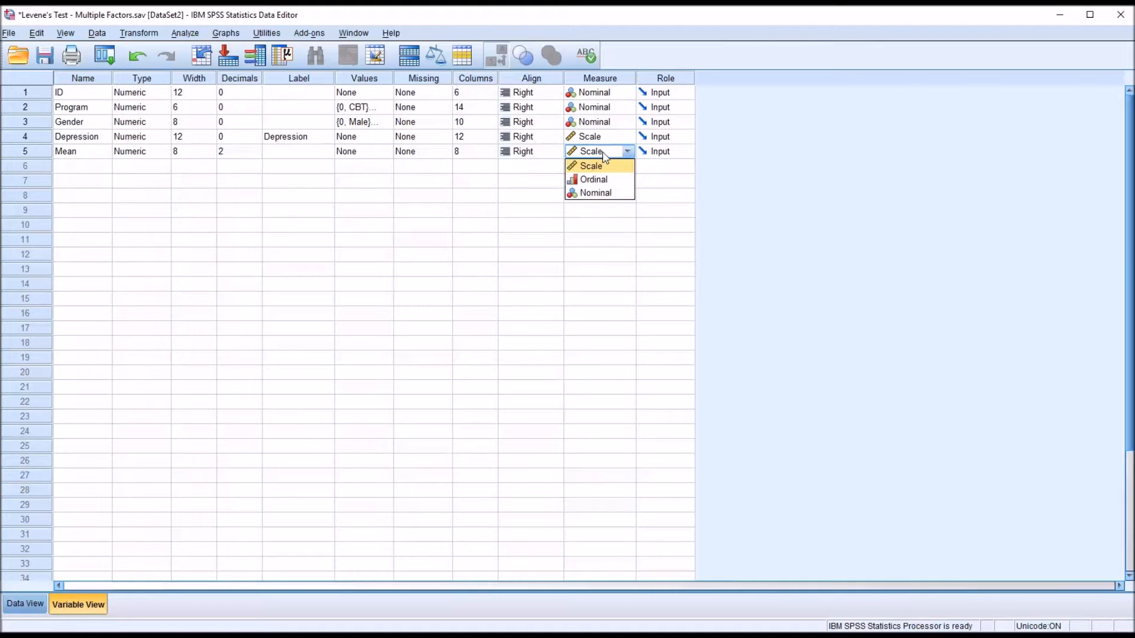
click(590, 166)
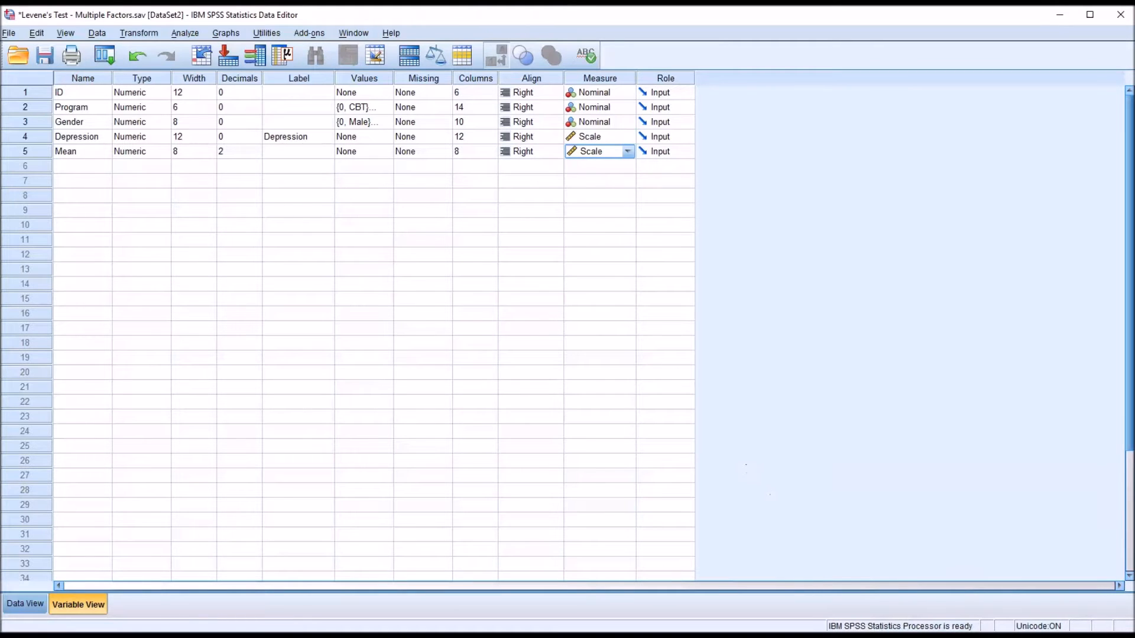
mouse_move(640, 179)
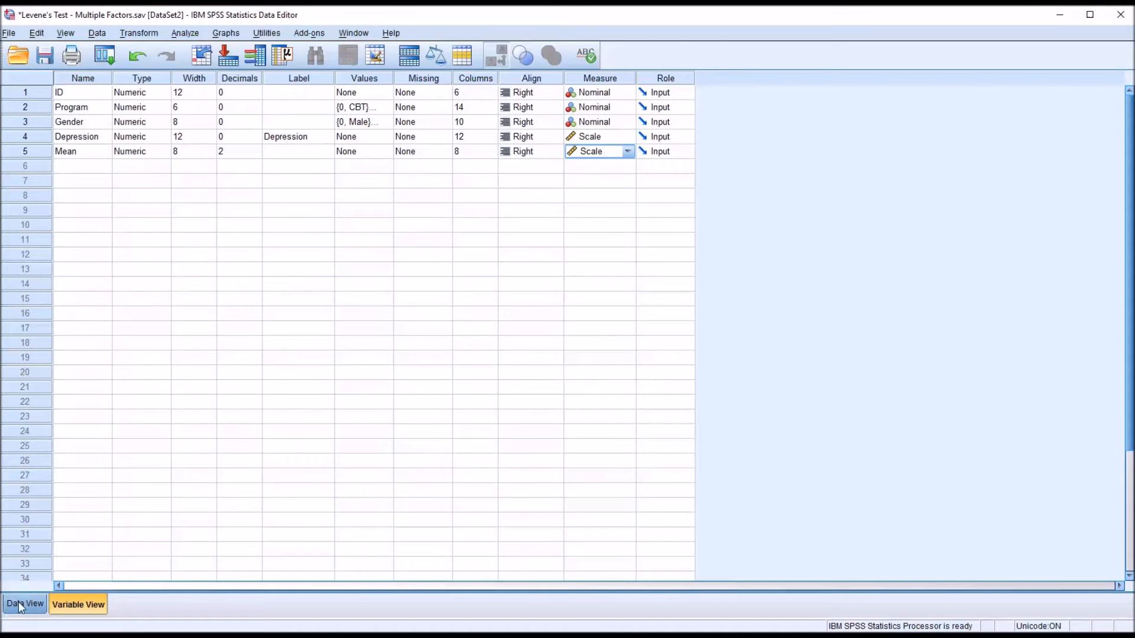
Return to Data View and bring up the Analyze menu.
click(25, 604)
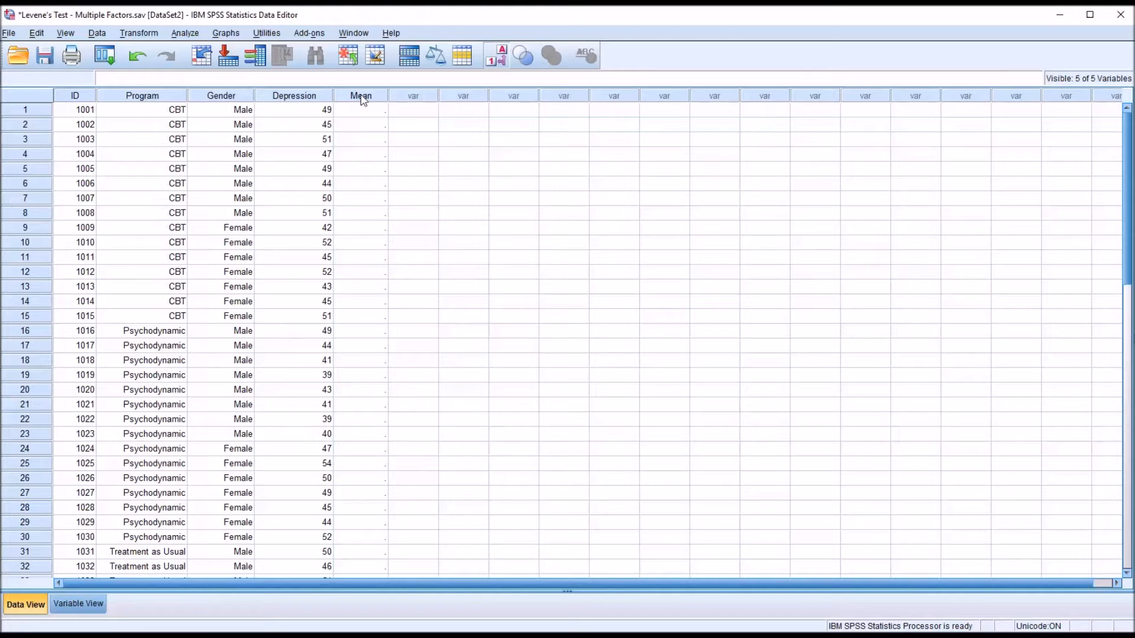
mouse_move(351, 127)
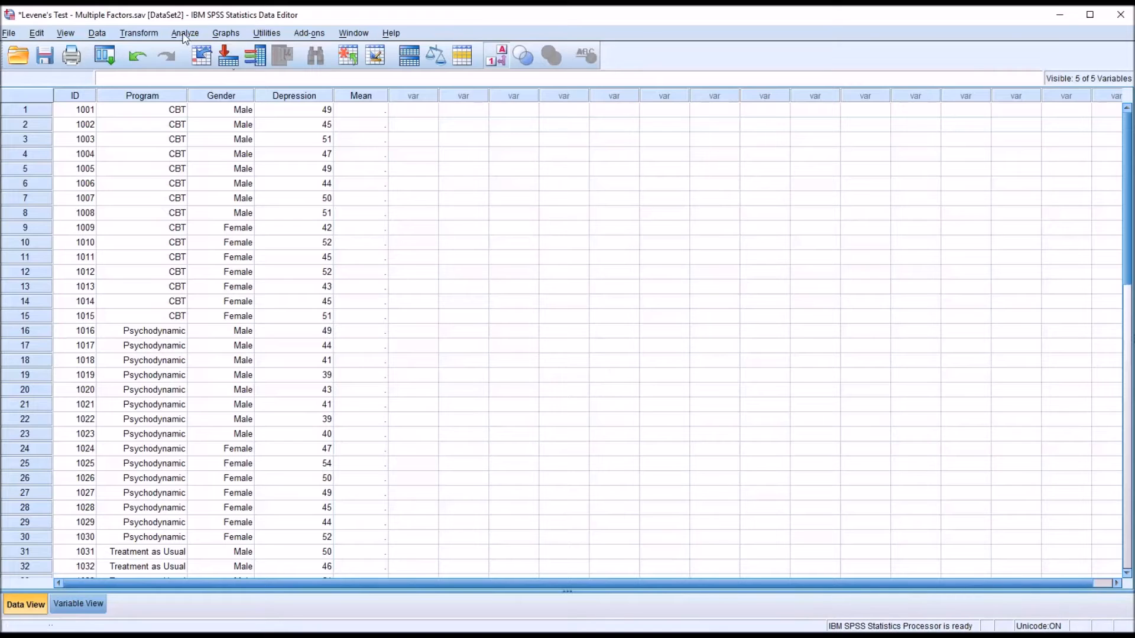
click(184, 33)
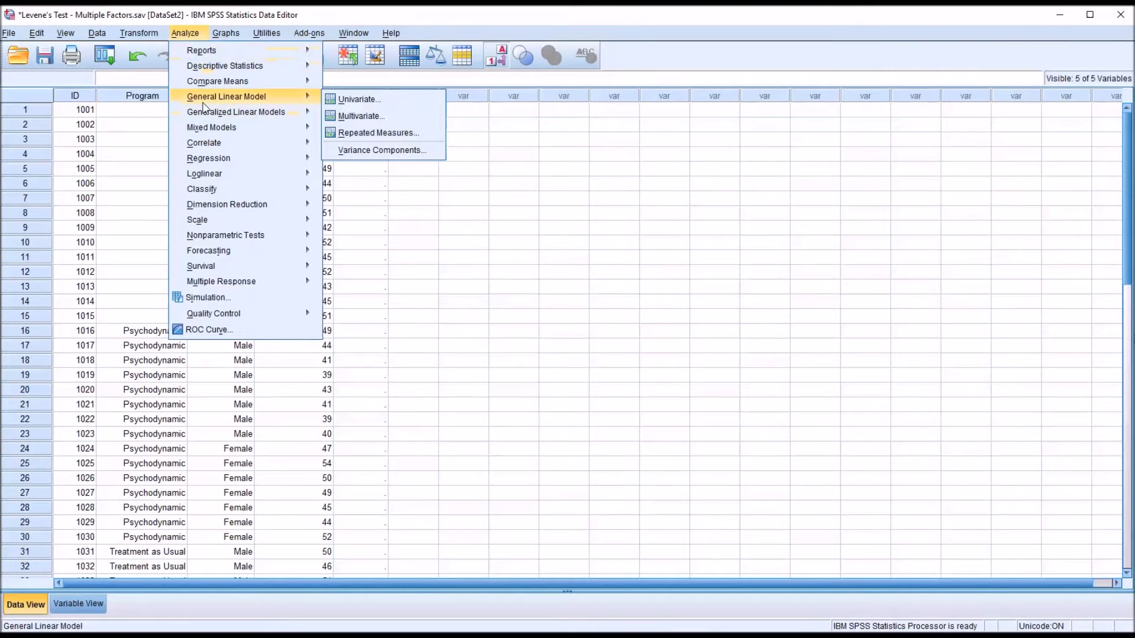
mouse_move(235, 111)
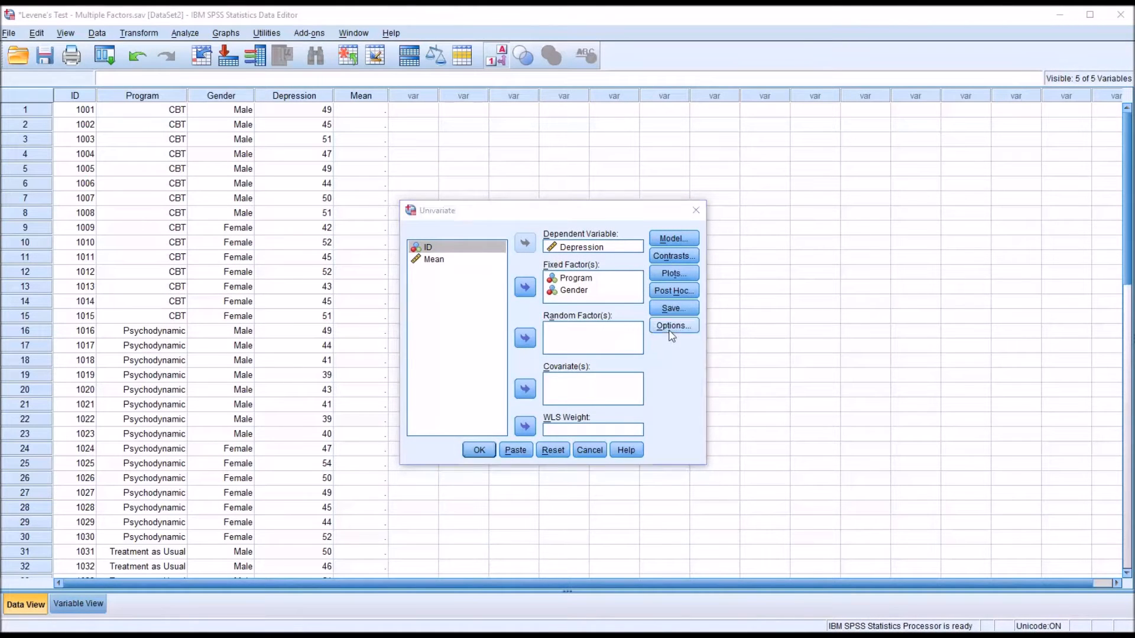
Rerun the ANOVA with homogeneity tests off and Program*Gender marginal means displayed.
click(672, 325)
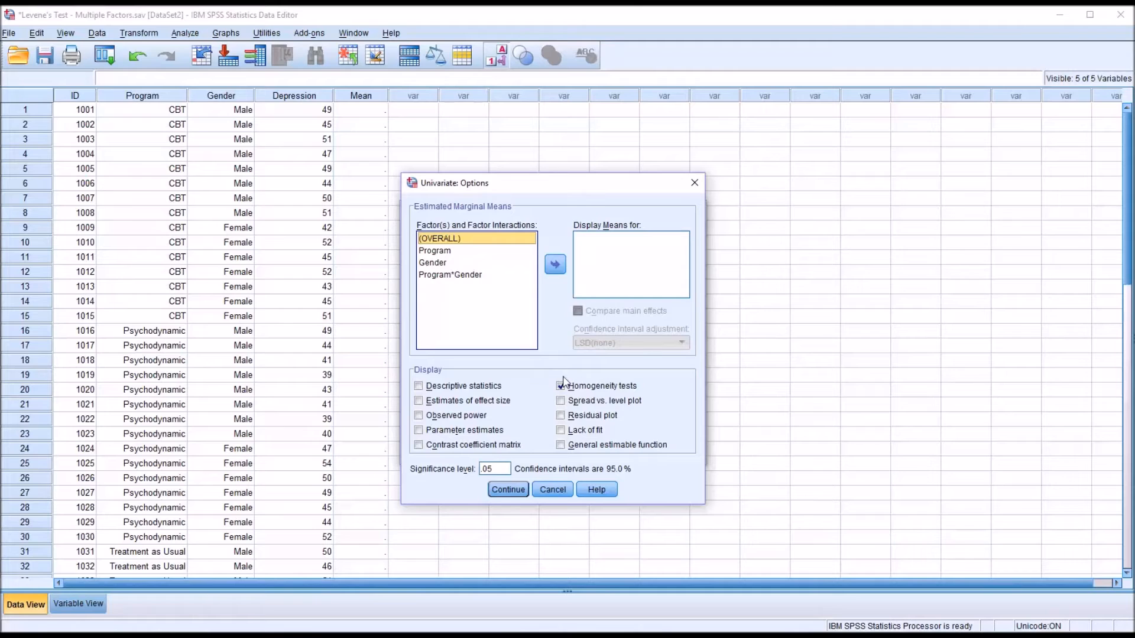
click(560, 385)
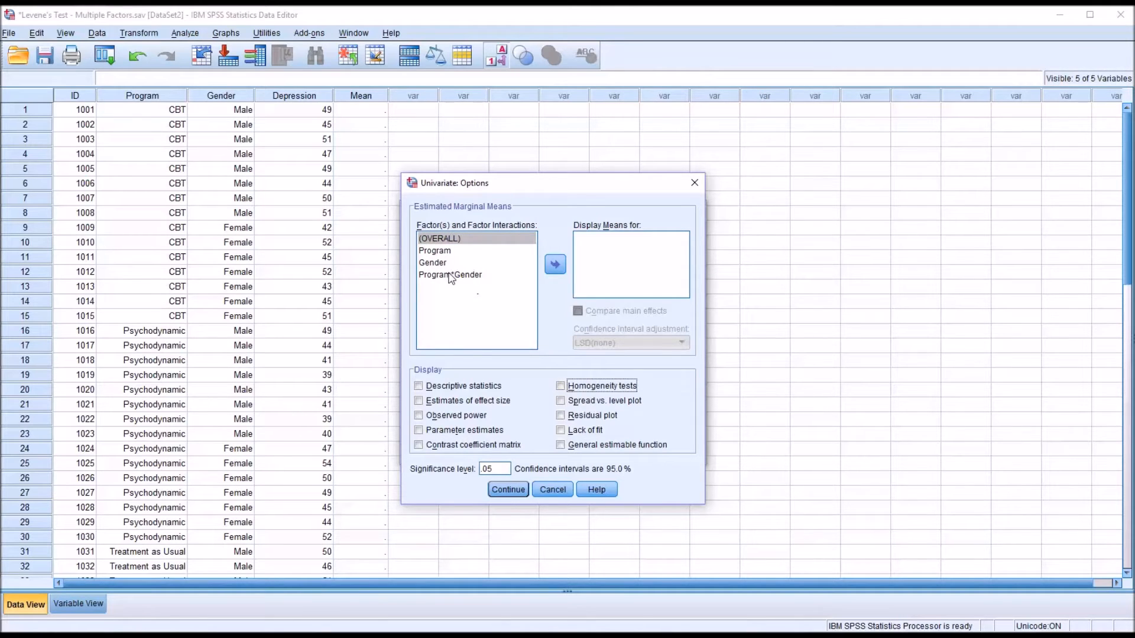
click(439, 238)
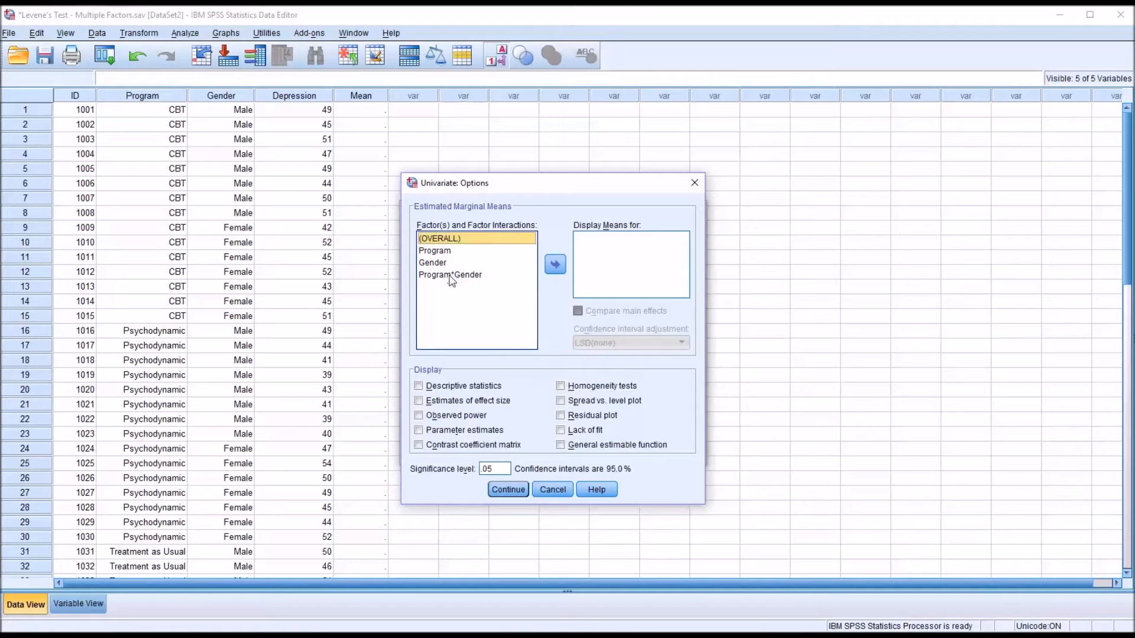
click(554, 264)
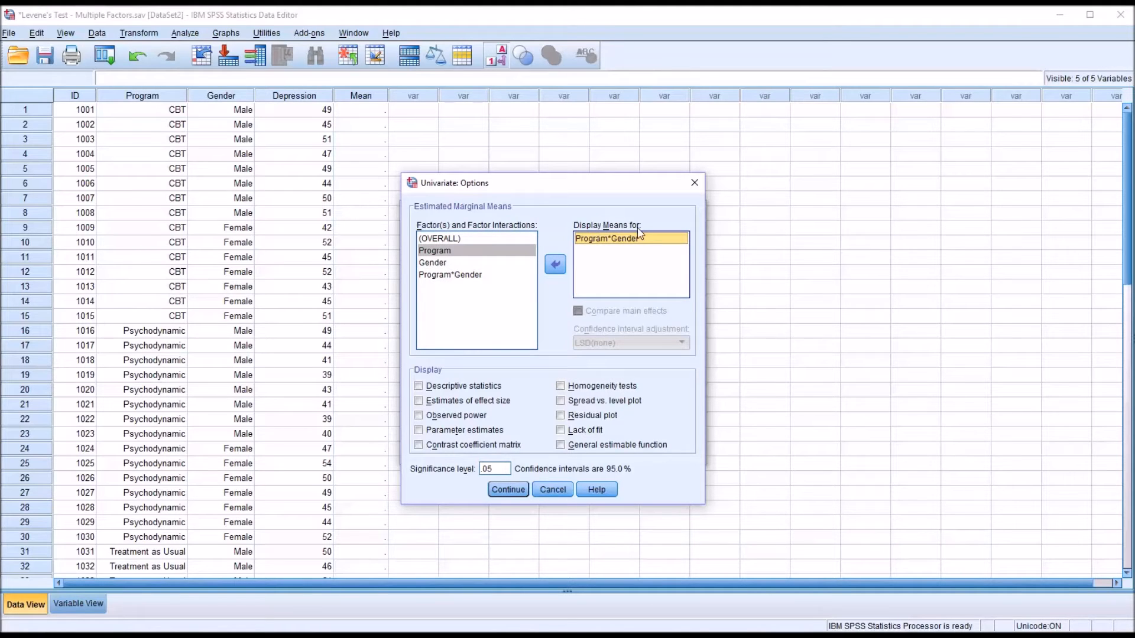
mouse_move(522, 507)
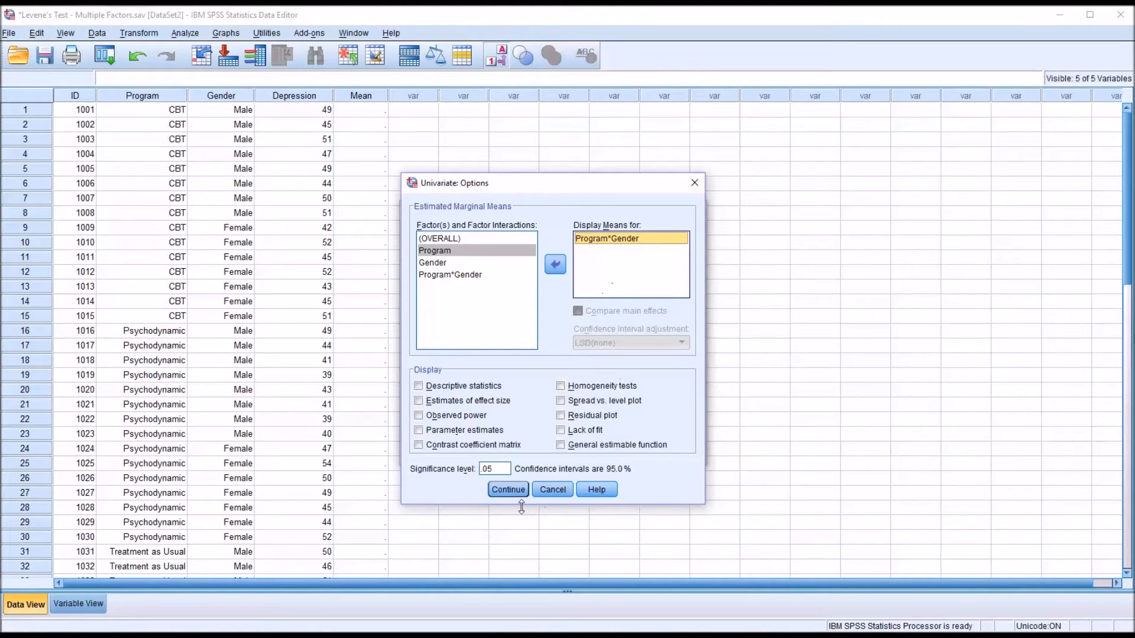
click(507, 489)
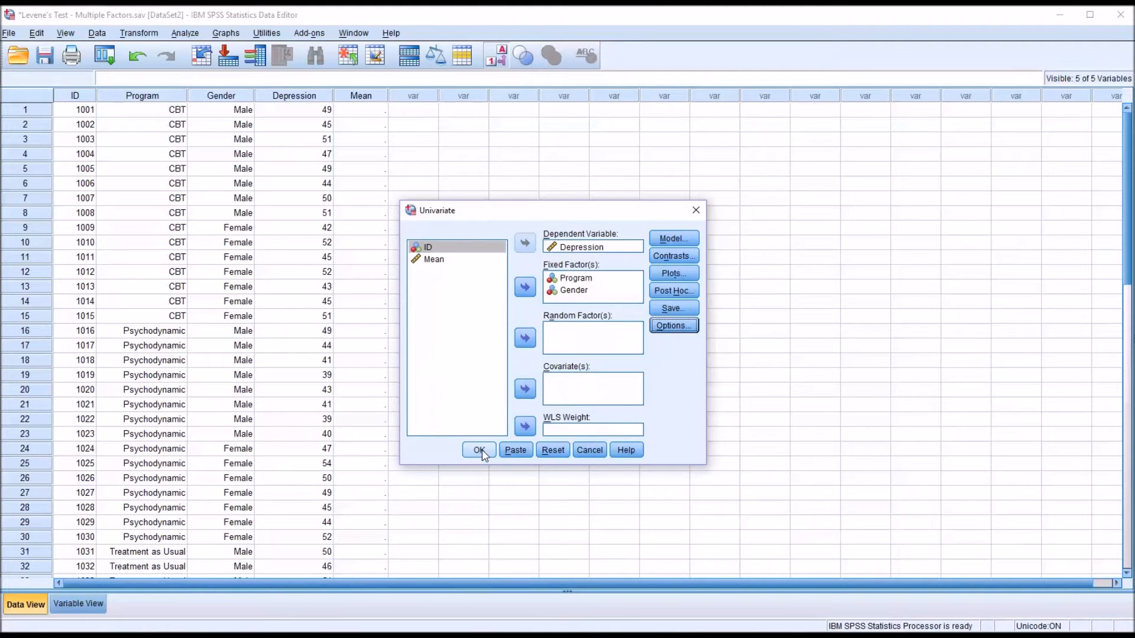
click(479, 449)
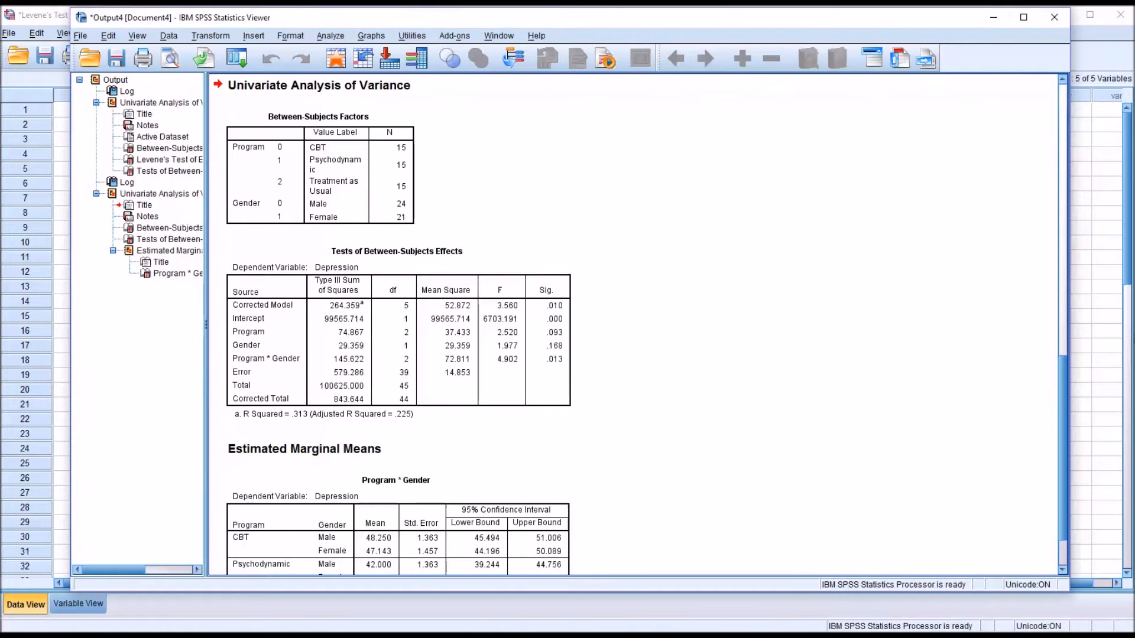
Scroll through the Program * Gender estimated marginal means table, then return to the data editor.
click(396, 480)
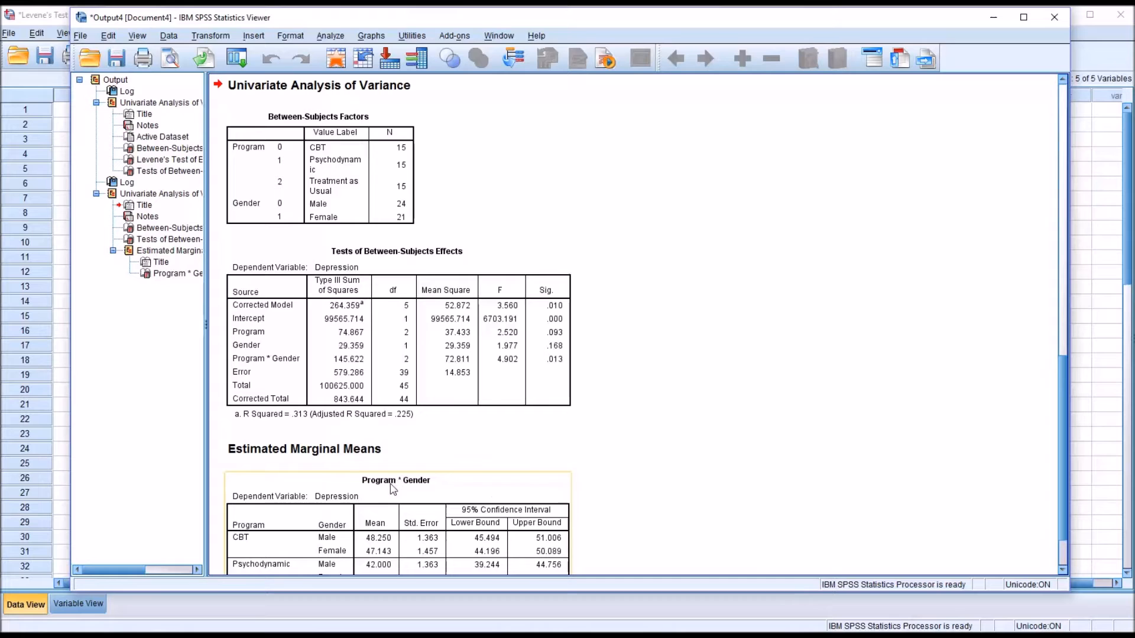
scroll(down, 3)
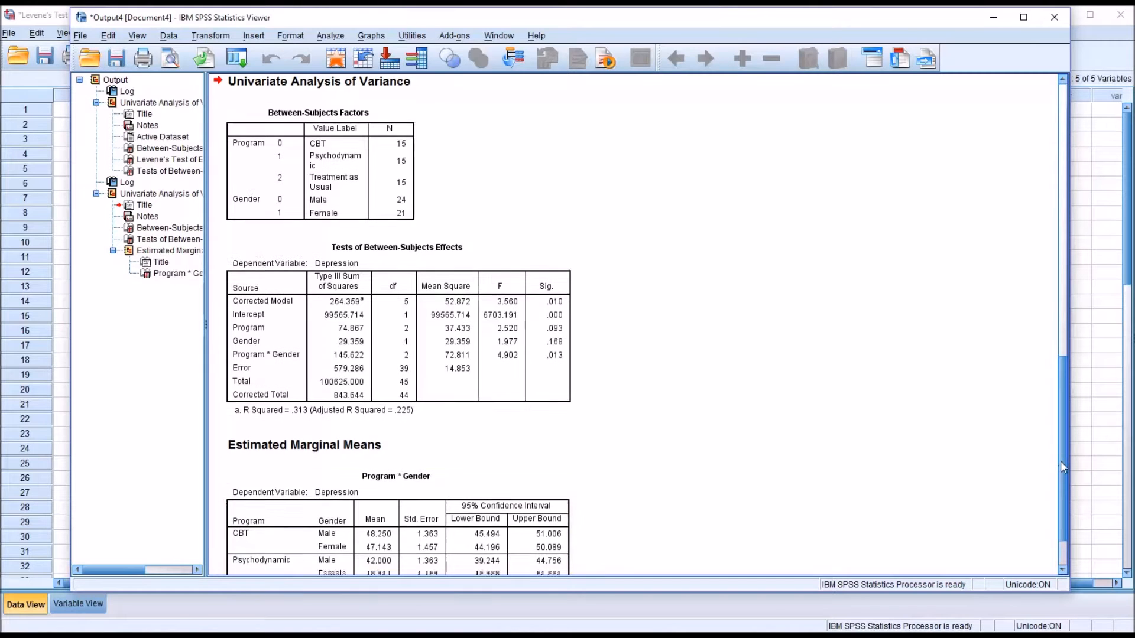
scroll(down, 3)
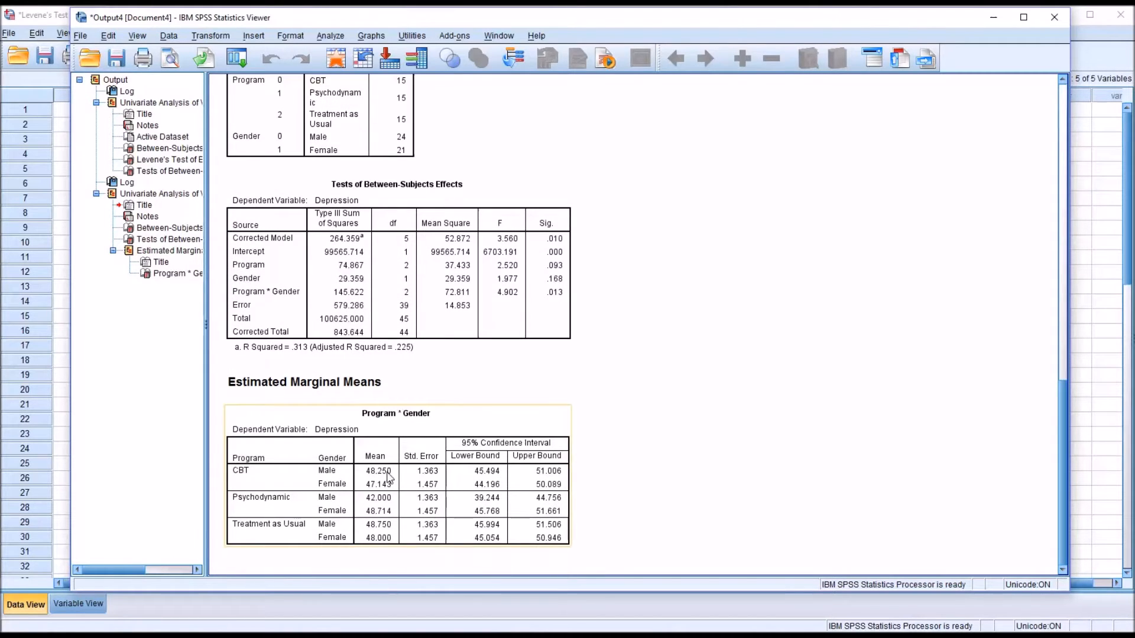
mouse_move(389, 485)
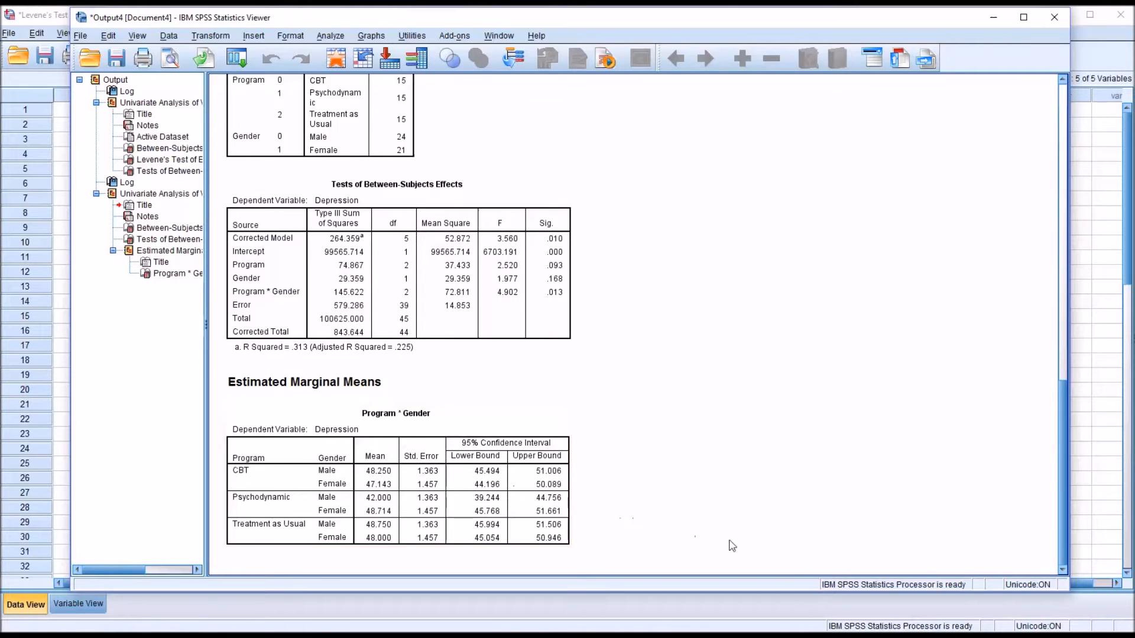
mouse_move(566, 585)
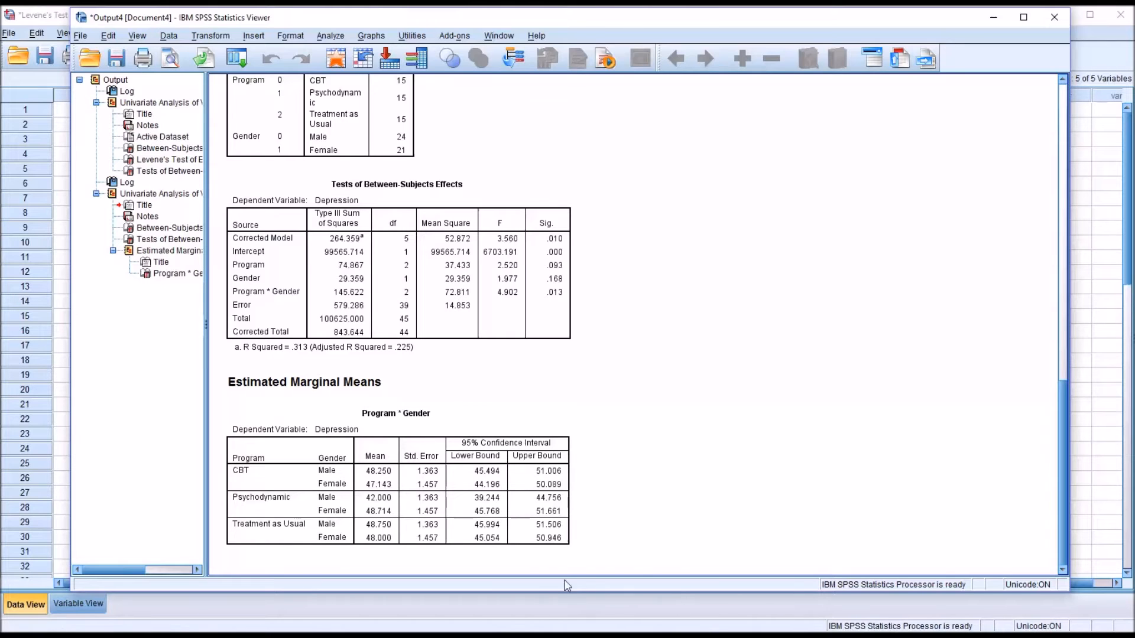
click(396, 491)
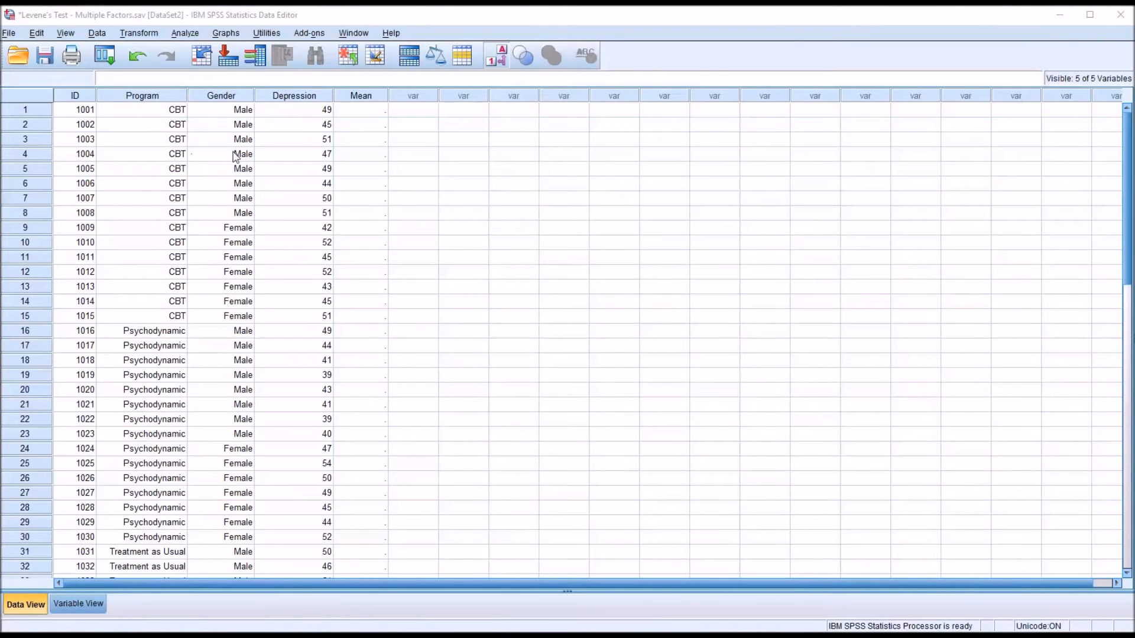
mouse_move(362, 116)
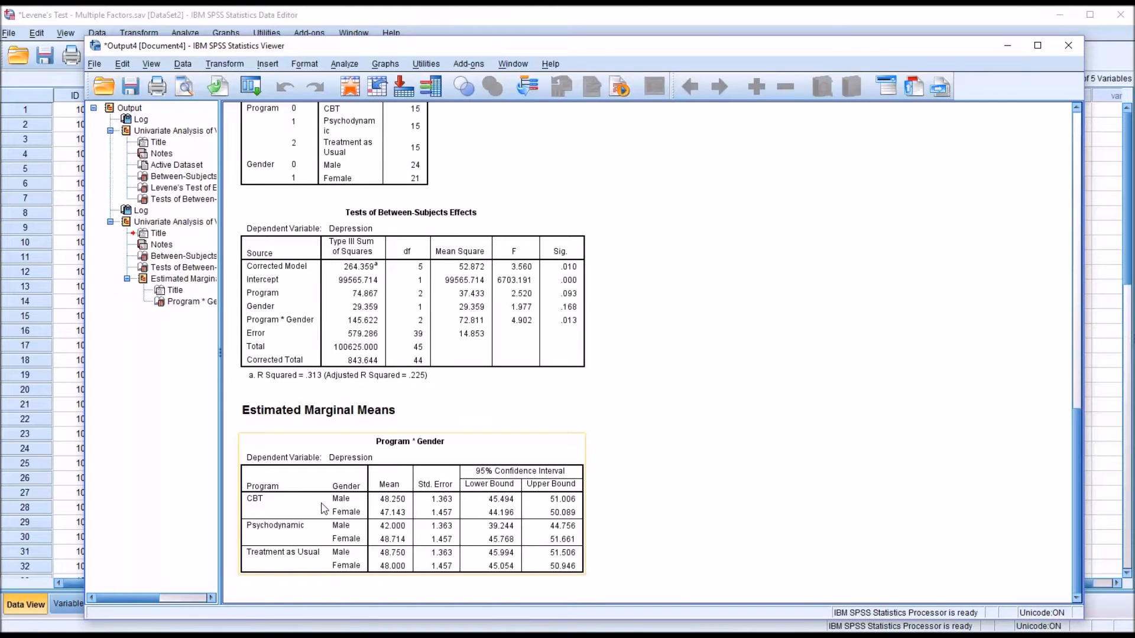
mouse_move(388, 508)
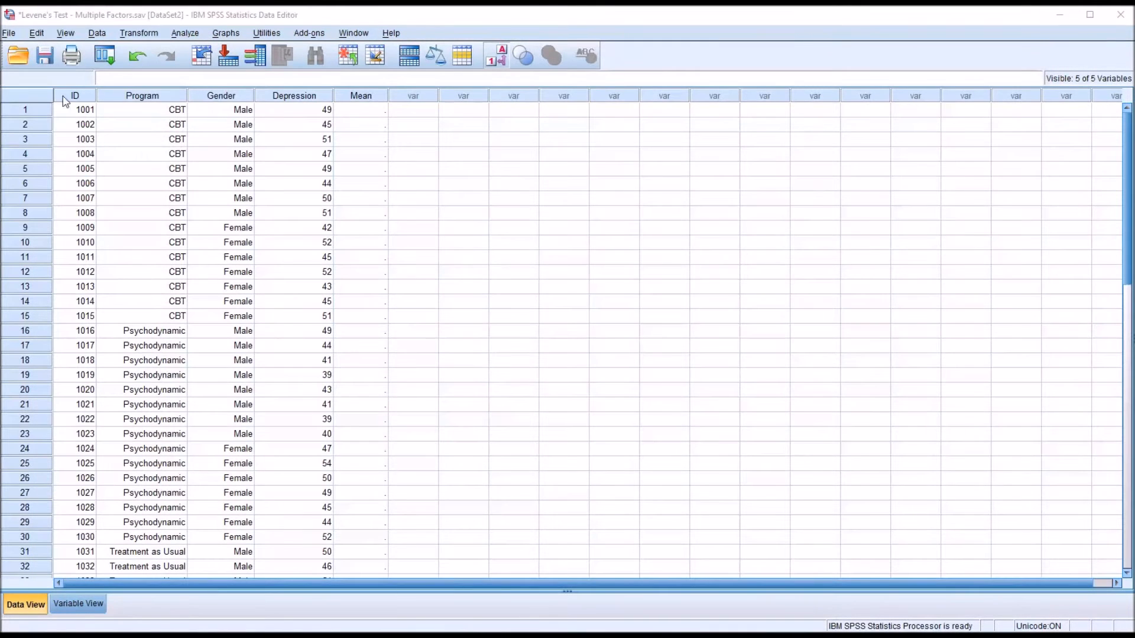
Enter 48.25 as the Mean for row 1 and extend it to the other male CBT cases.
click(360, 109)
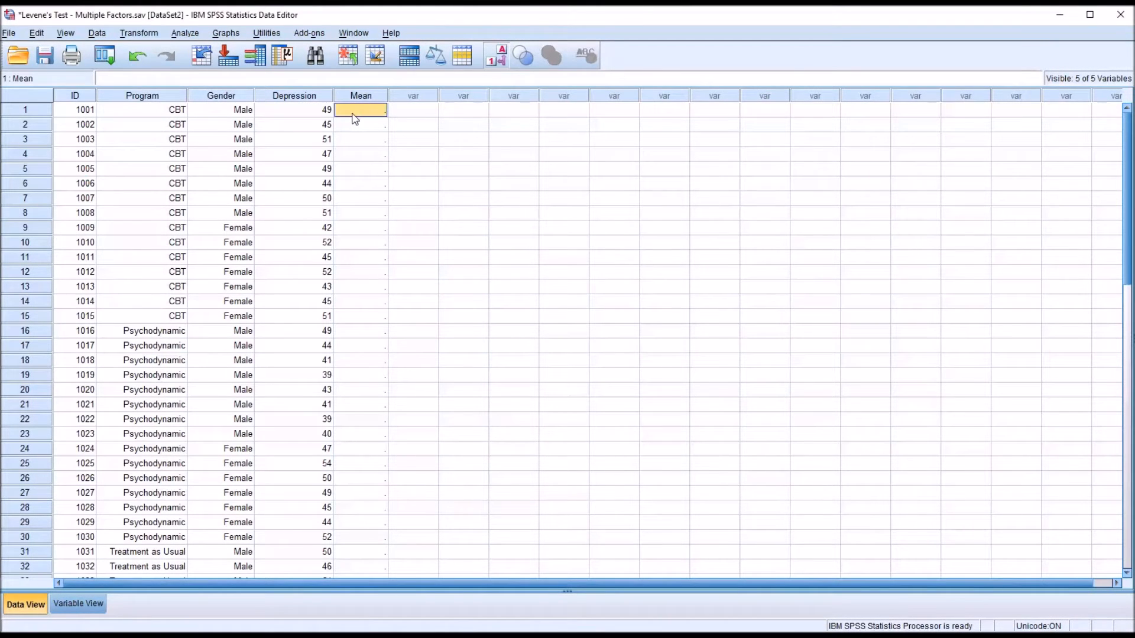
text(48.25)
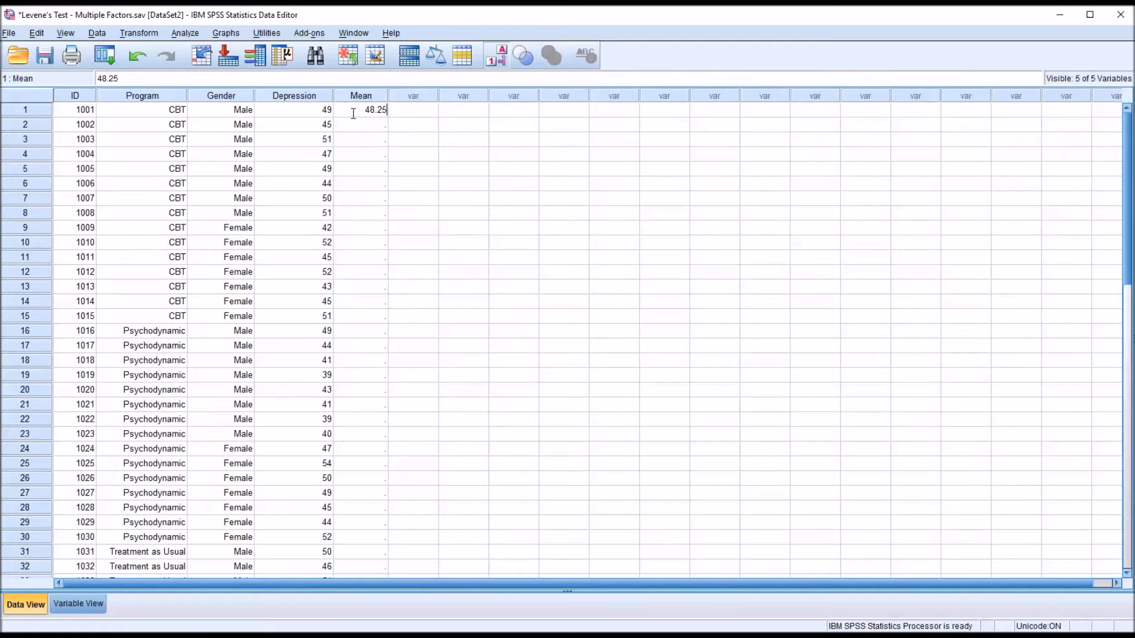
click(361, 109)
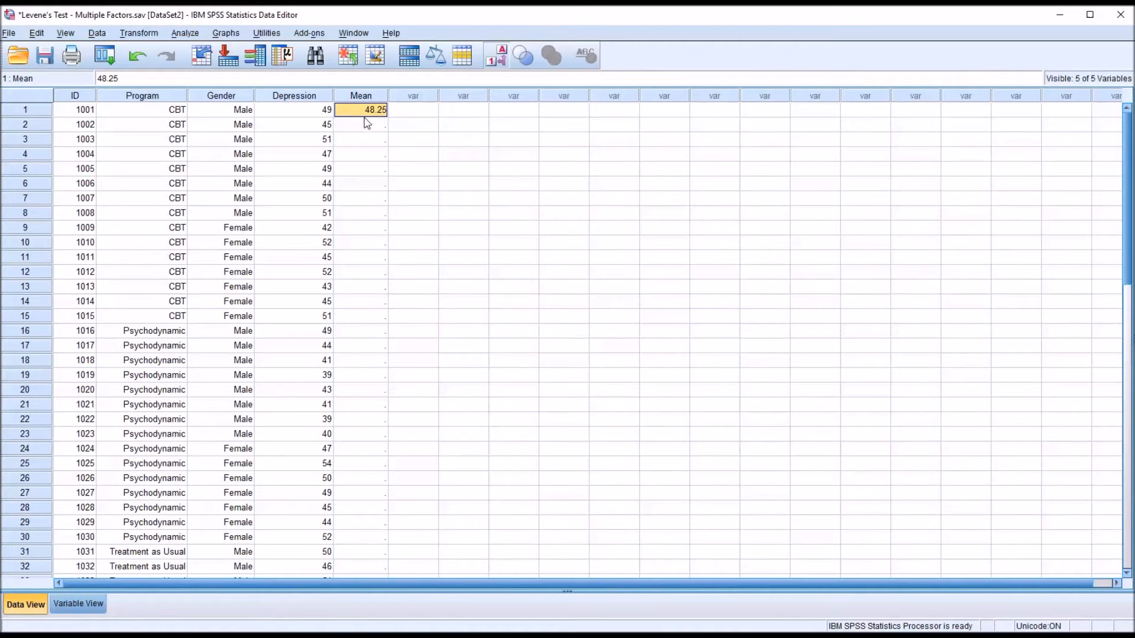
drag(361, 108, 360, 213)
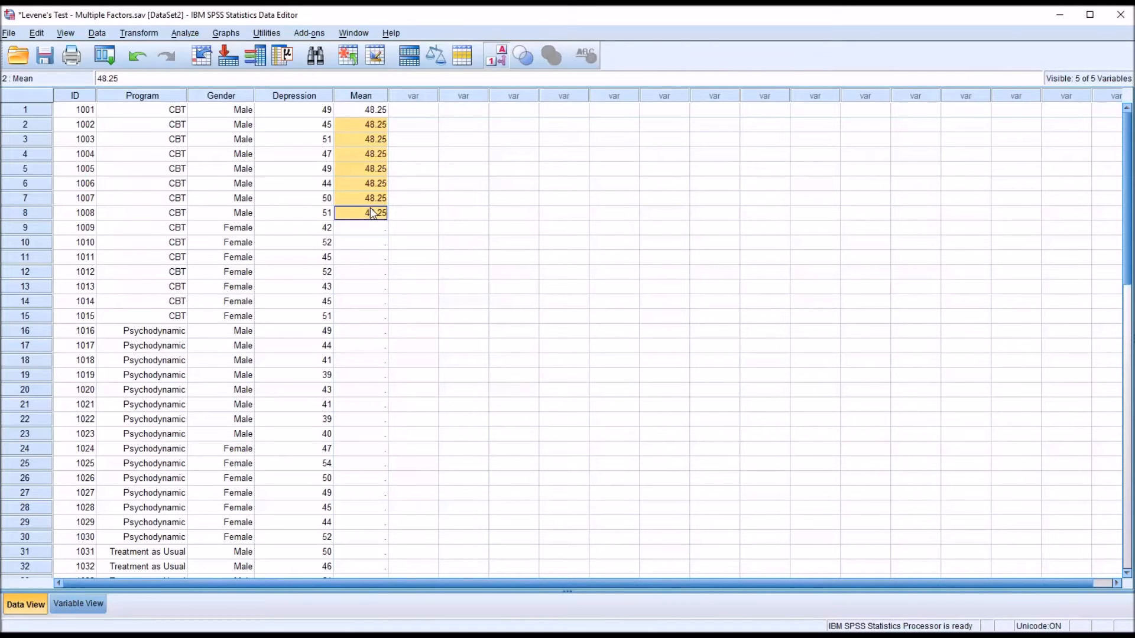
mouse_move(454, 497)
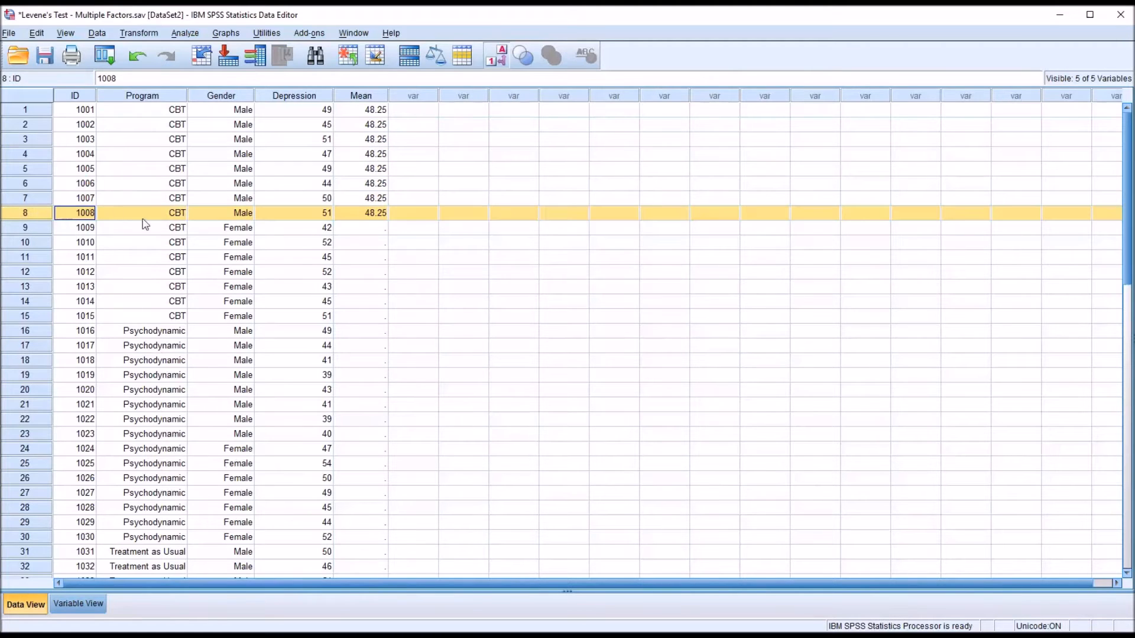
click(221, 212)
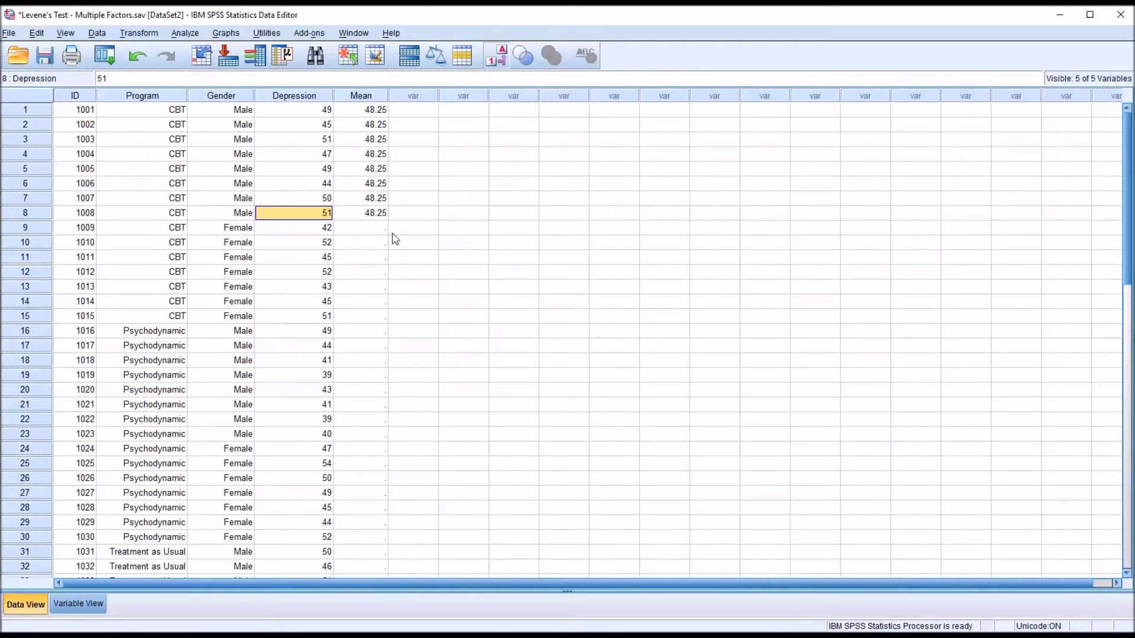
mouse_move(355, 231)
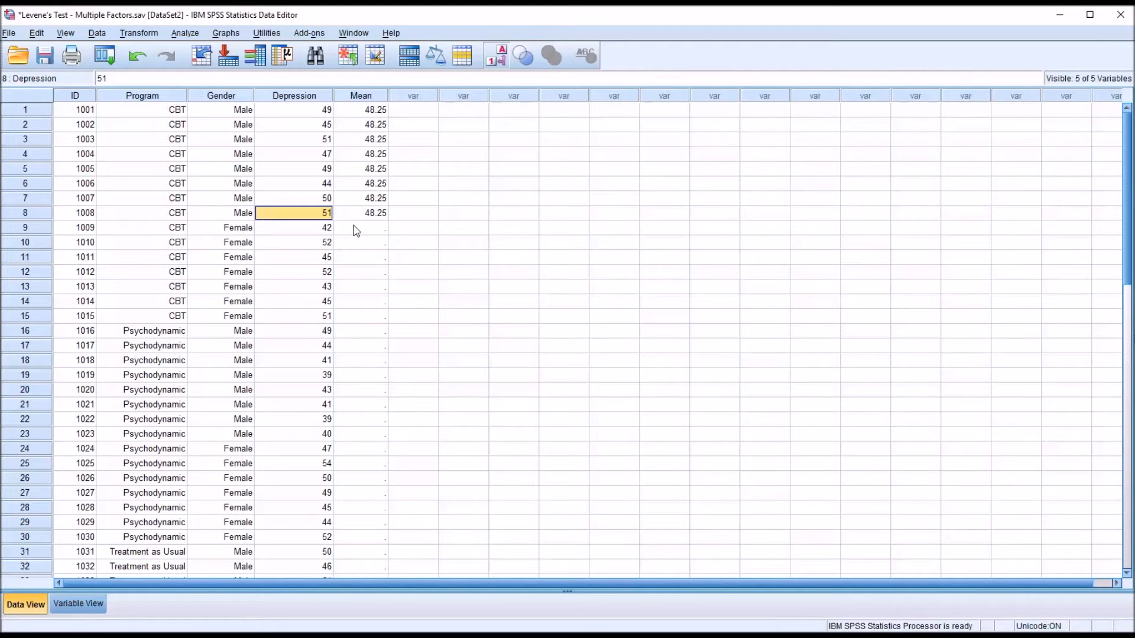
Fill the Mean cells for the remaining groups from case 1009 down with 47.14, 42.00, 48.17 and 48.75.
click(361, 227)
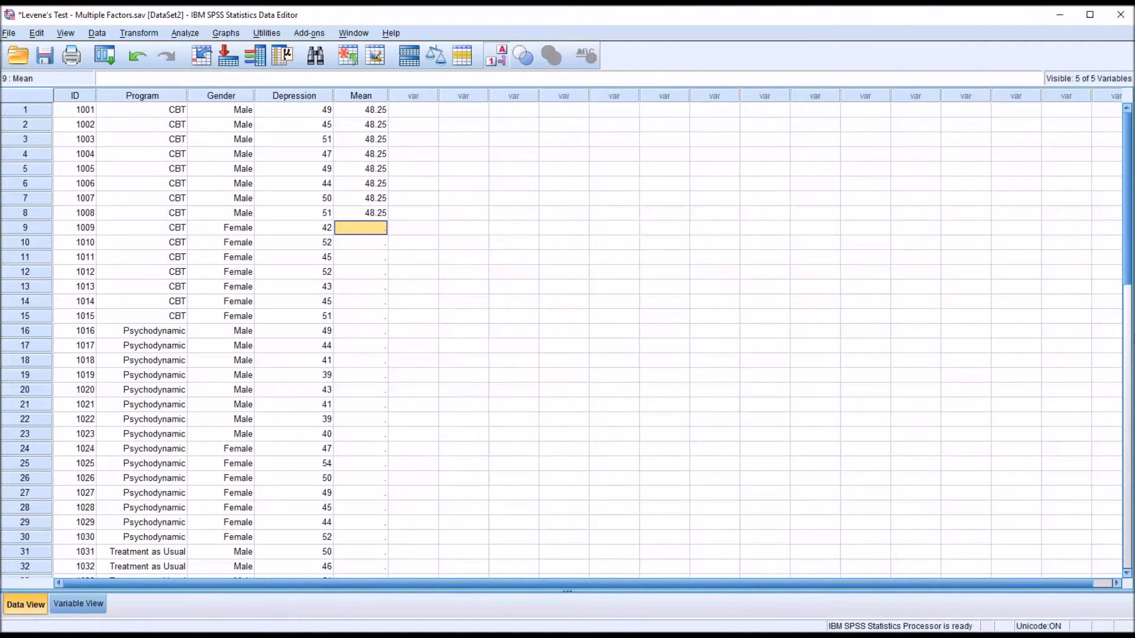
drag(360, 227, 359, 316)
text(47.14)
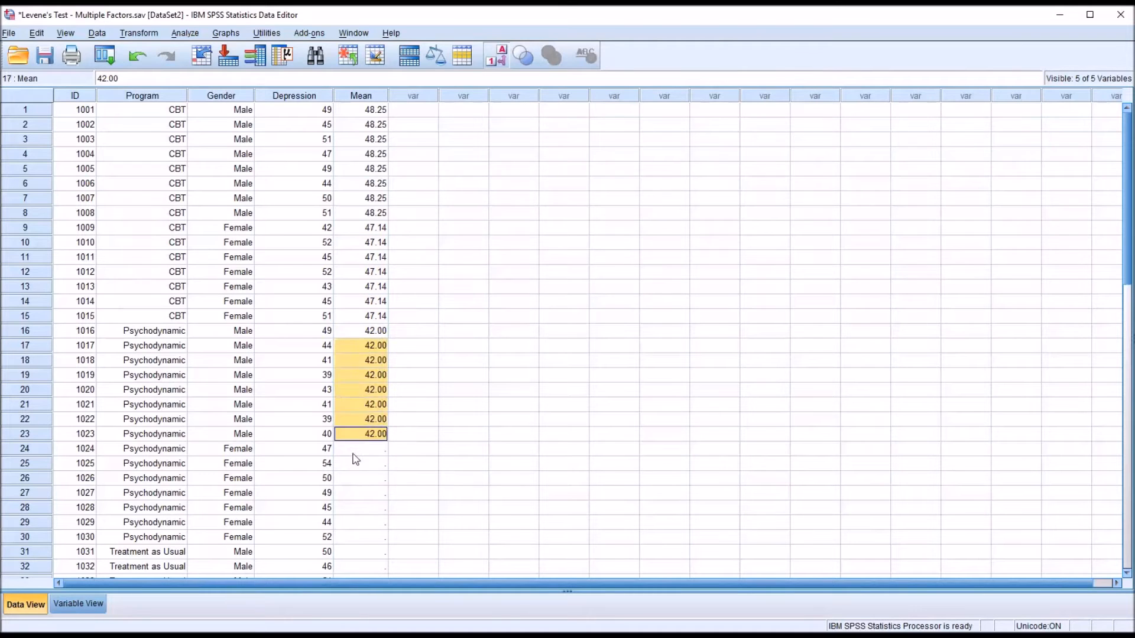
click(361, 537)
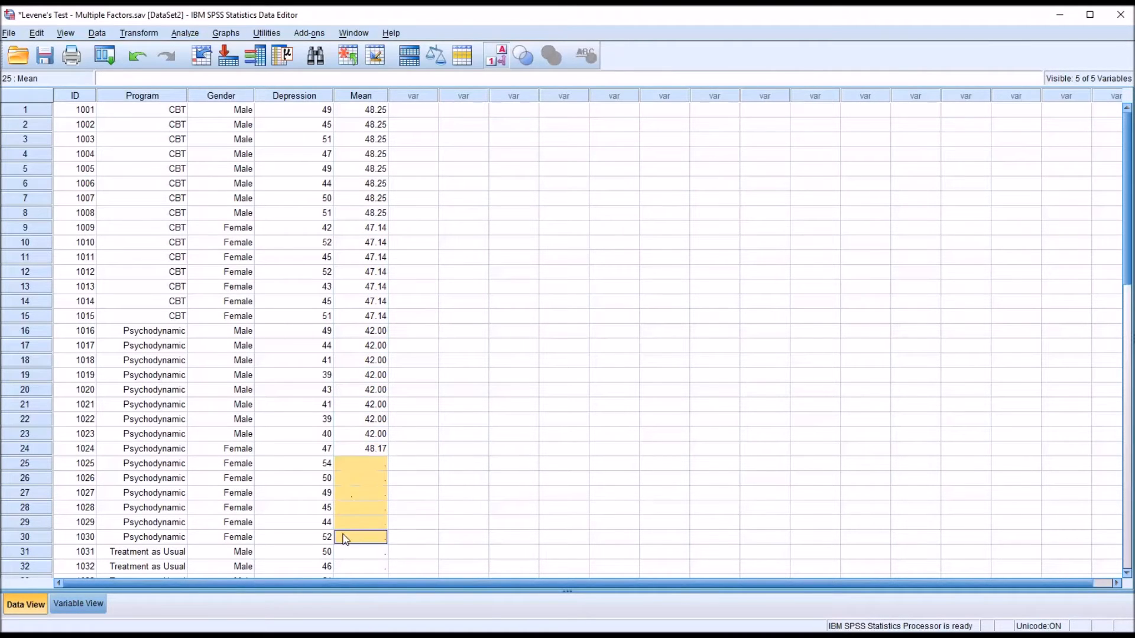
scroll(down, 3)
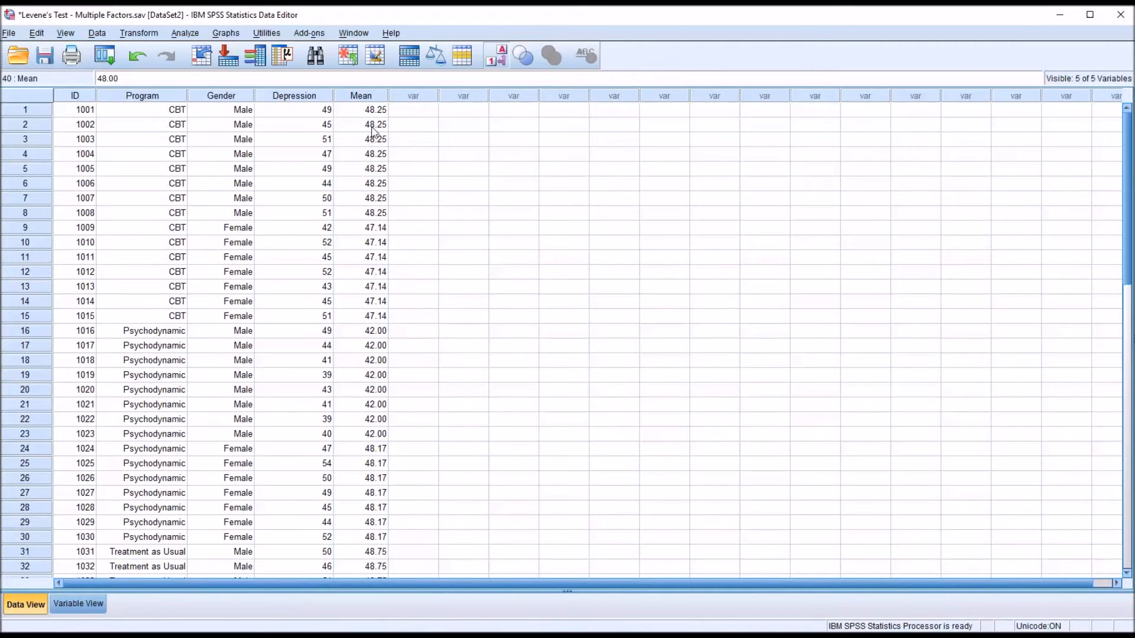
mouse_move(369, 127)
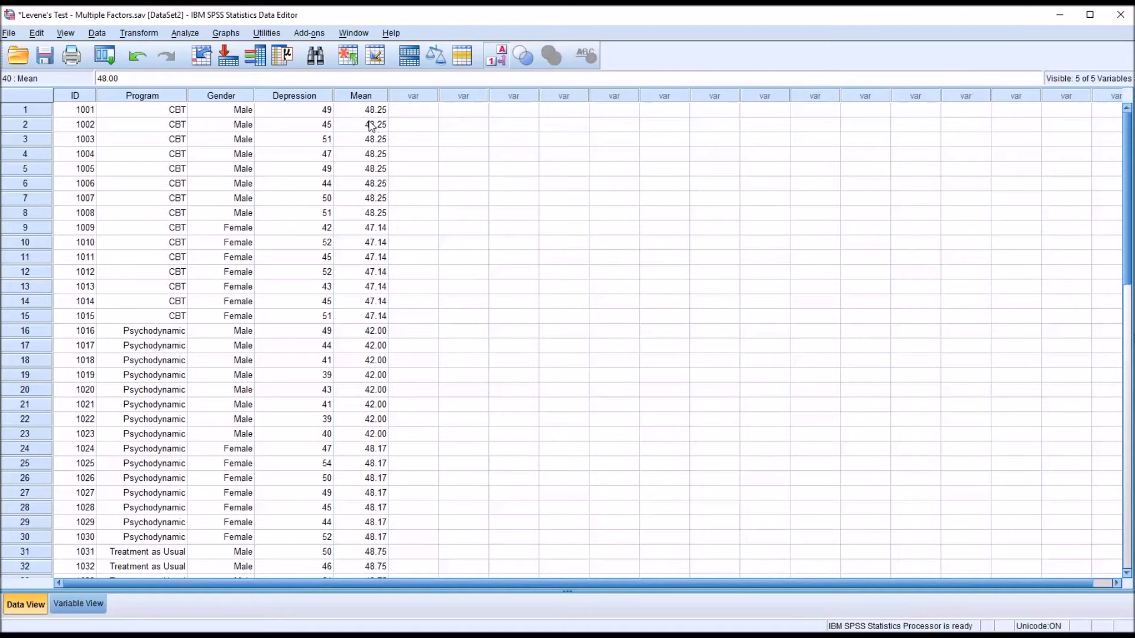
mouse_move(404, 117)
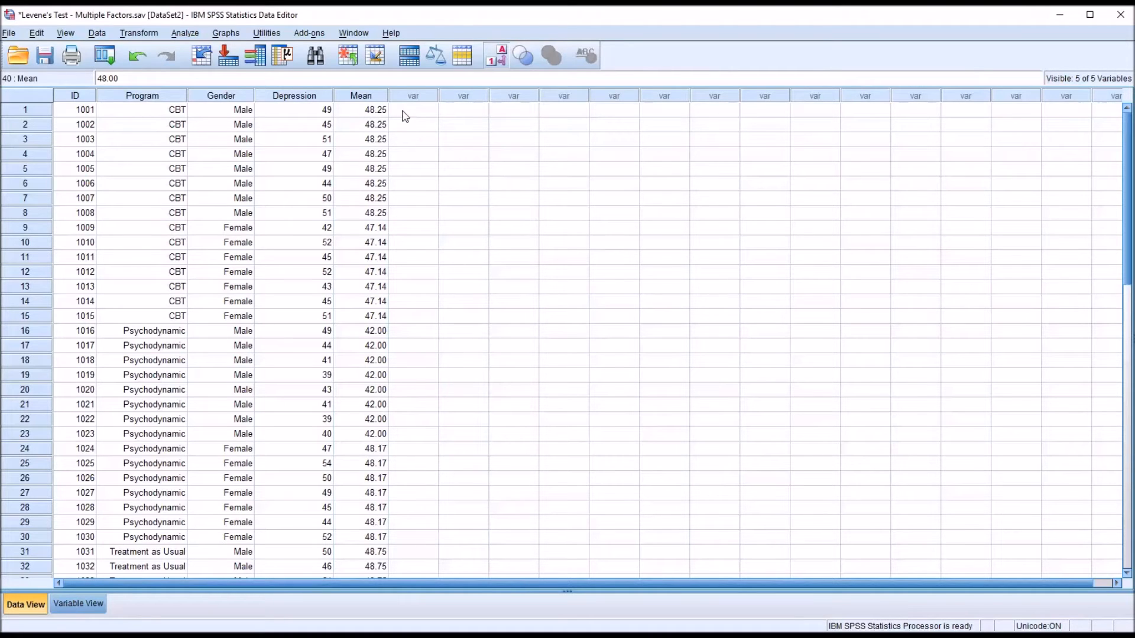
Compare the first case's Depression score with its group Mean, then bring up the Transform menu.
click(412, 109)
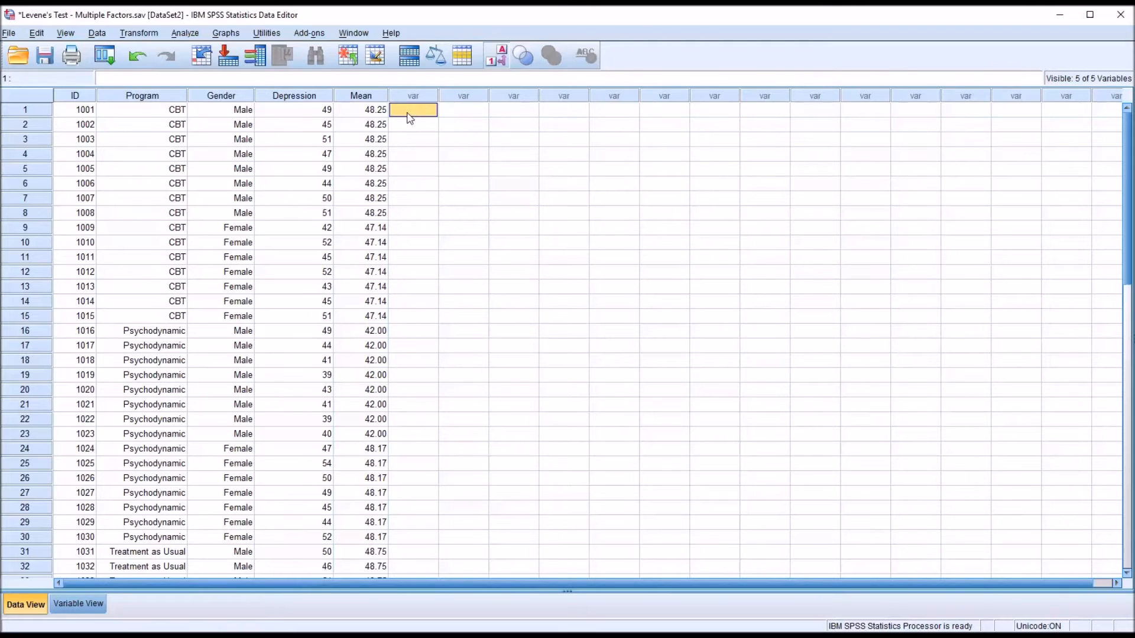
mouse_move(318, 122)
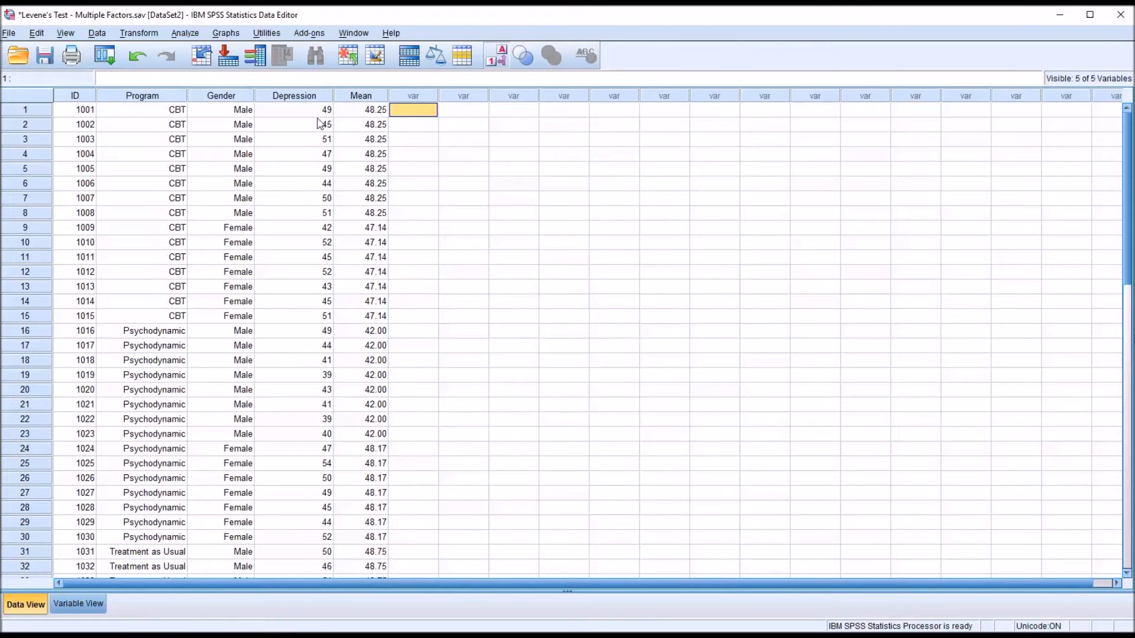
click(294, 108)
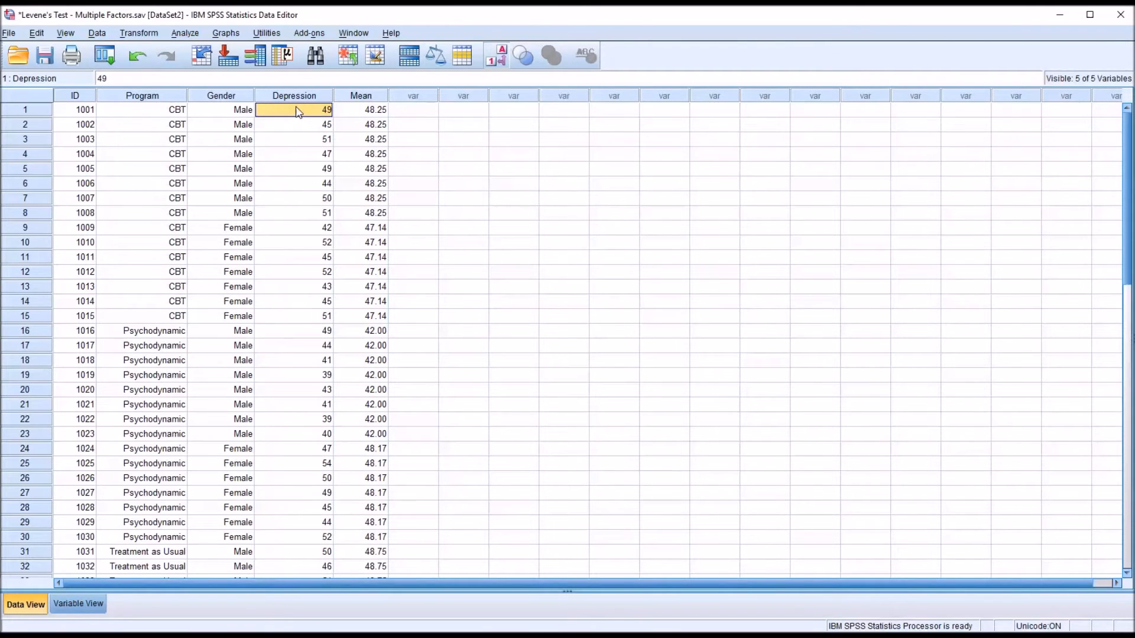
click(361, 109)
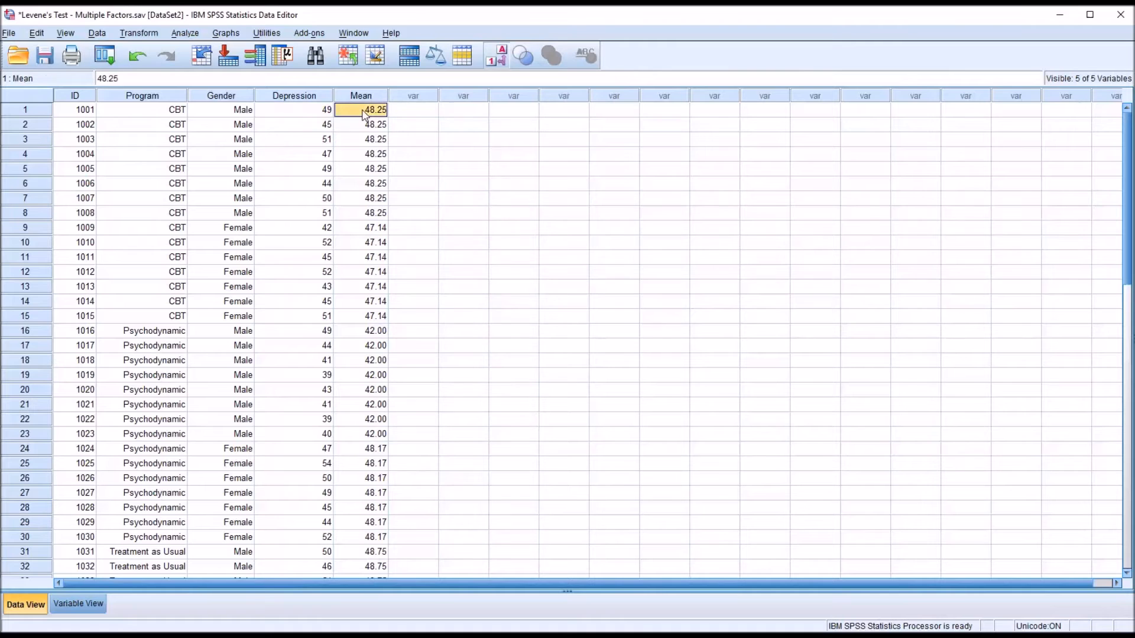
click(413, 109)
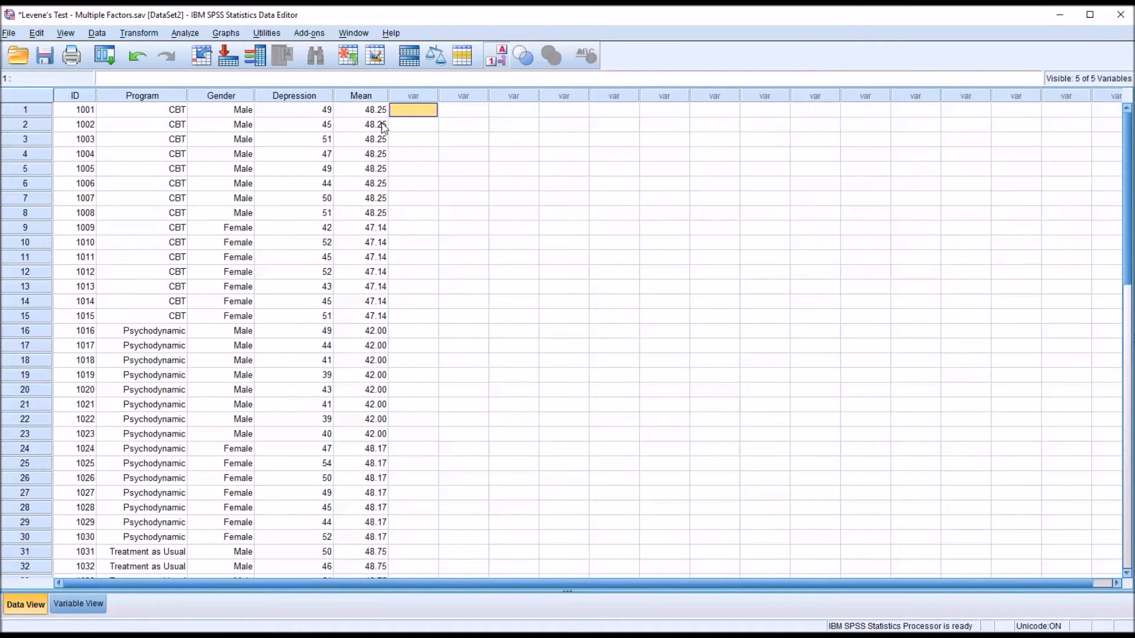
click(138, 33)
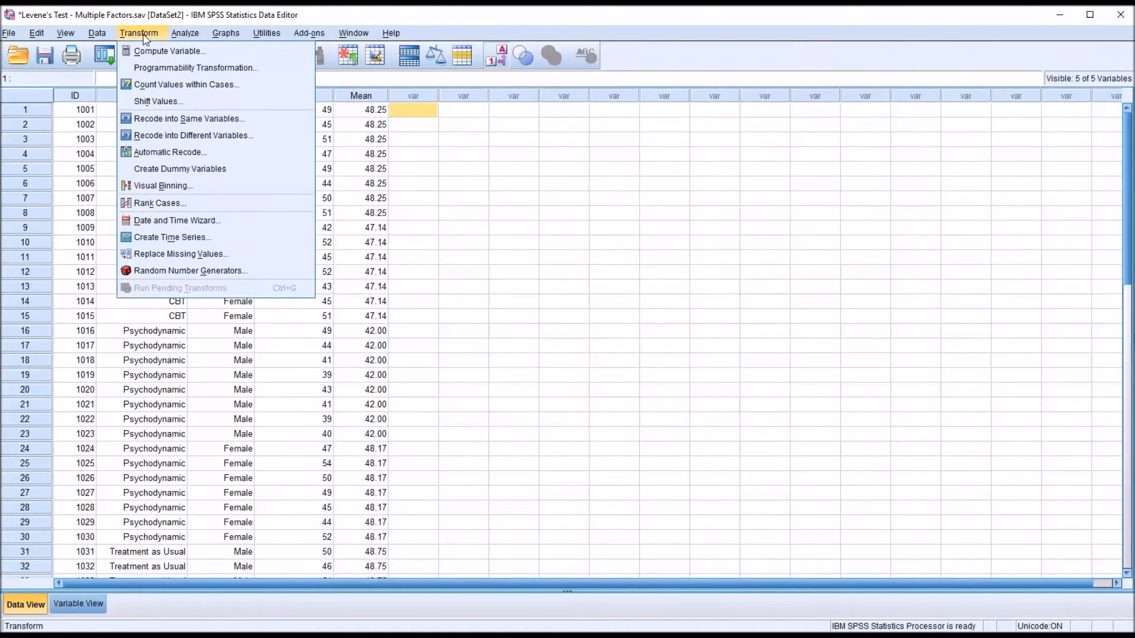
Compute a new Difference variable as ABS(Depression-Mean) using the Arithmetic Abs function.
click(171, 50)
text(Difference)
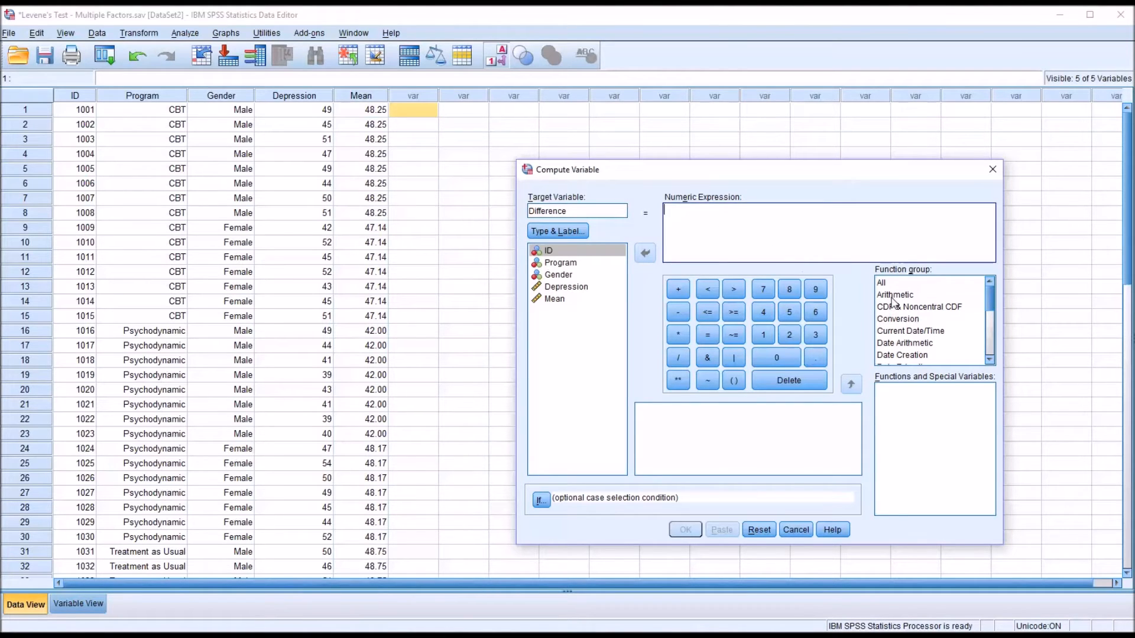
click(895, 294)
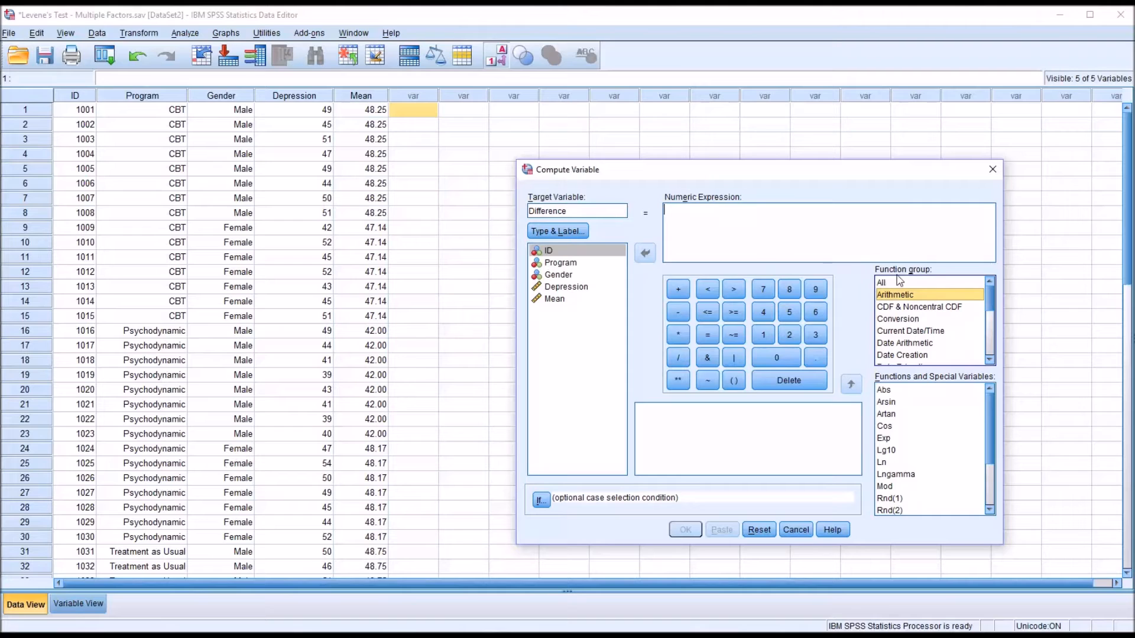
mouse_move(909, 396)
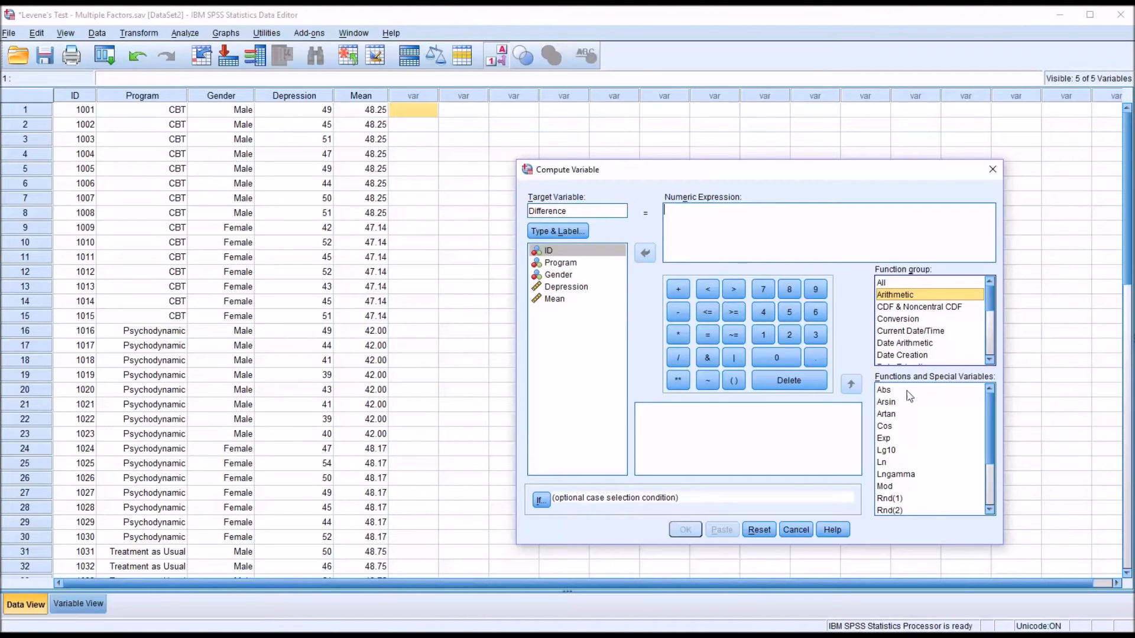
double_click(884, 389)
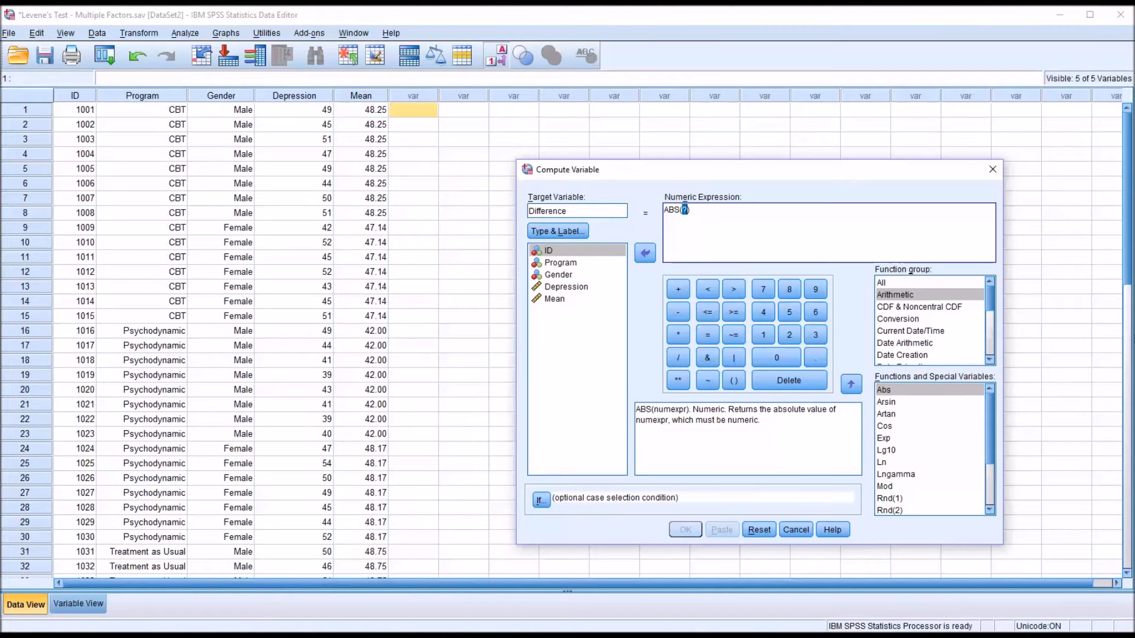
click(567, 286)
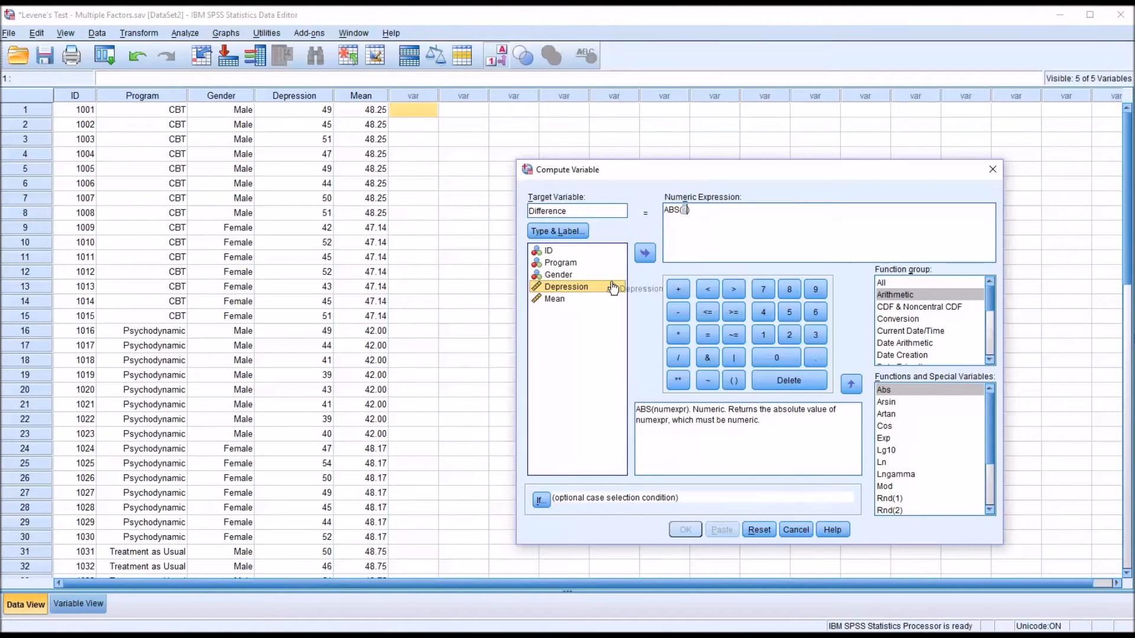
click(643, 253)
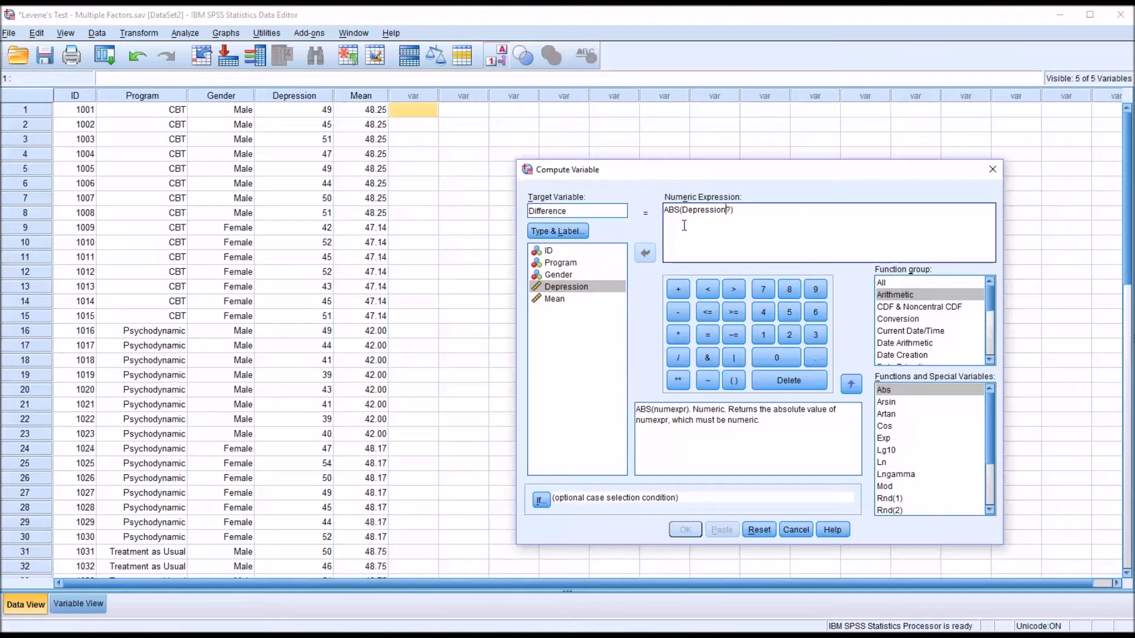
text(-)
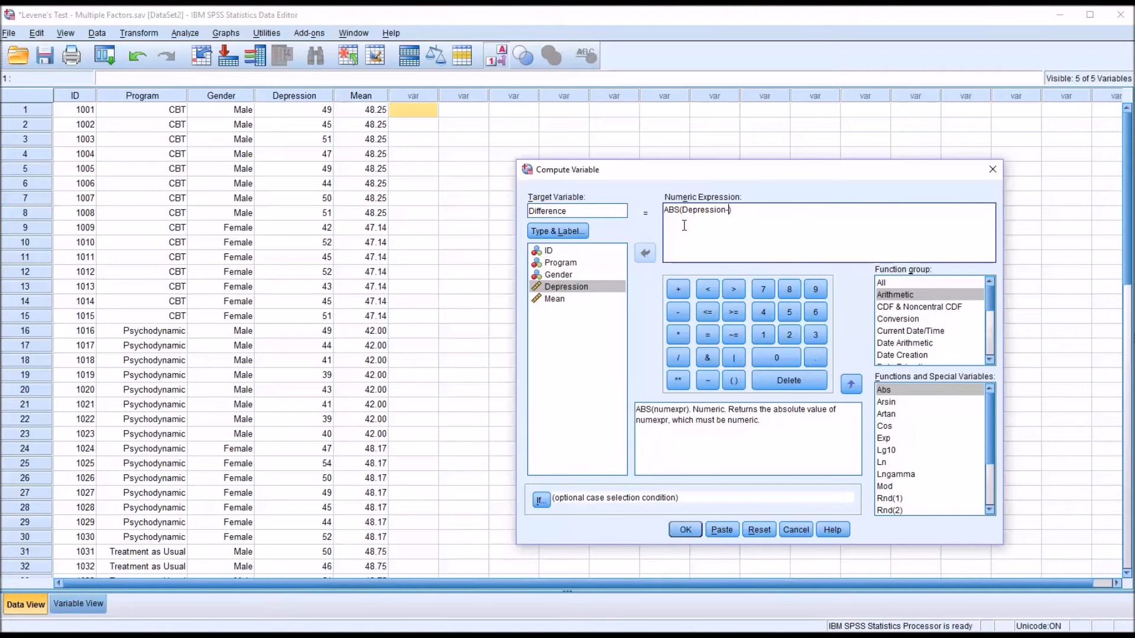
click(555, 298)
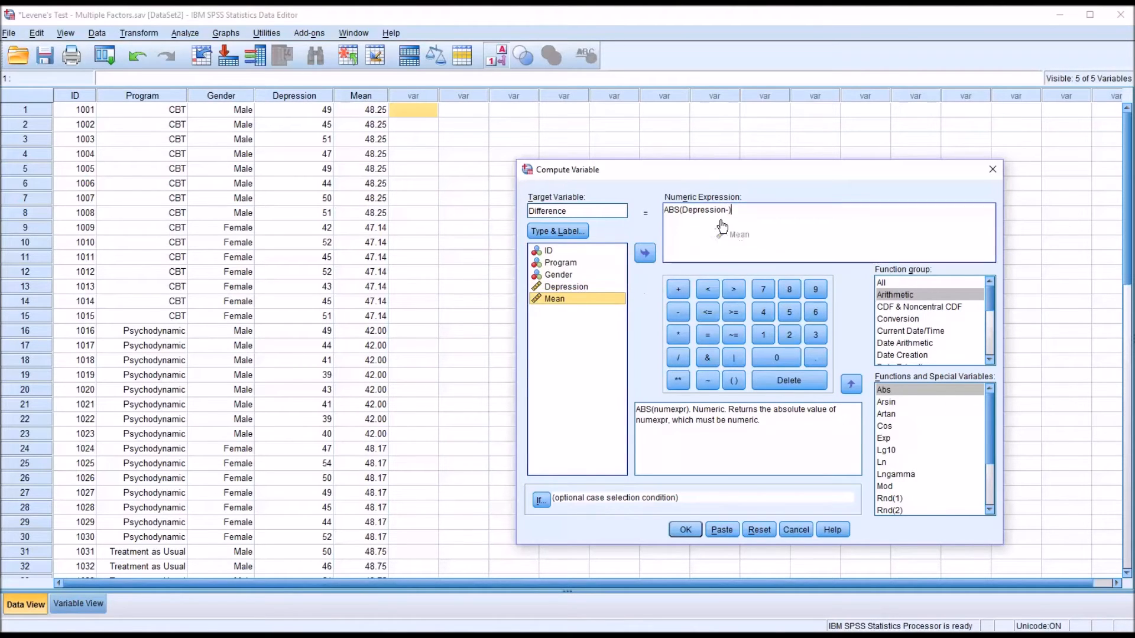
click(643, 253)
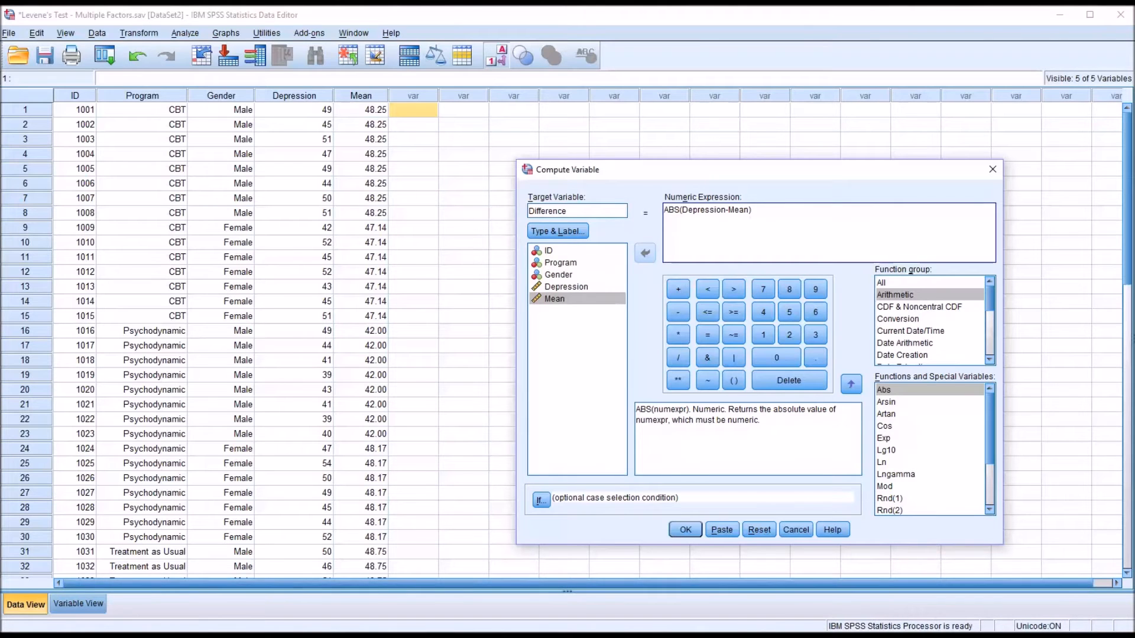
click(685, 529)
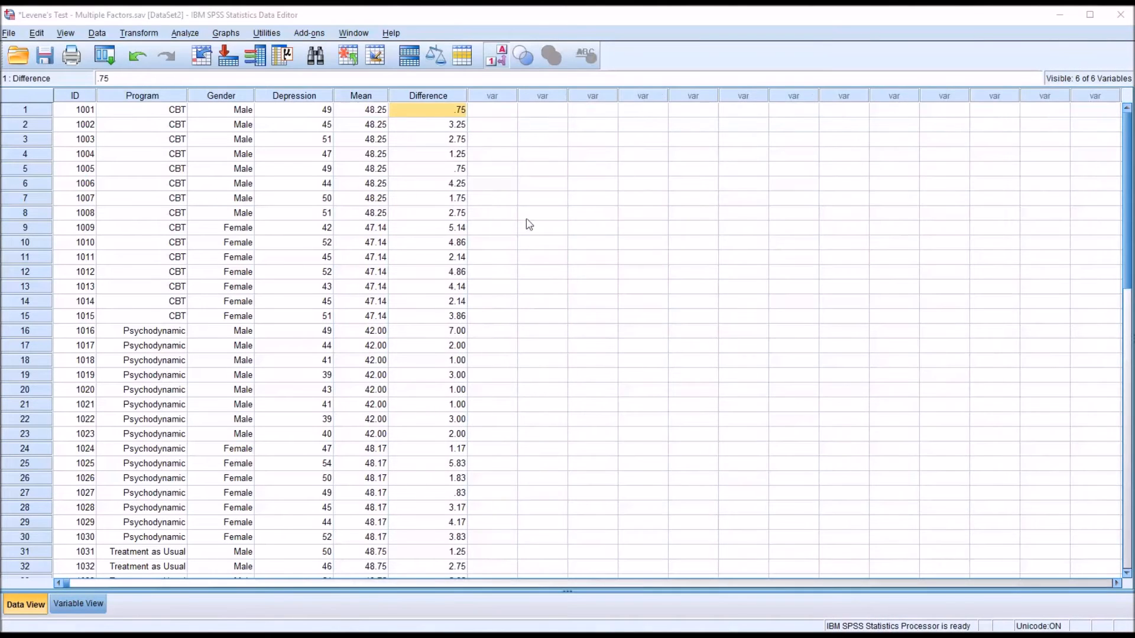
click(428, 94)
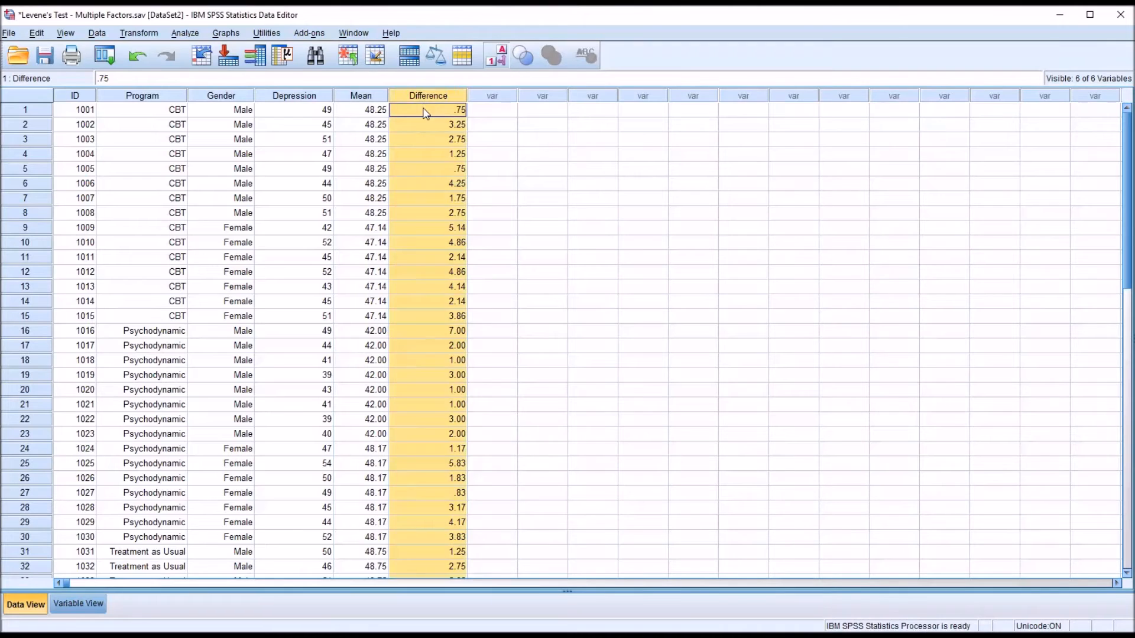
click(360, 109)
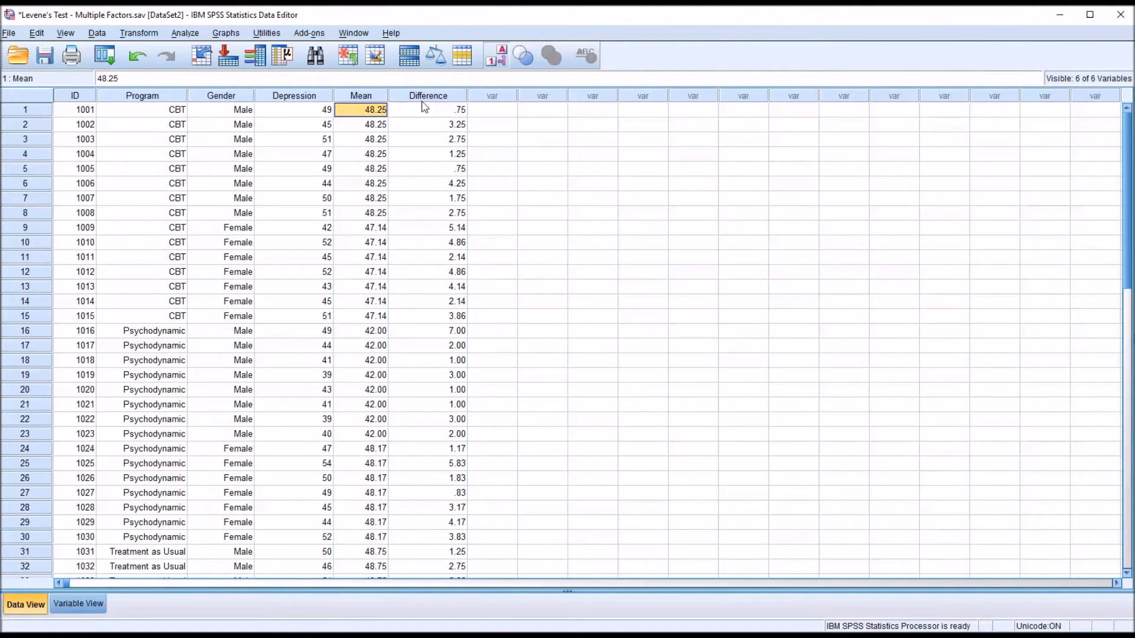
click(428, 109)
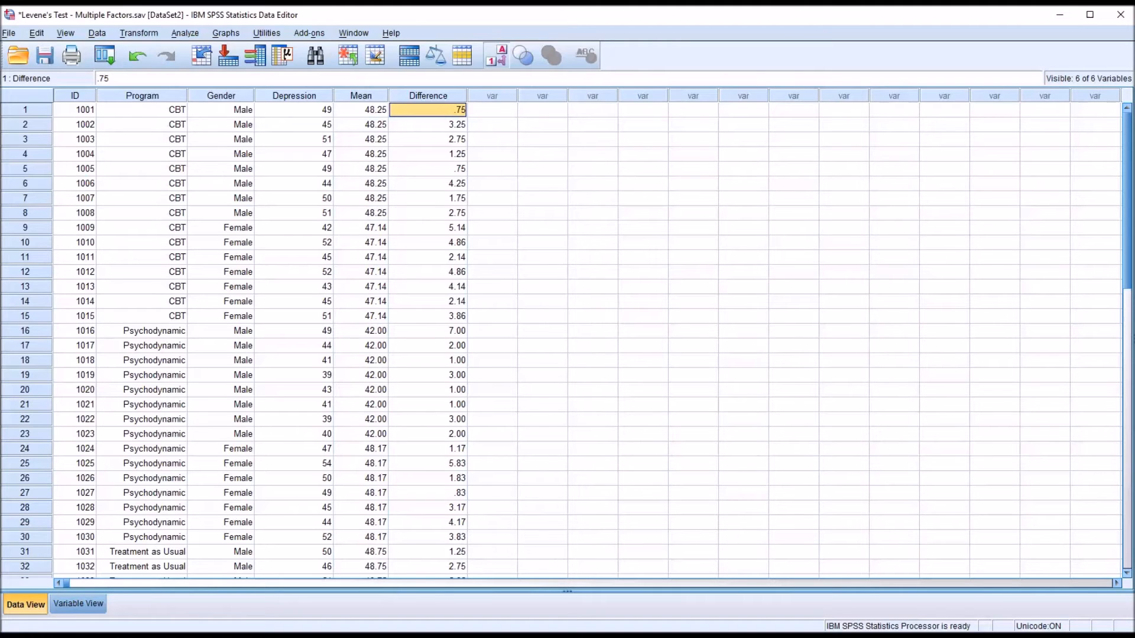
mouse_move(371, 160)
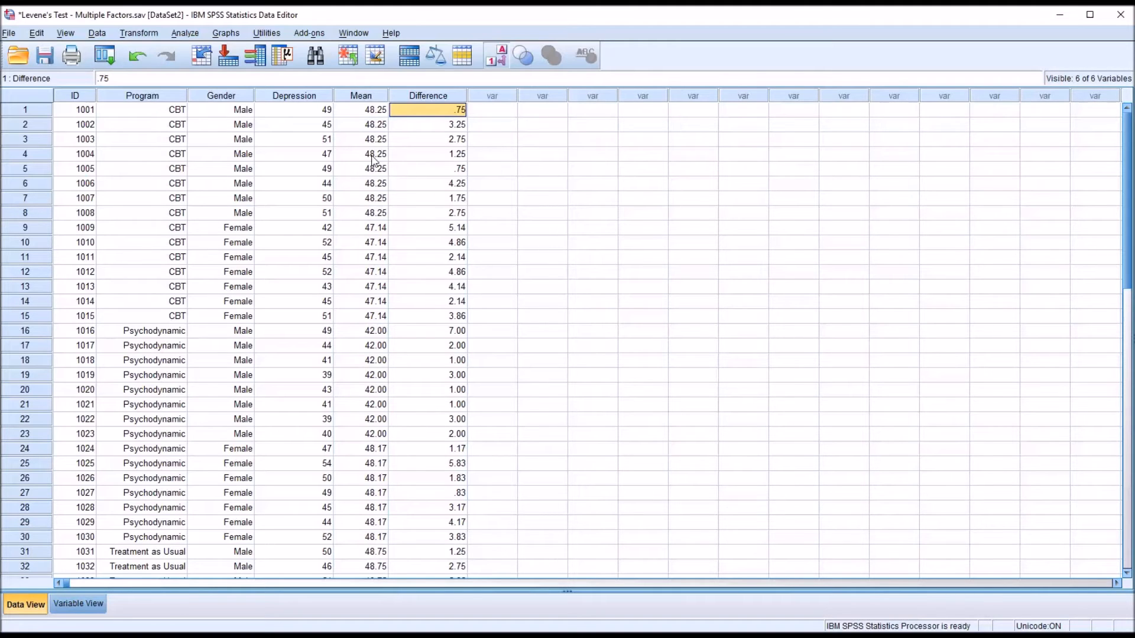
click(294, 109)
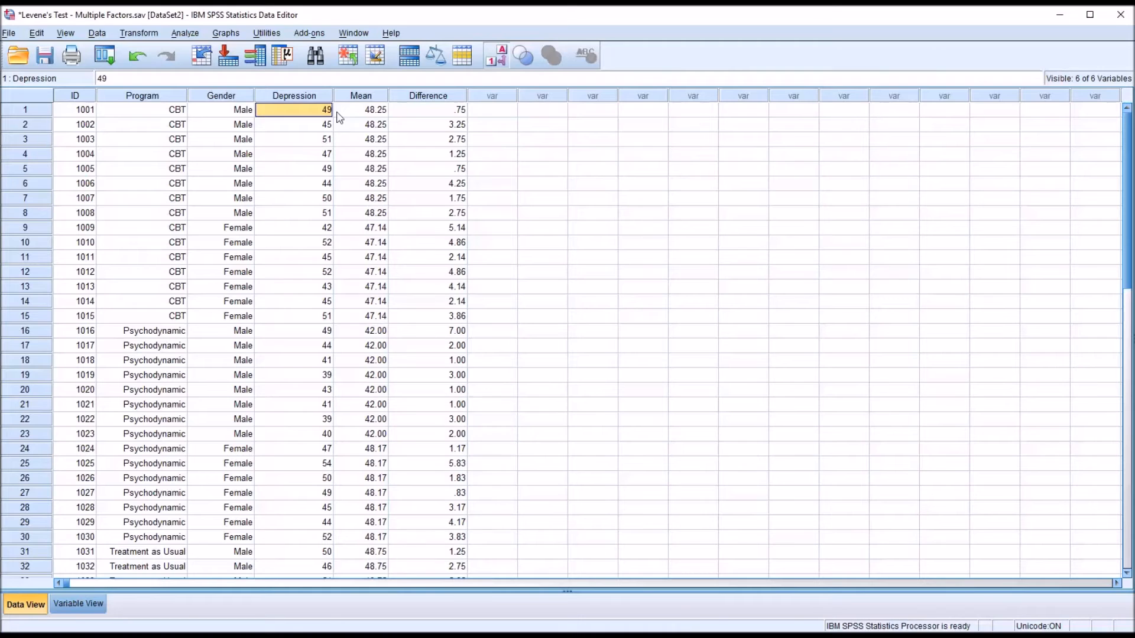
click(428, 109)
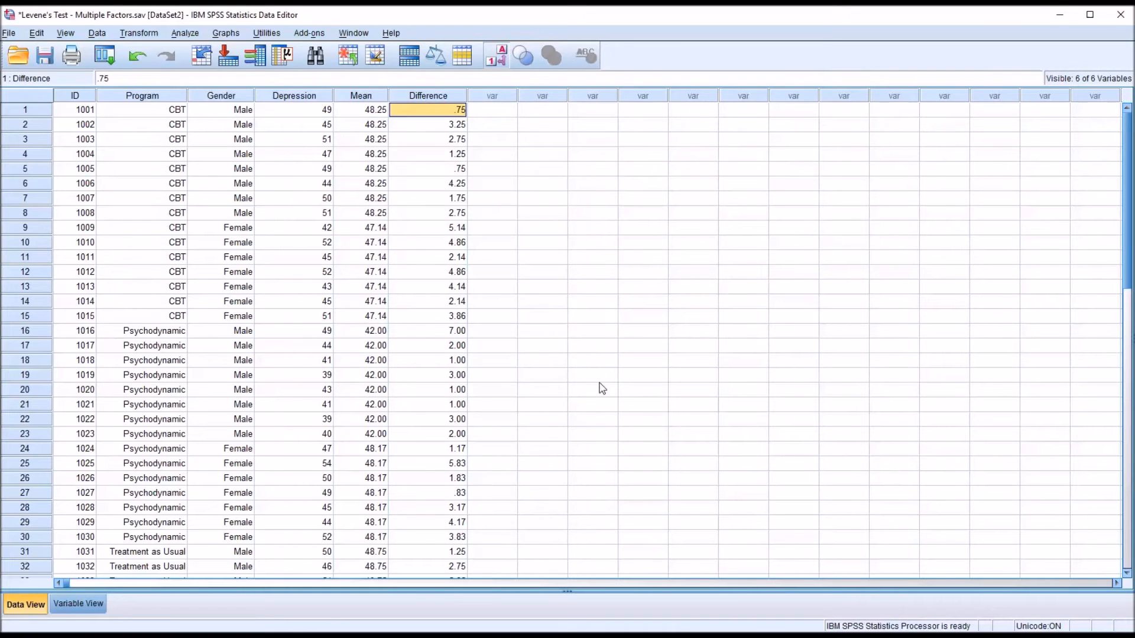
mouse_move(386, 149)
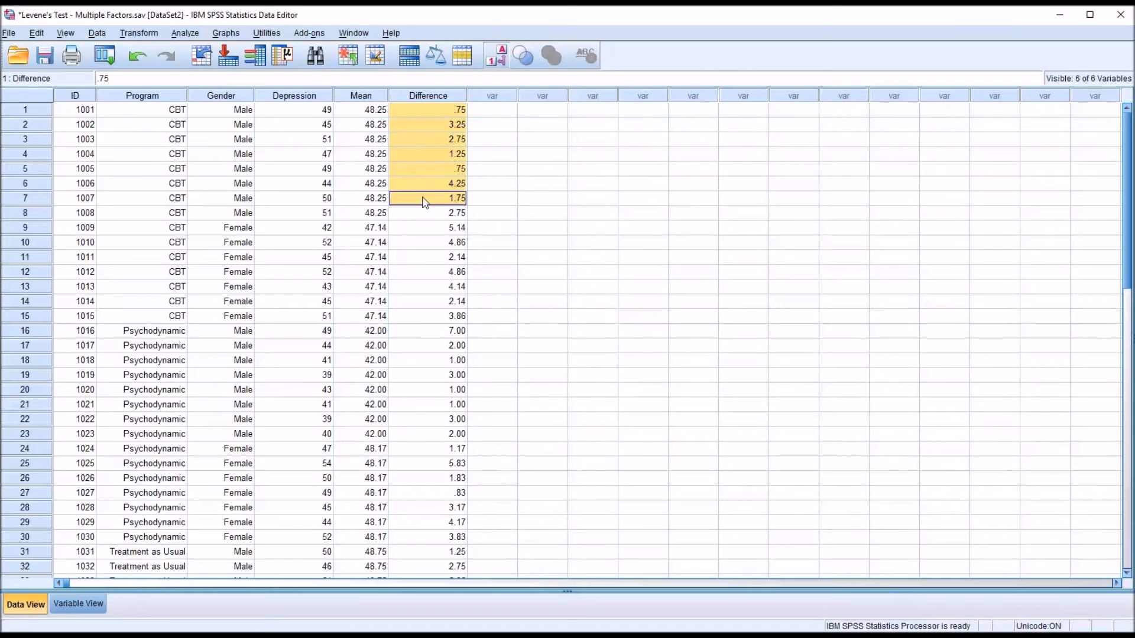
click(427, 212)
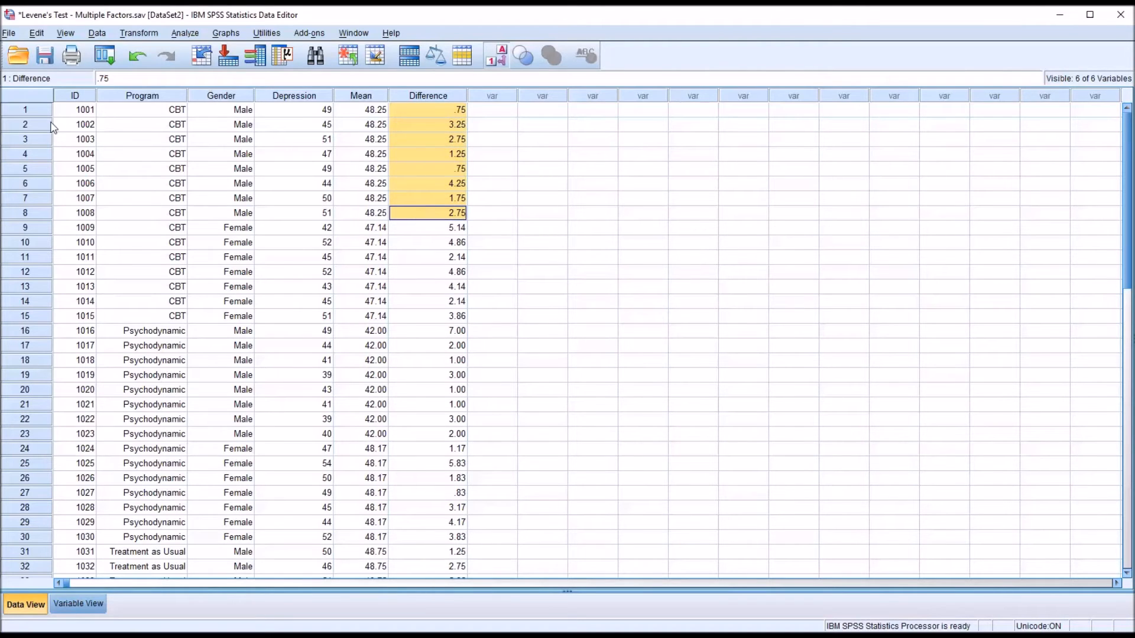
mouse_move(215, 223)
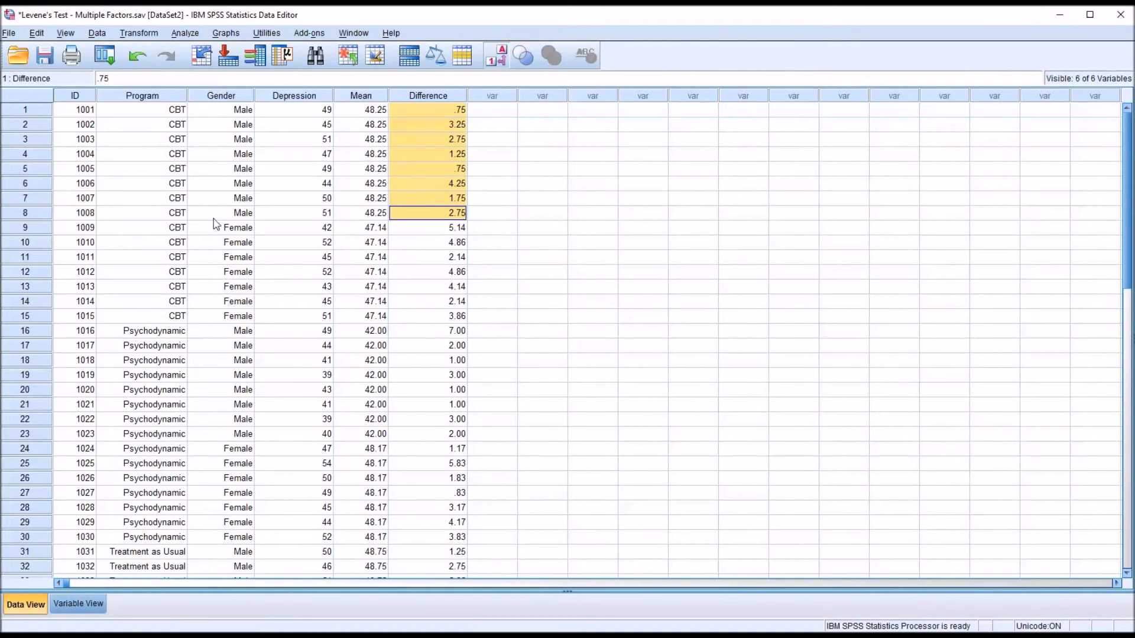
mouse_move(426, 233)
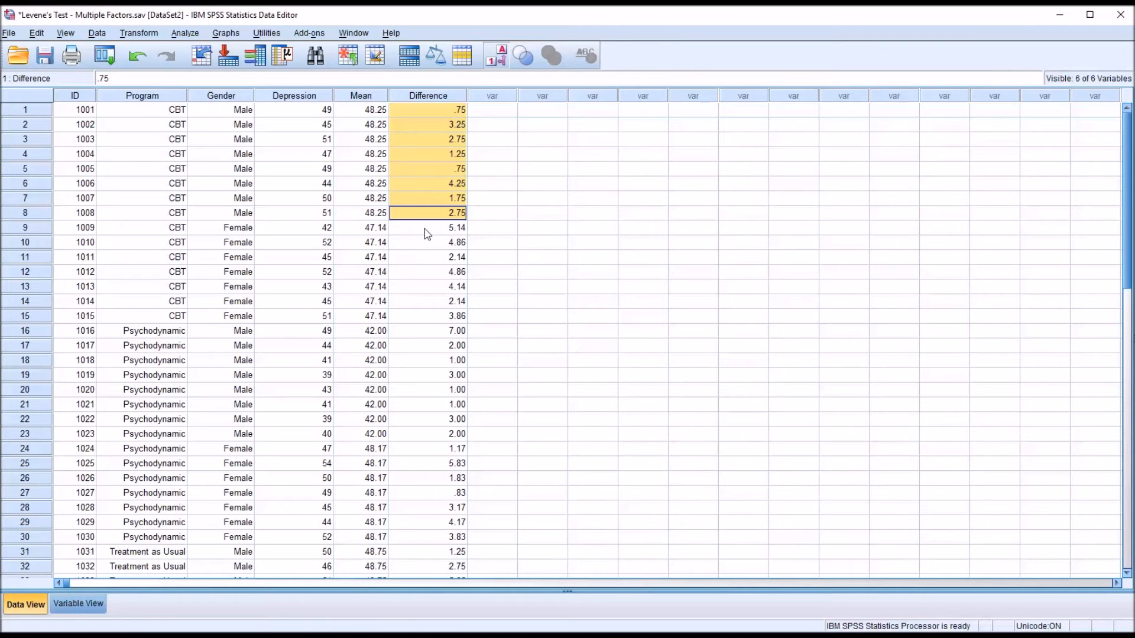
drag(427, 227, 427, 301)
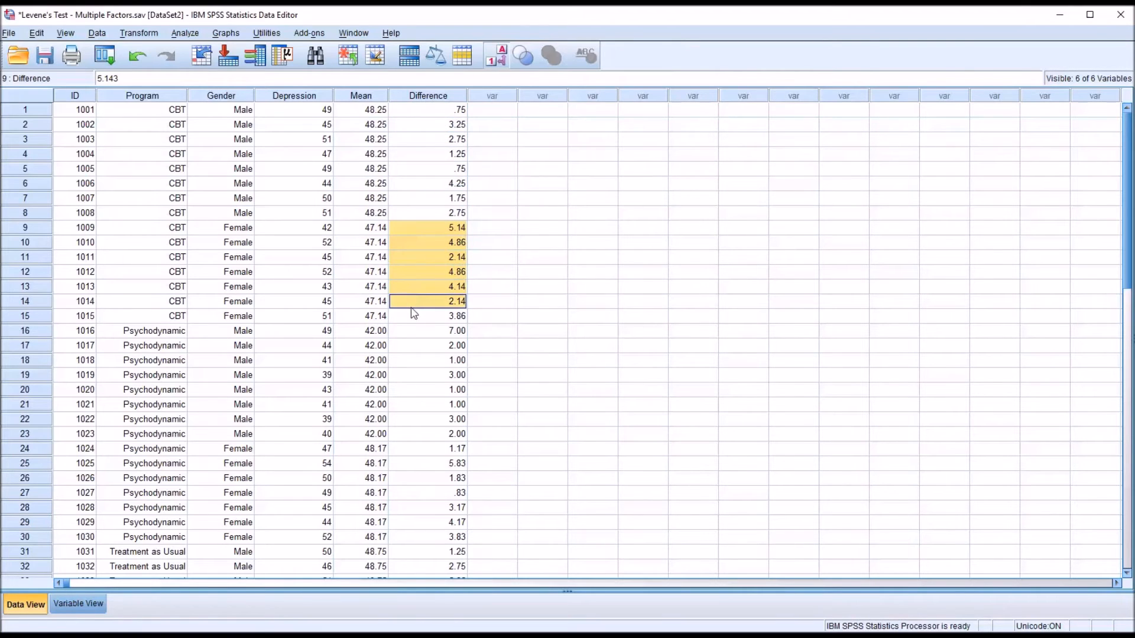
click(427, 316)
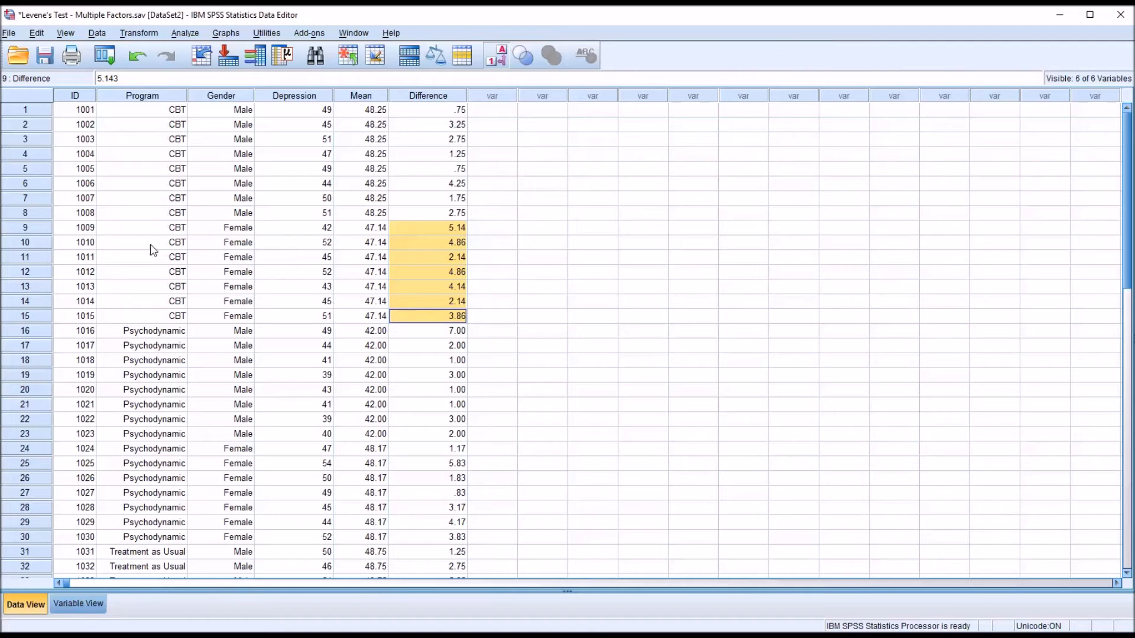
mouse_move(412, 400)
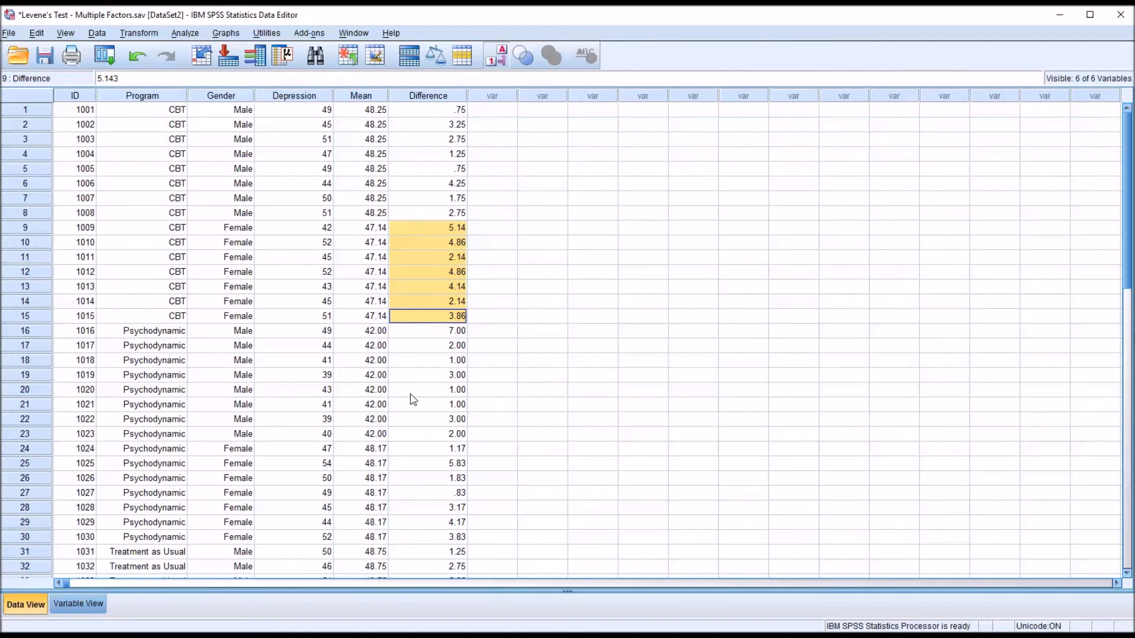
mouse_move(535, 420)
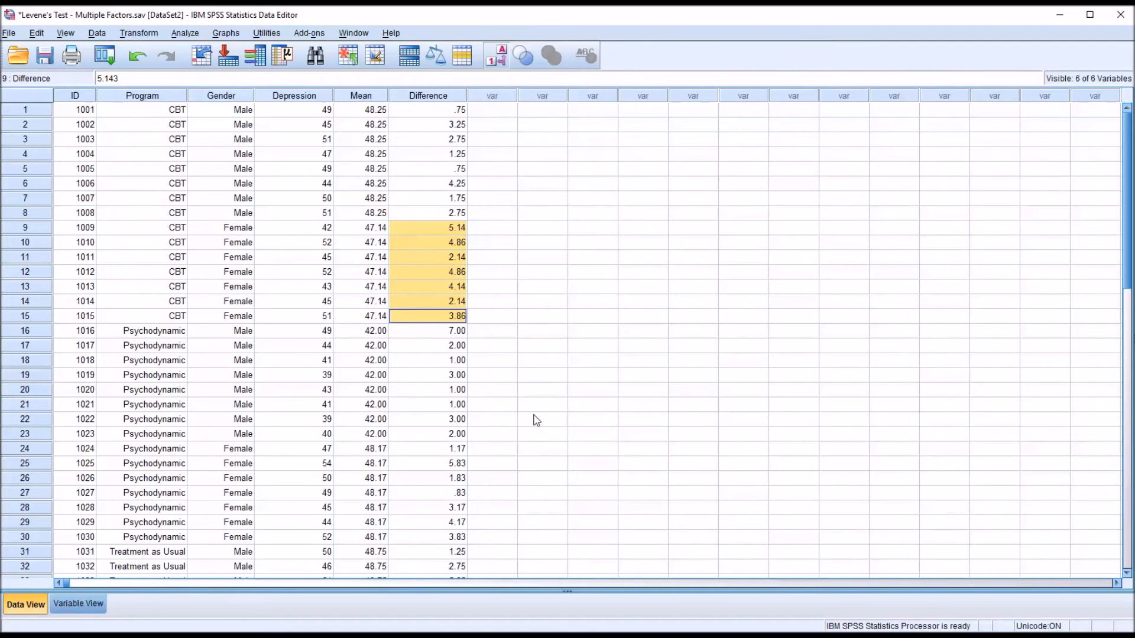
mouse_move(859, 570)
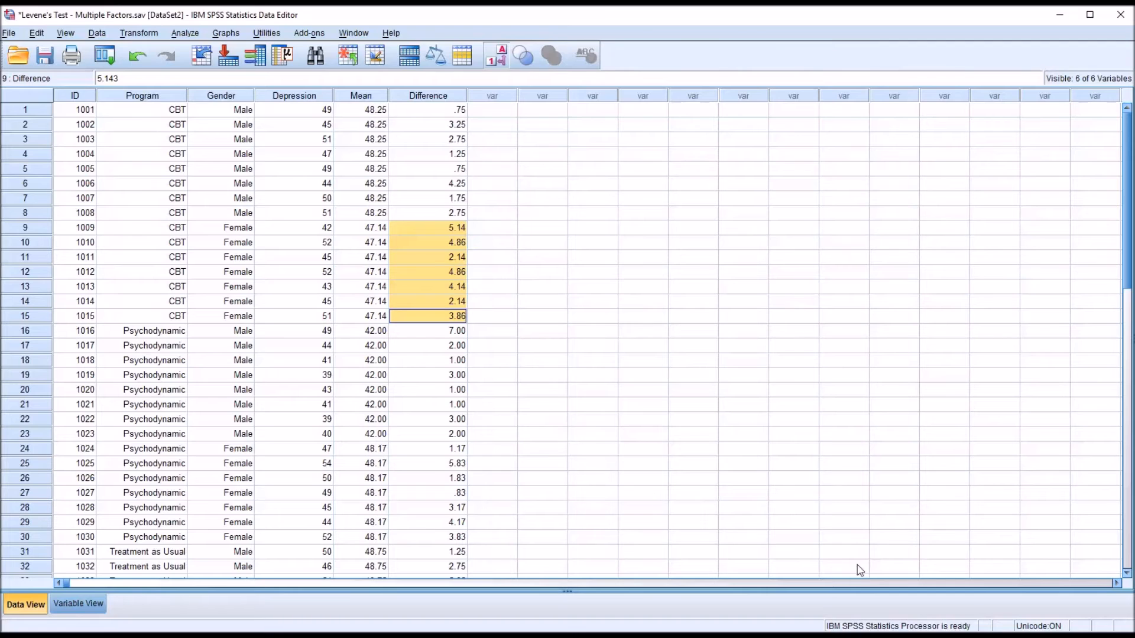
mouse_move(497, 167)
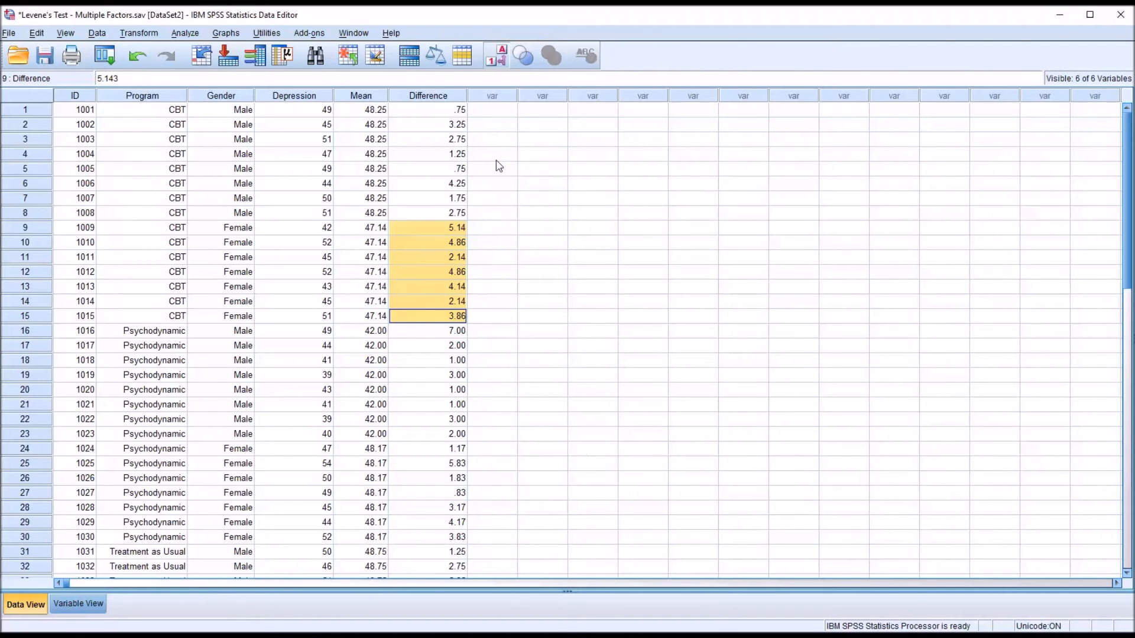
click(492, 109)
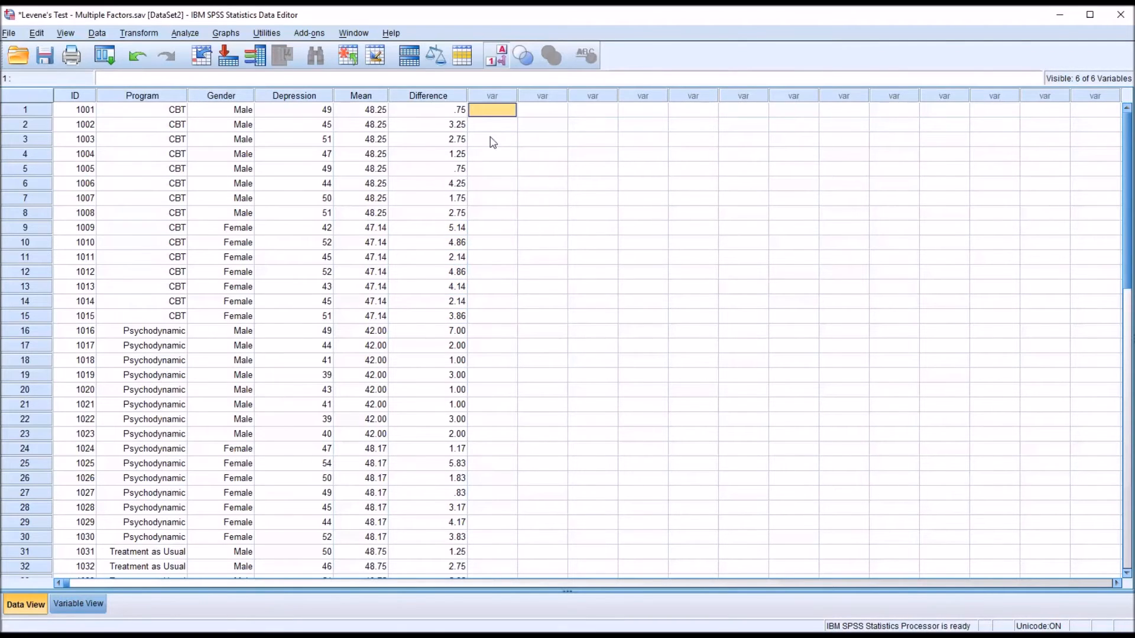
mouse_move(504, 159)
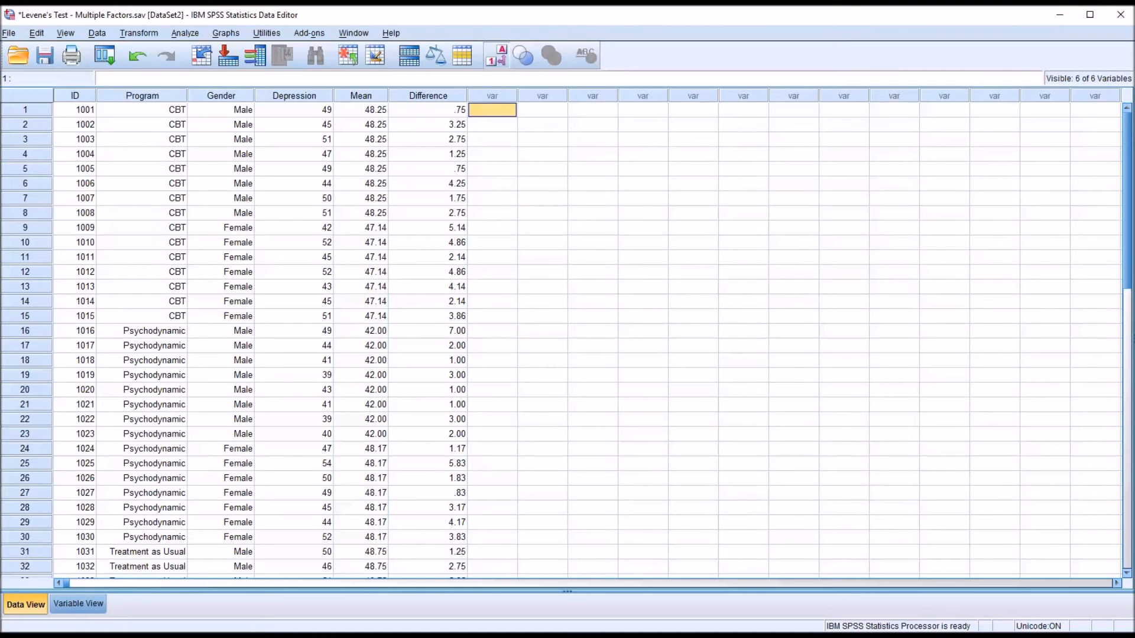
mouse_move(447, 198)
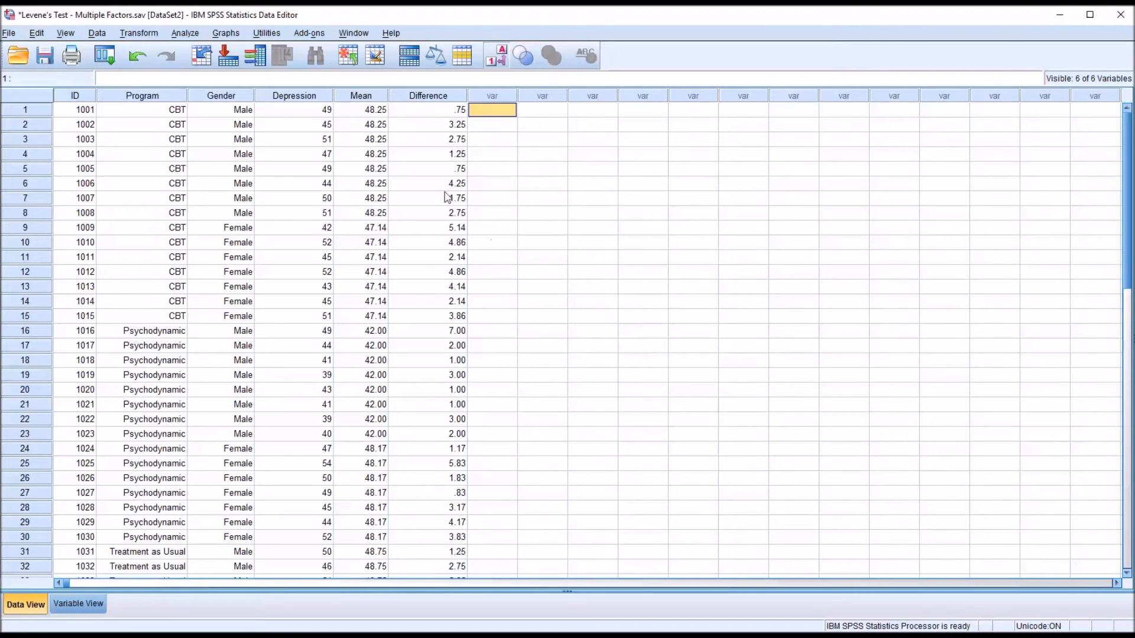
Set up a univariate GLM with Difference replacing Depression as dependent, keeping Options unchanged.
click(184, 34)
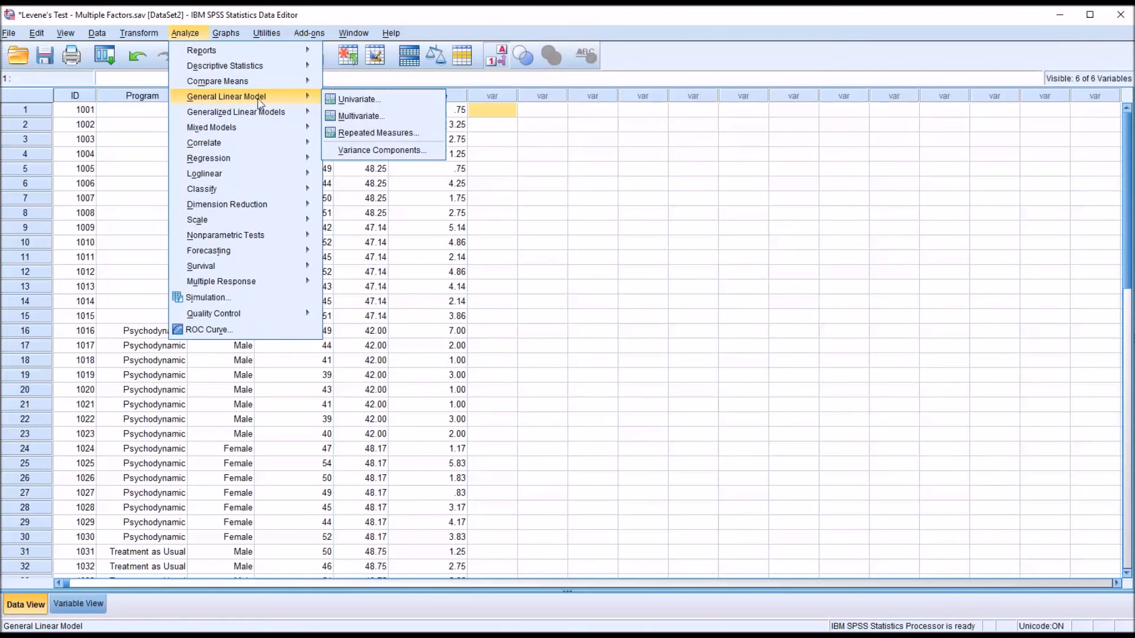
click(357, 99)
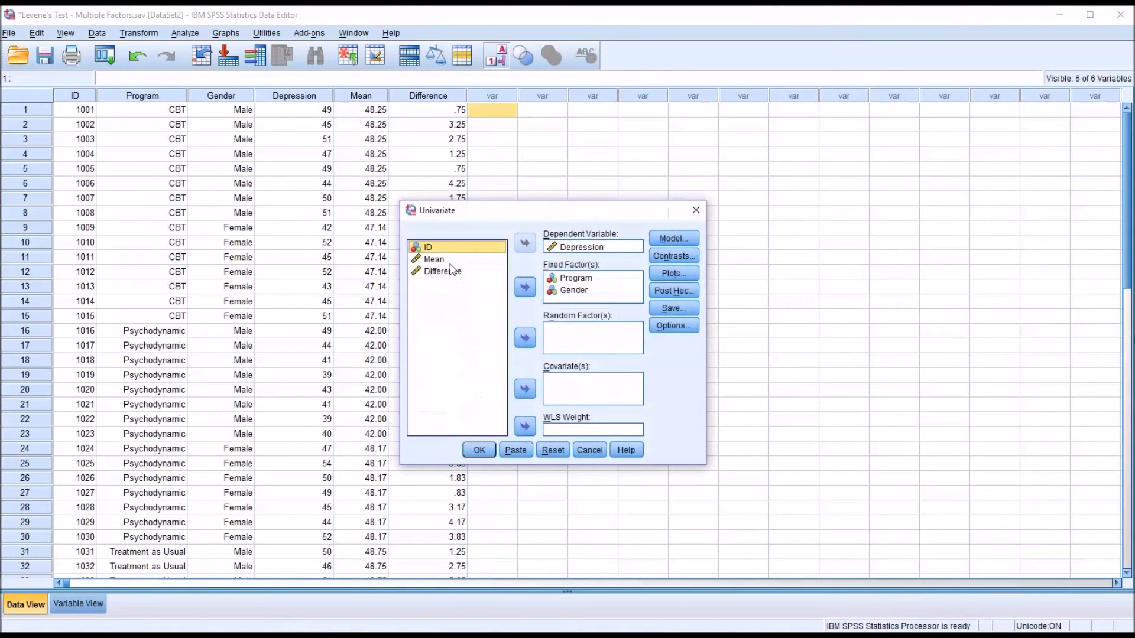
mouse_move(575, 256)
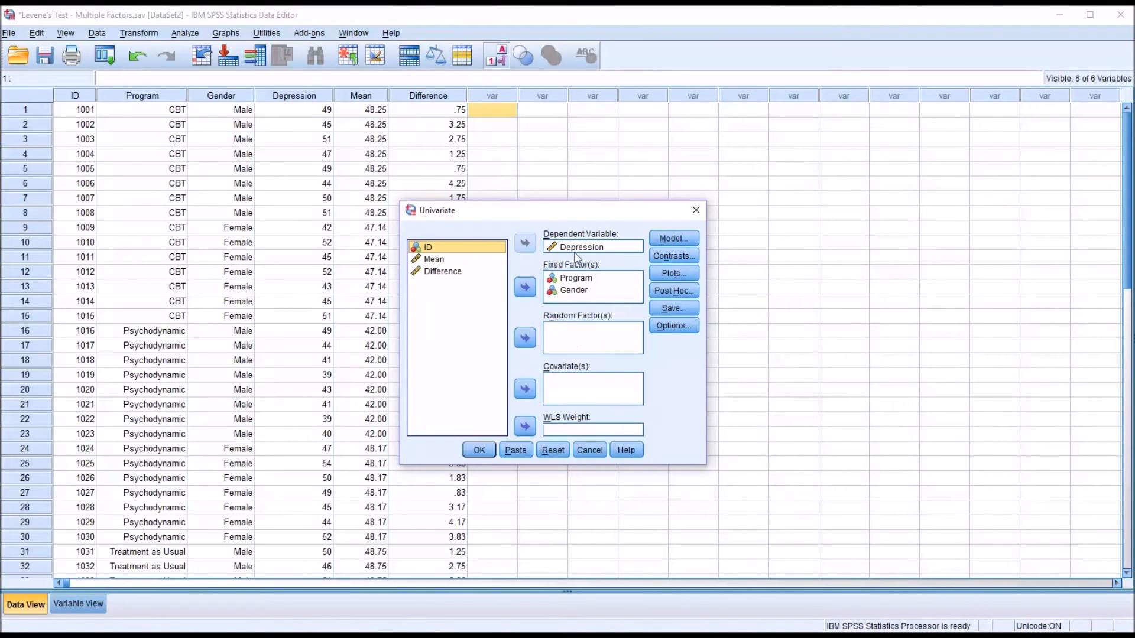
click(524, 243)
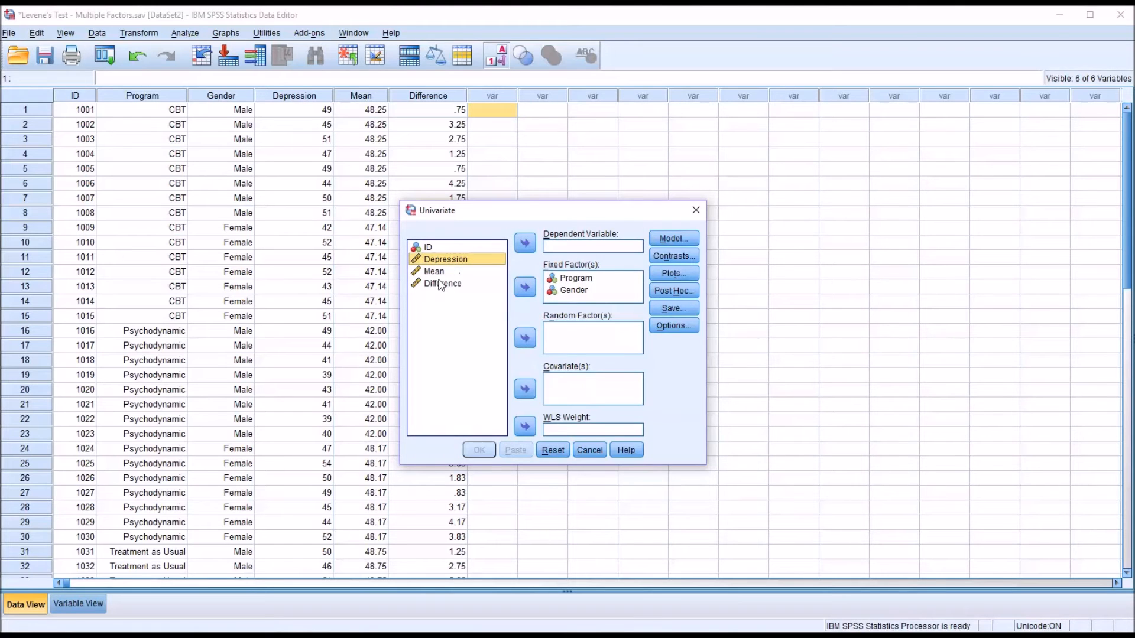
click(524, 243)
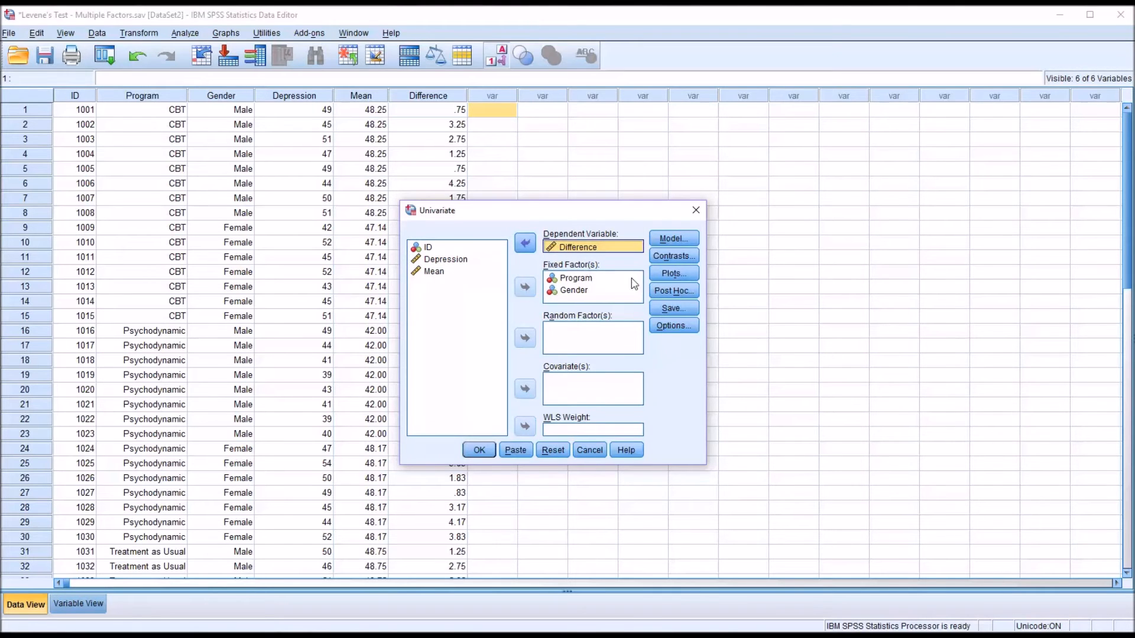
click(672, 325)
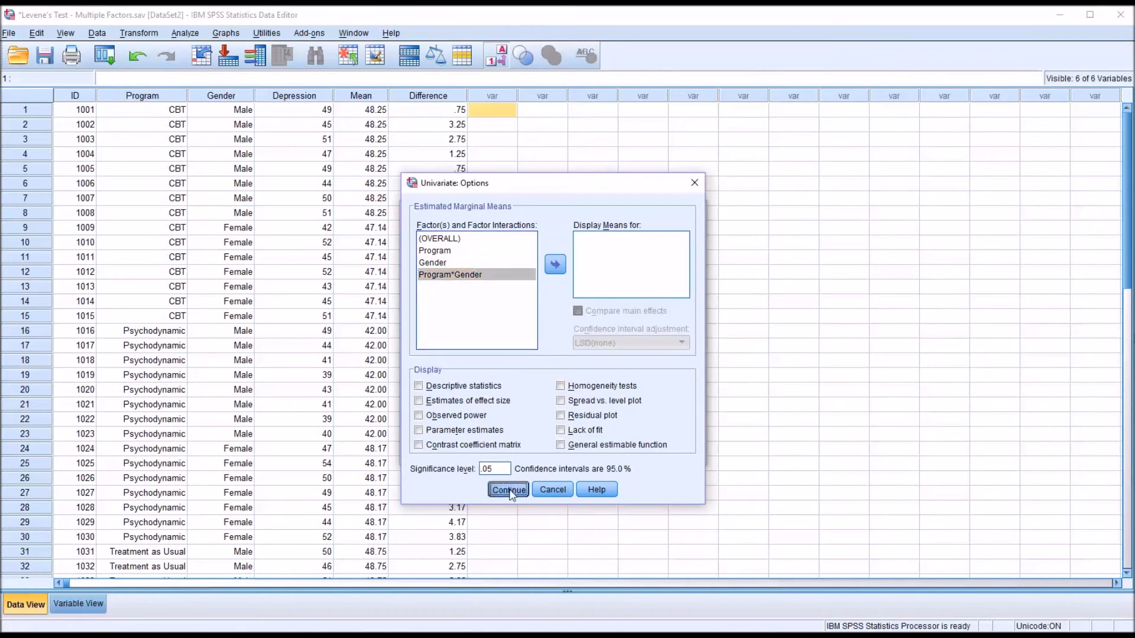
click(507, 489)
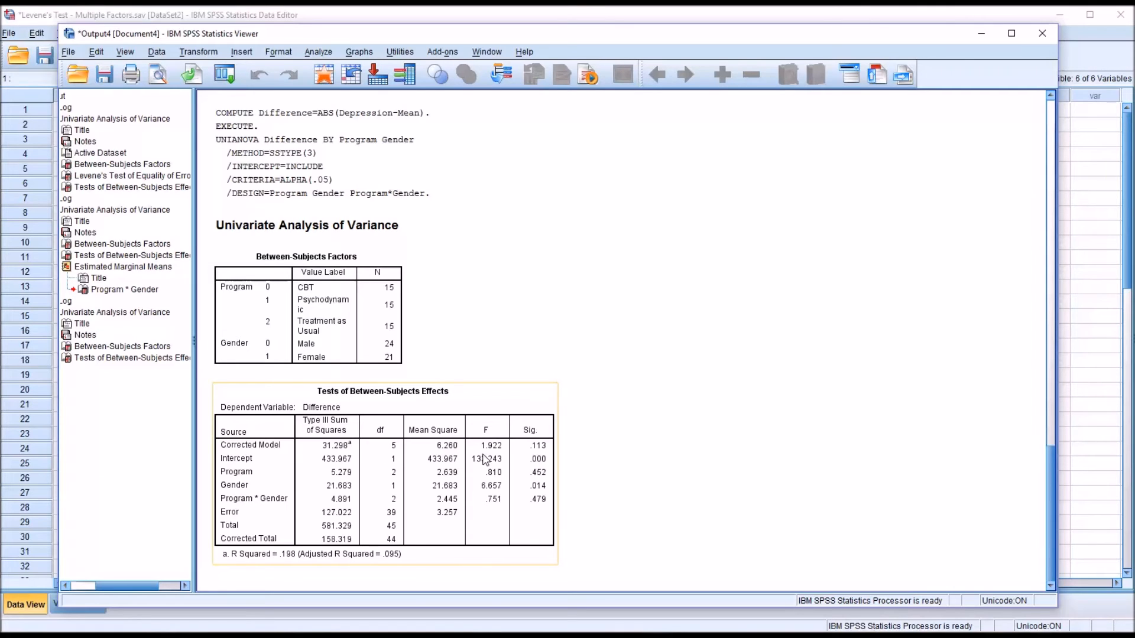
mouse_move(486, 458)
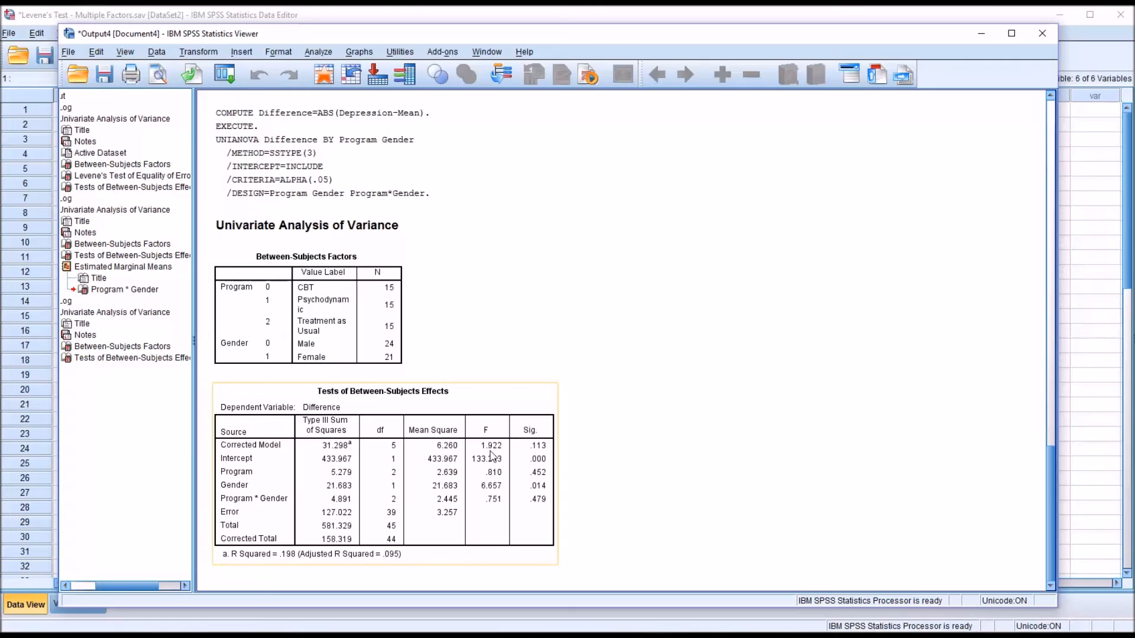
mouse_move(532, 457)
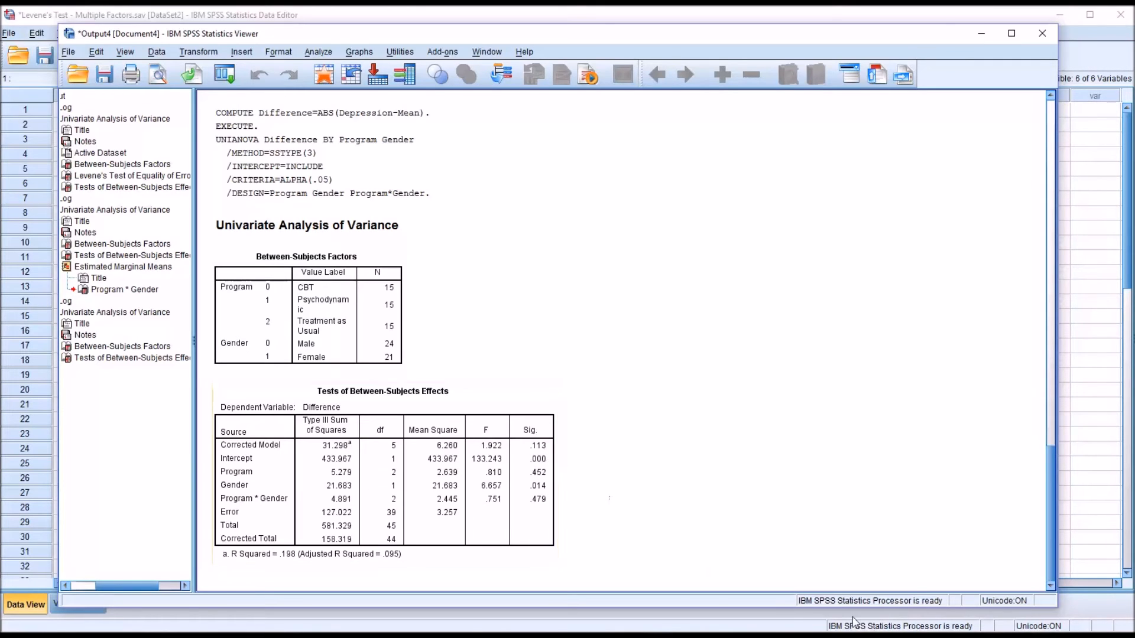
mouse_move(988, 516)
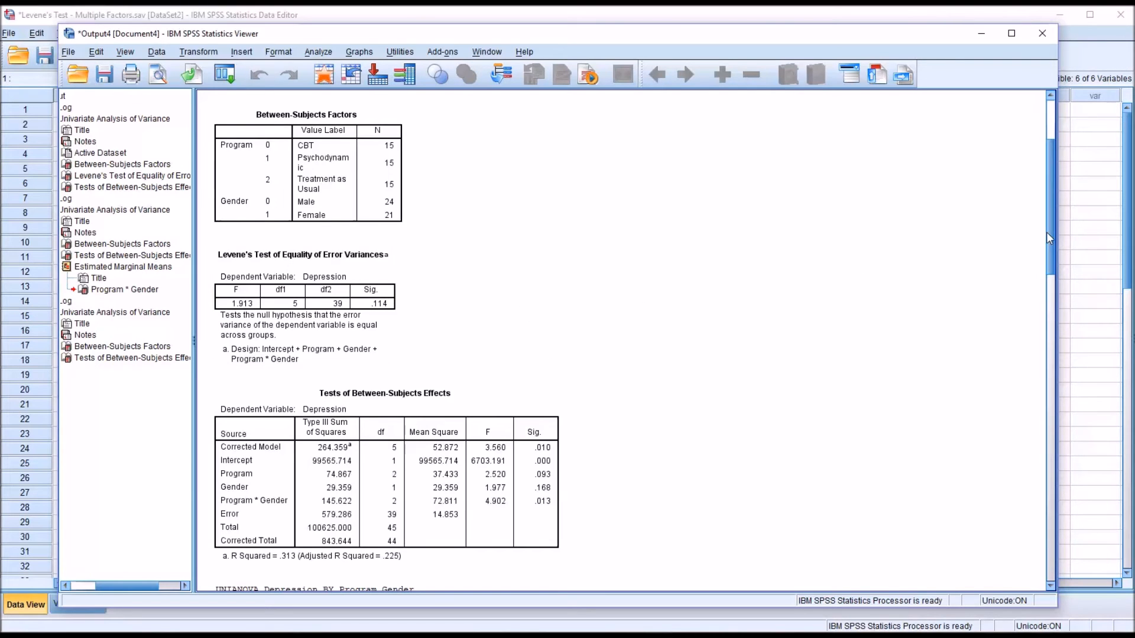
Reveal the full-precision CBT and Psychodynamic female means in the Program * Gender table.
scroll(down, 3)
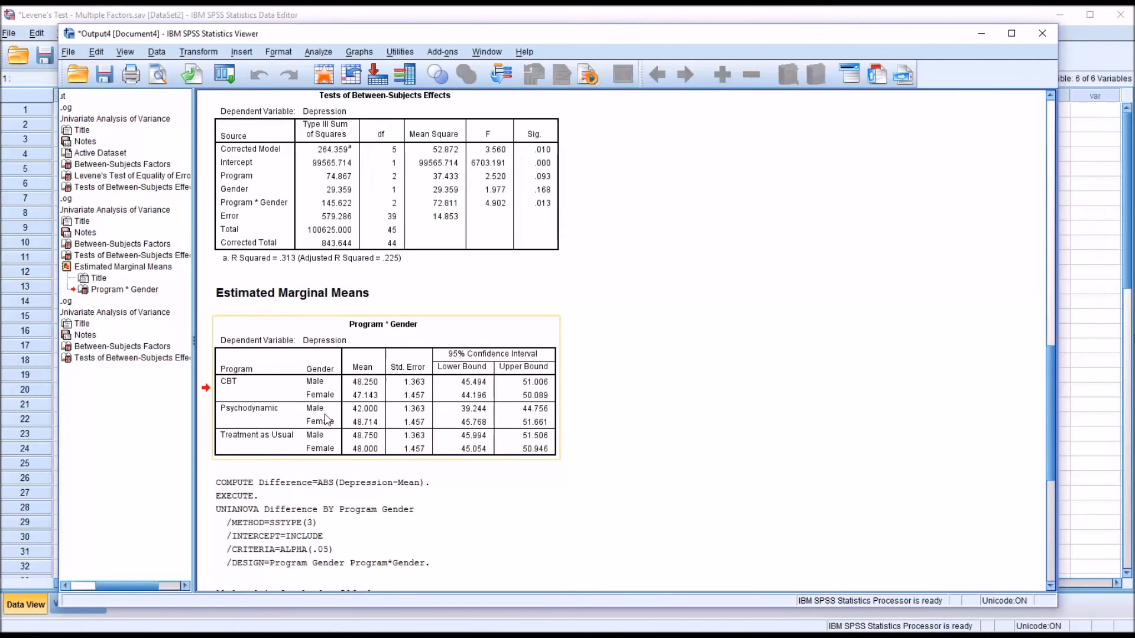
mouse_move(263, 417)
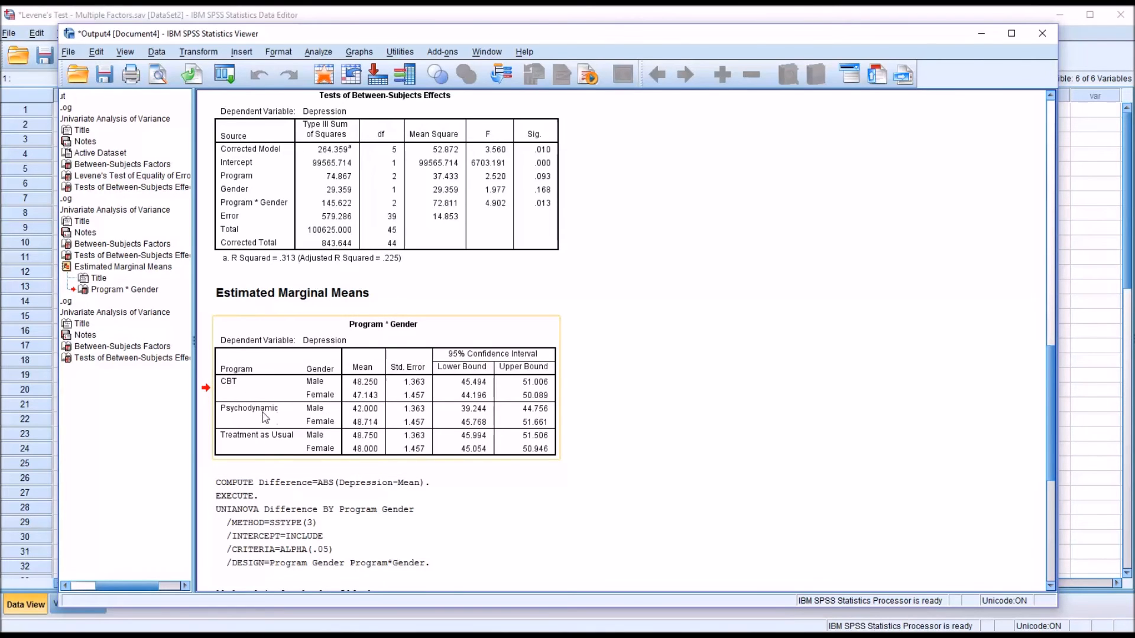
mouse_move(334, 429)
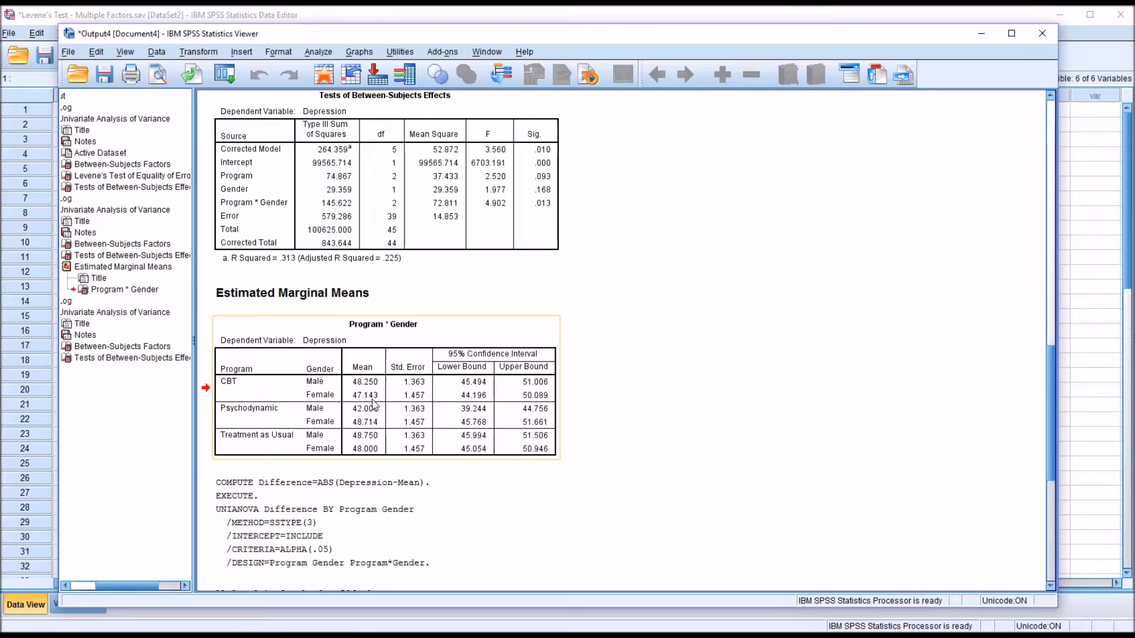
mouse_move(383, 421)
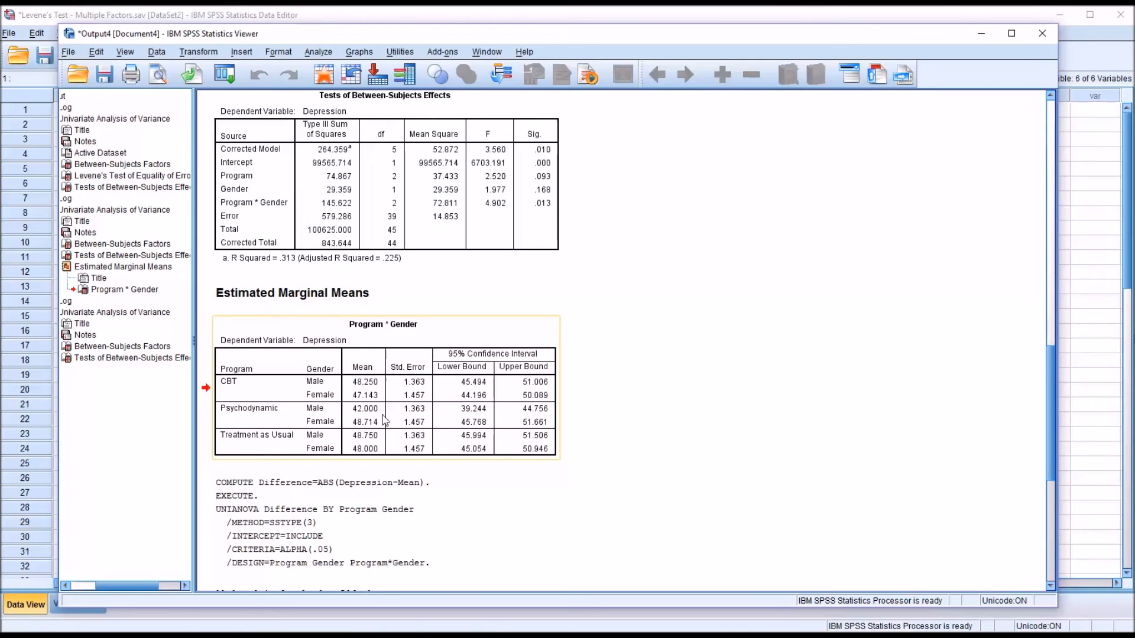
mouse_move(389, 402)
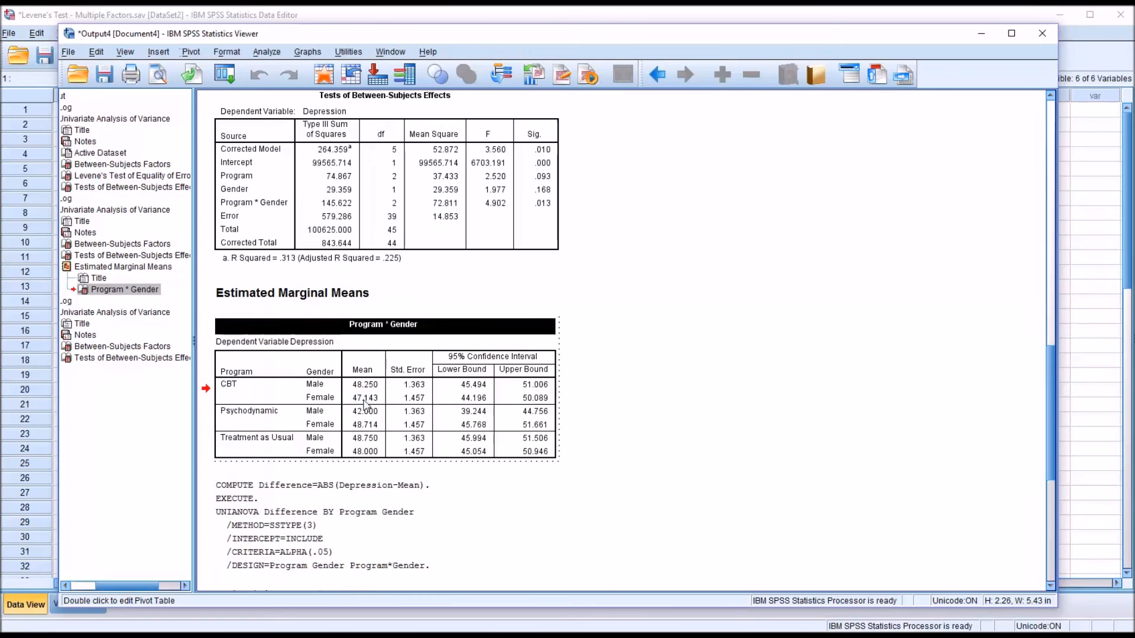
double_click(365, 399)
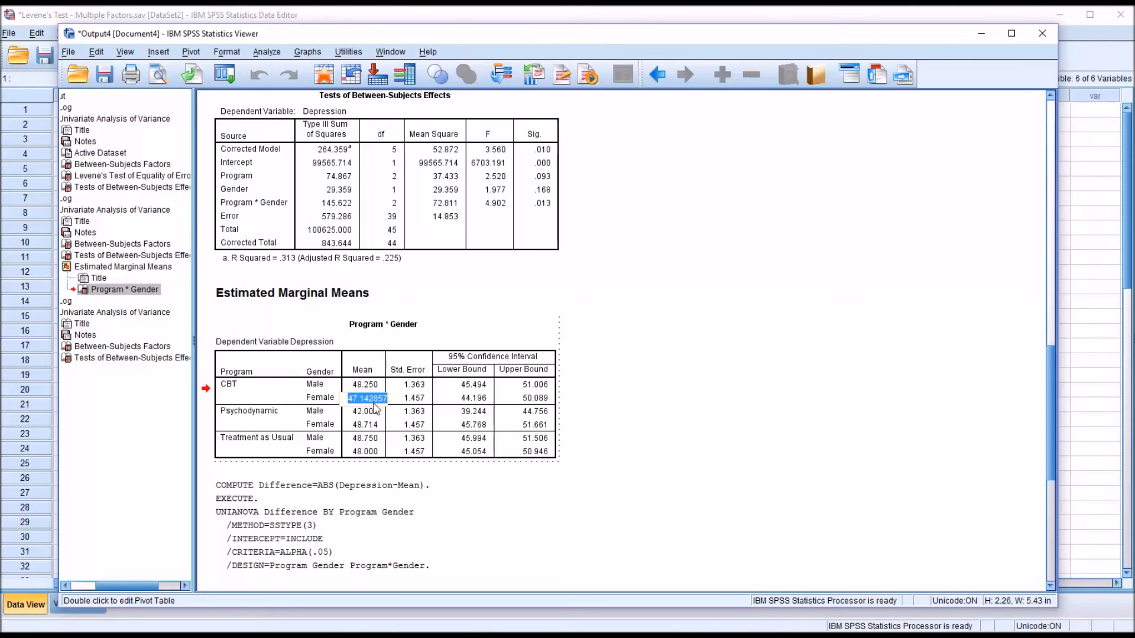
mouse_move(722, 592)
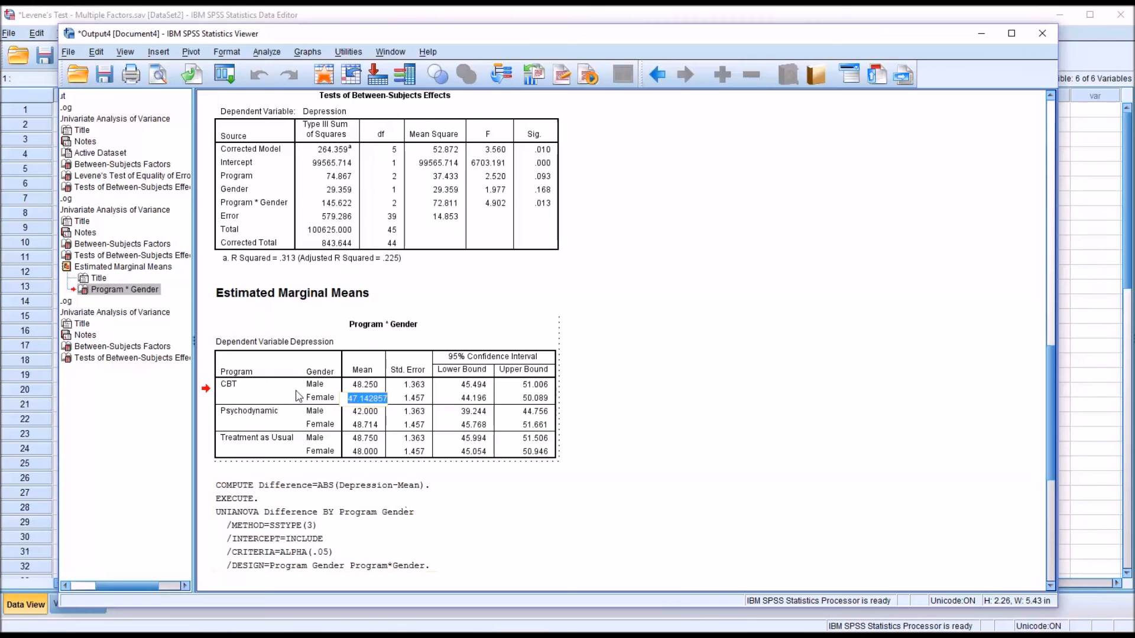
mouse_move(277, 419)
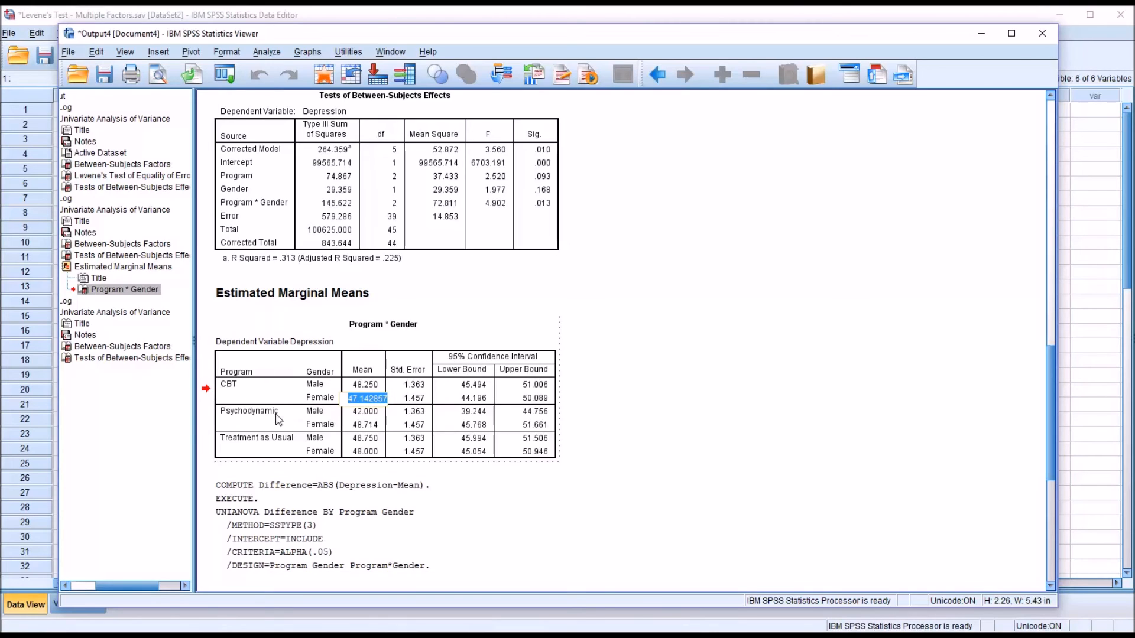
click(365, 425)
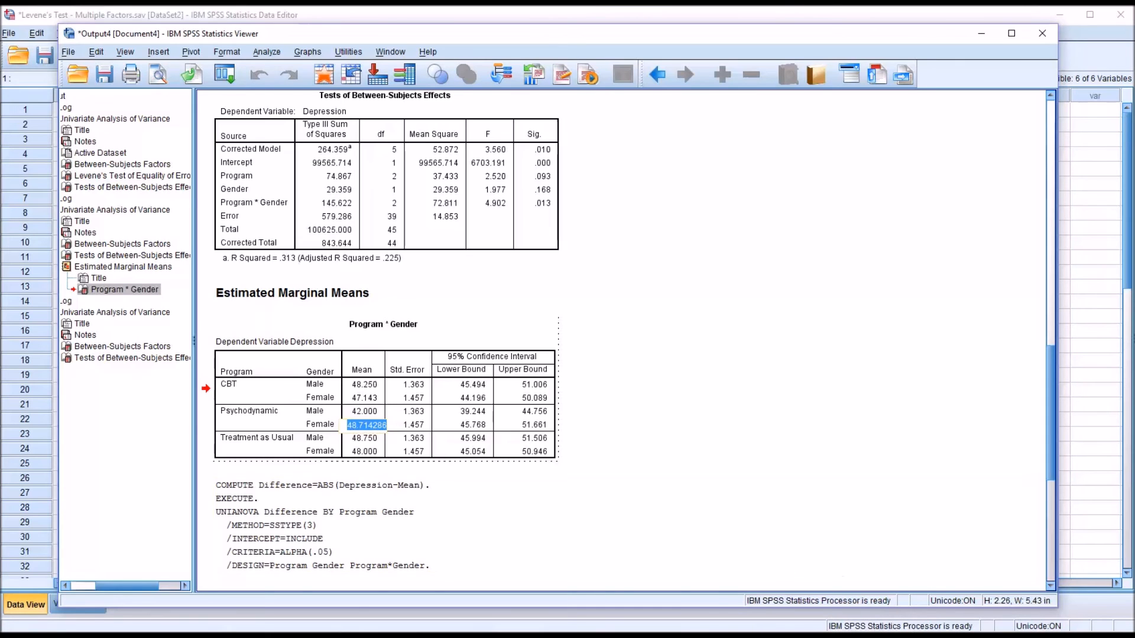
mouse_move(630, 366)
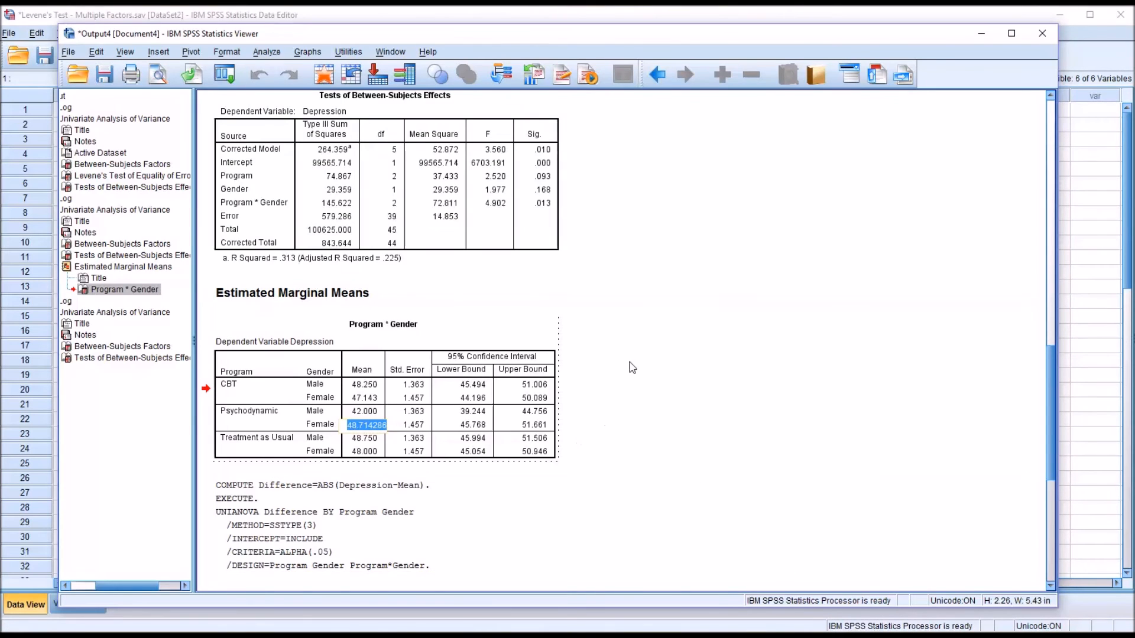
mouse_move(684, 56)
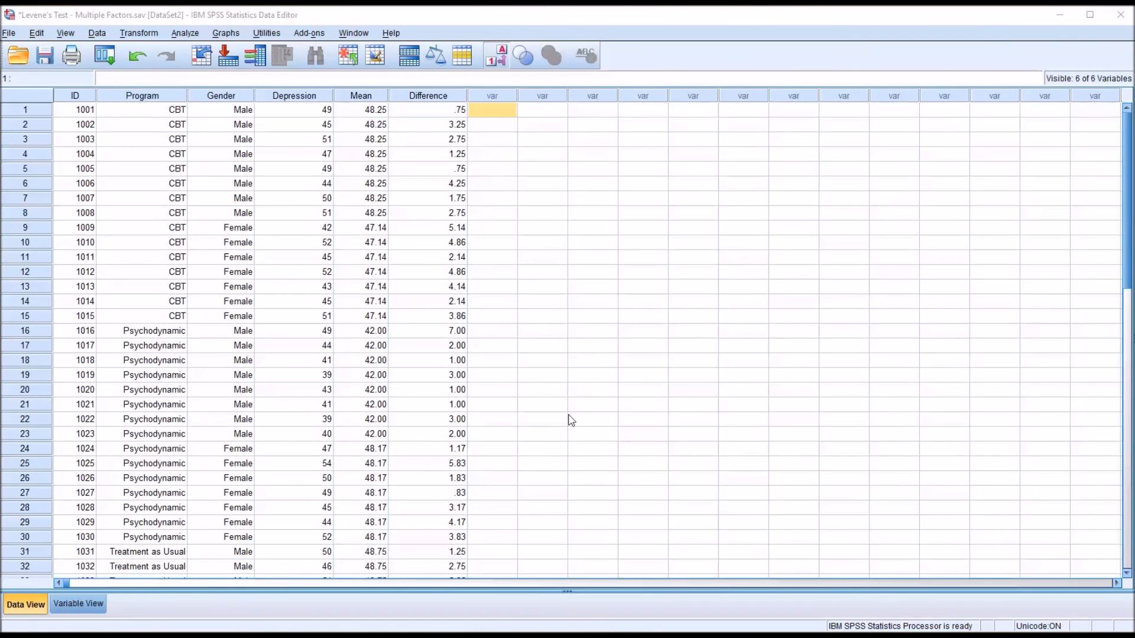
click(361, 227)
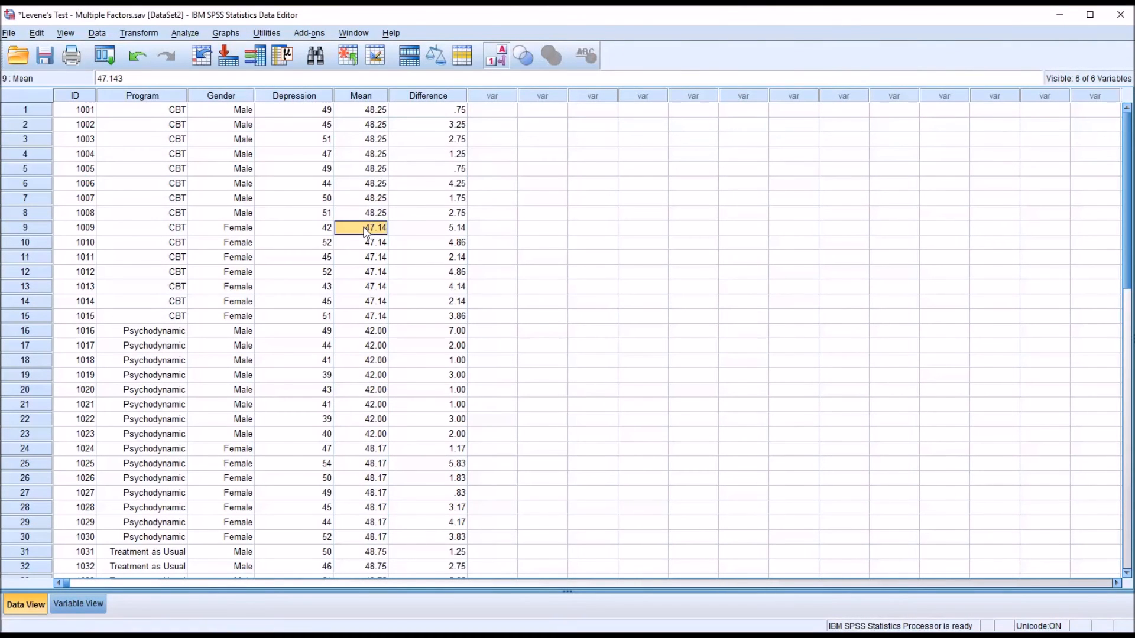
double_click(360, 227)
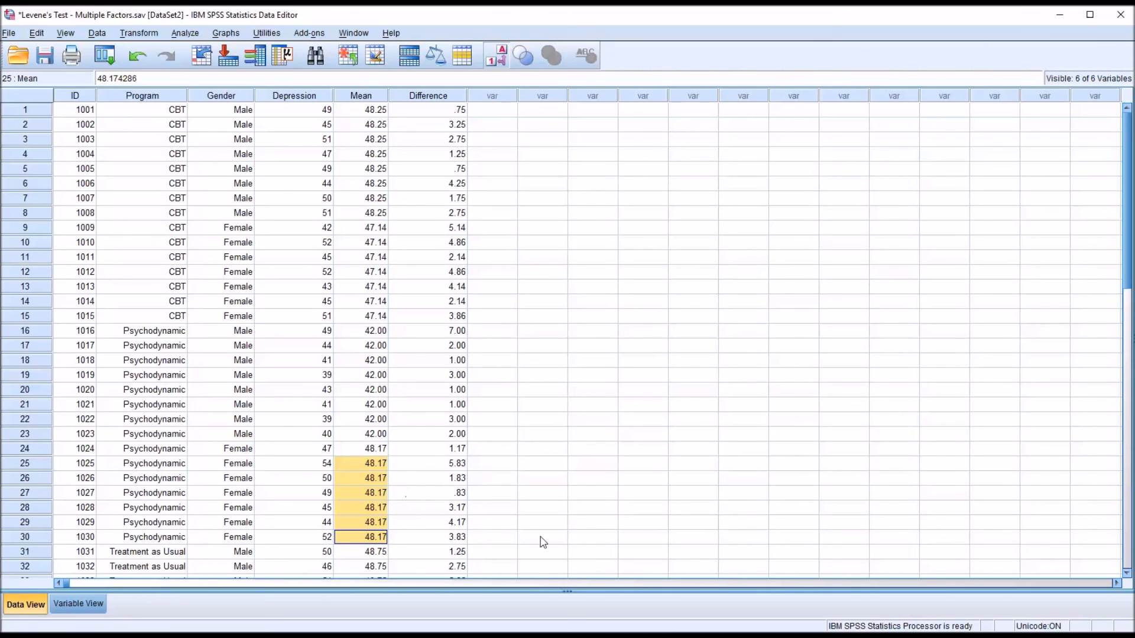
mouse_move(460, 467)
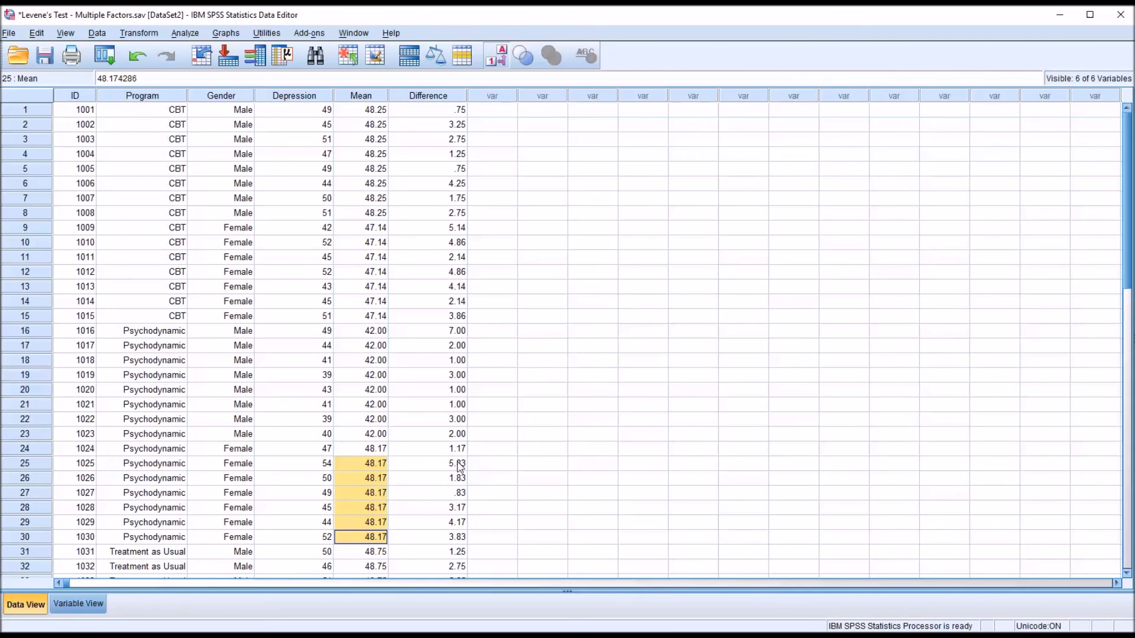
mouse_move(427, 112)
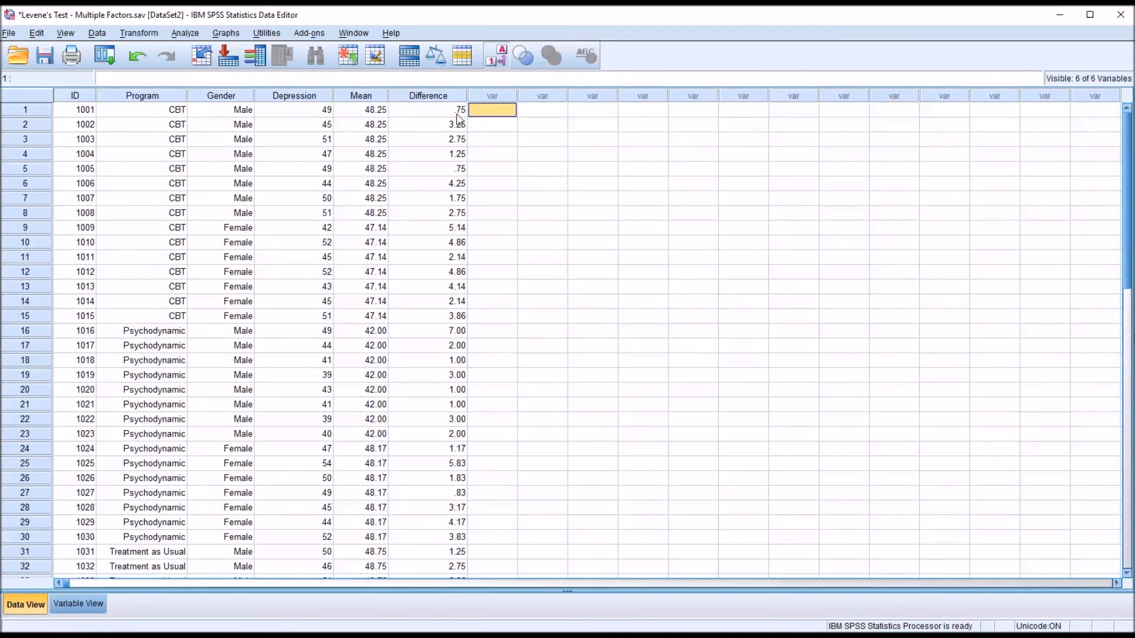
Compute Difference as ABS(Depression-Mean), overwriting the existing variable, and view the new values.
click(138, 33)
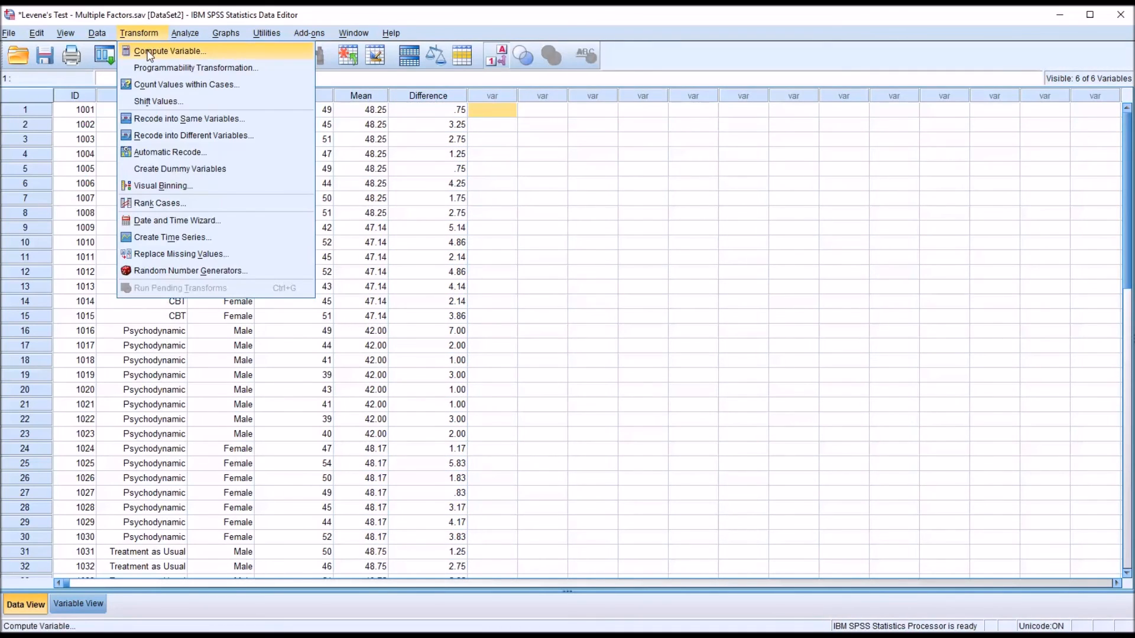
click(169, 51)
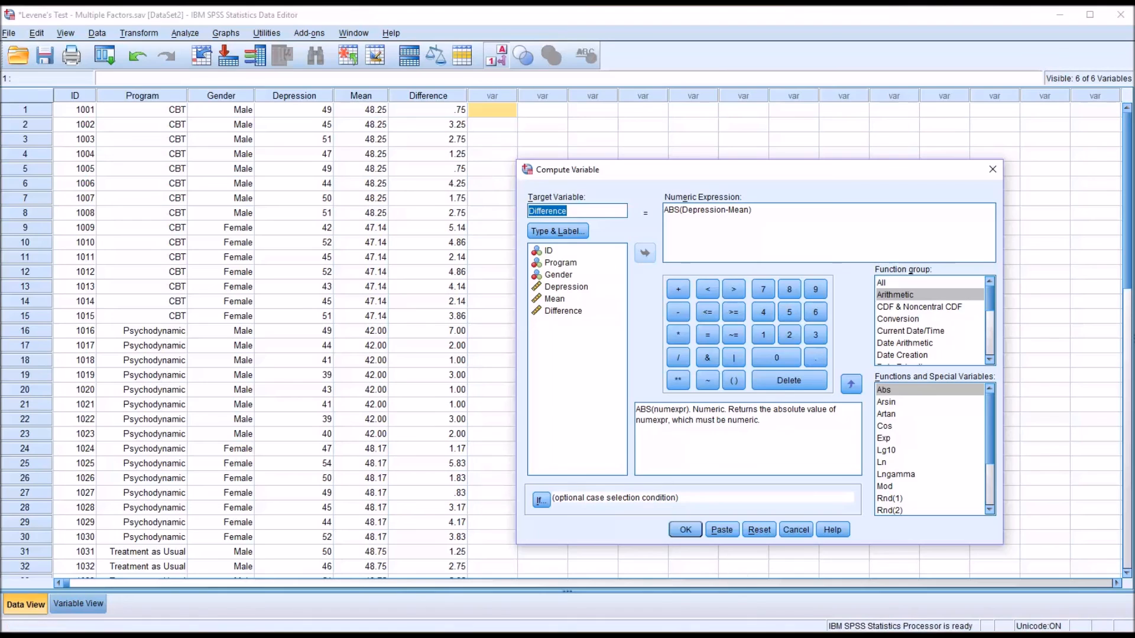
click(685, 529)
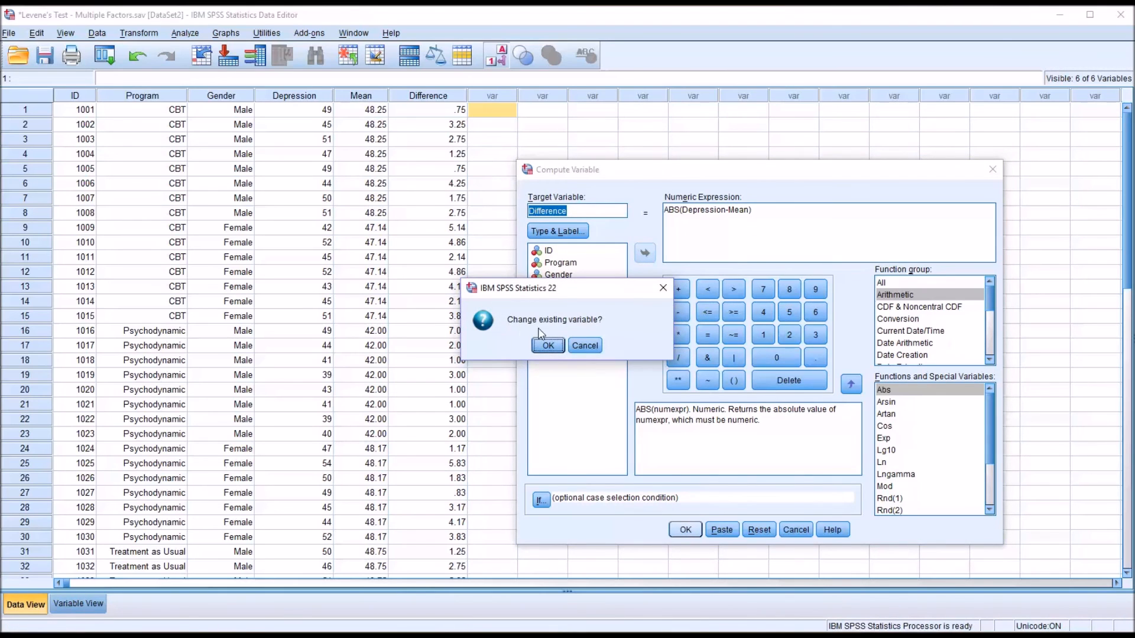
click(548, 346)
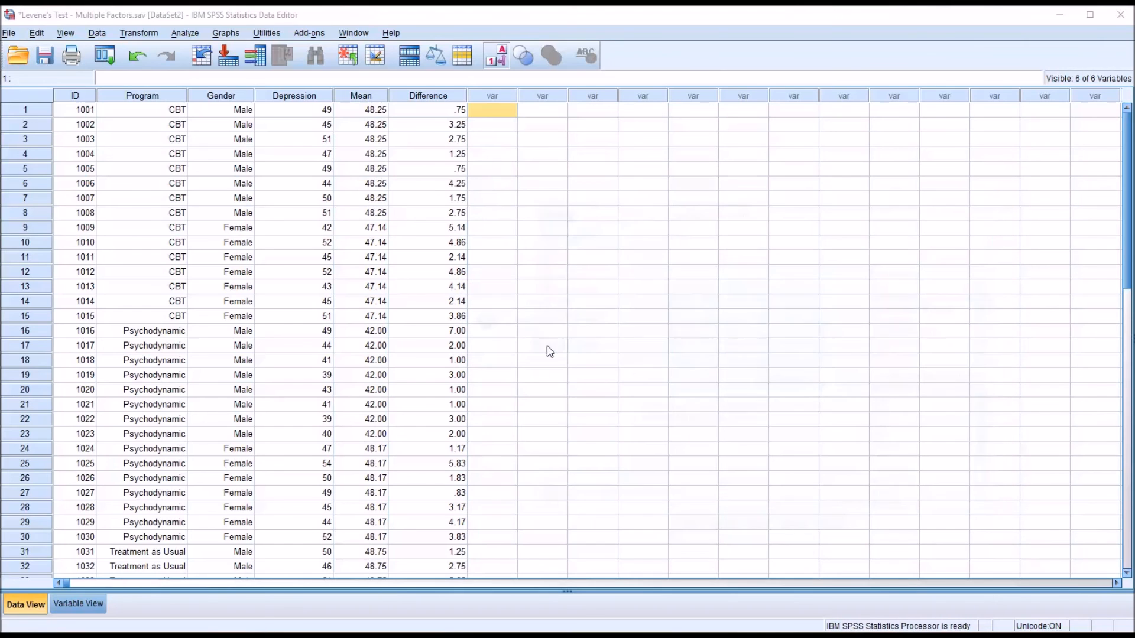
click(428, 94)
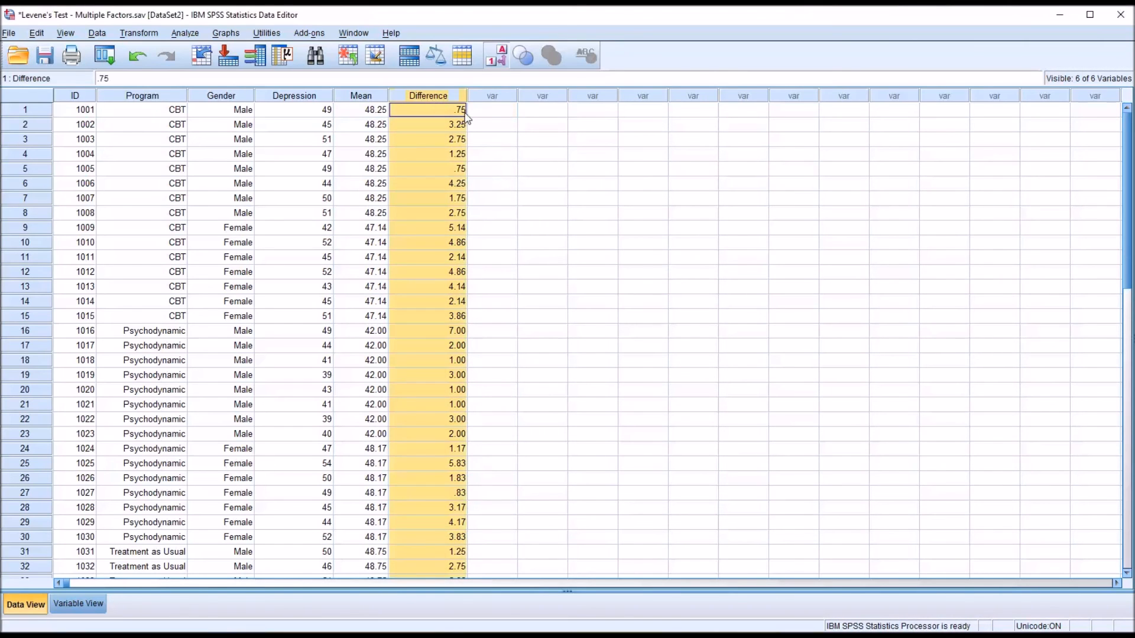
Run a Univariate GLM on Difference with Program and Gender as fixed factors.
click(186, 34)
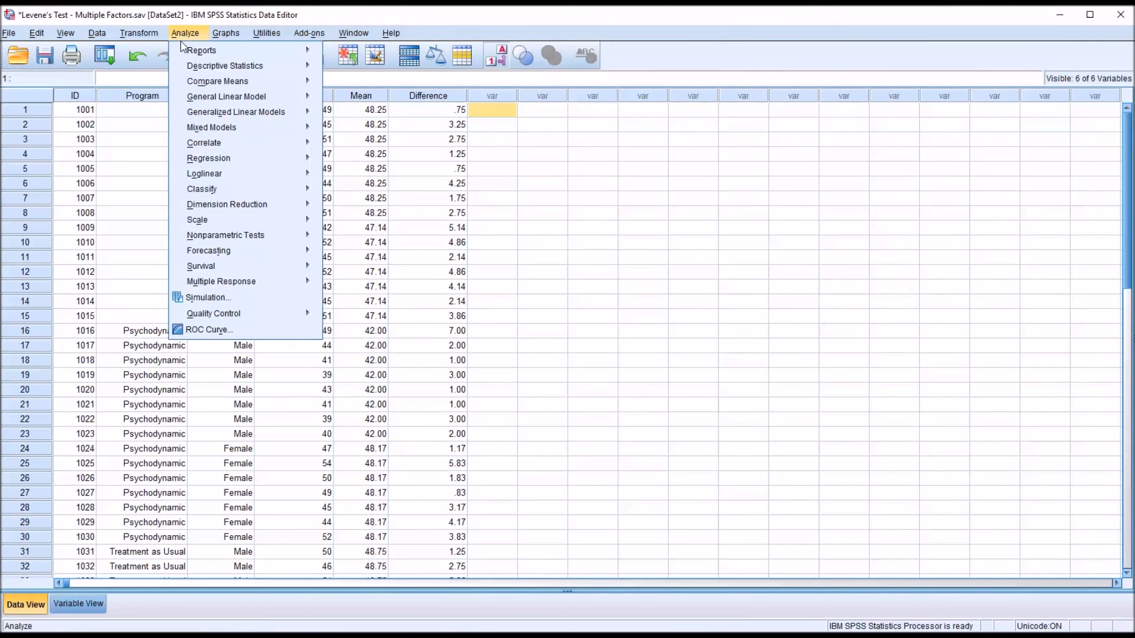
click(226, 96)
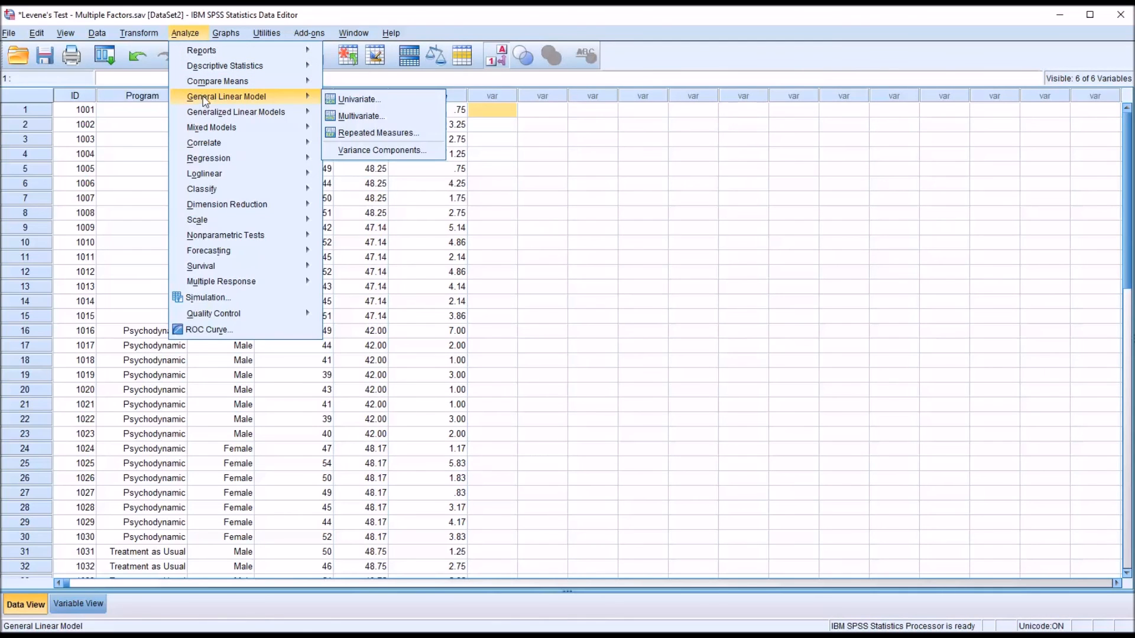
click(359, 99)
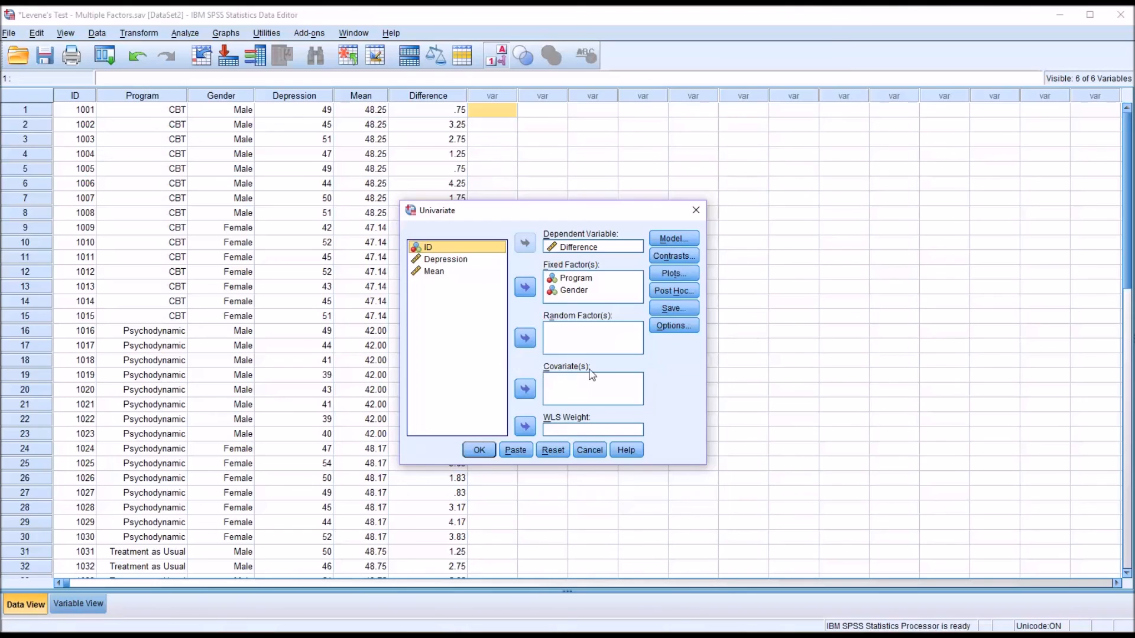
mouse_move(734, 572)
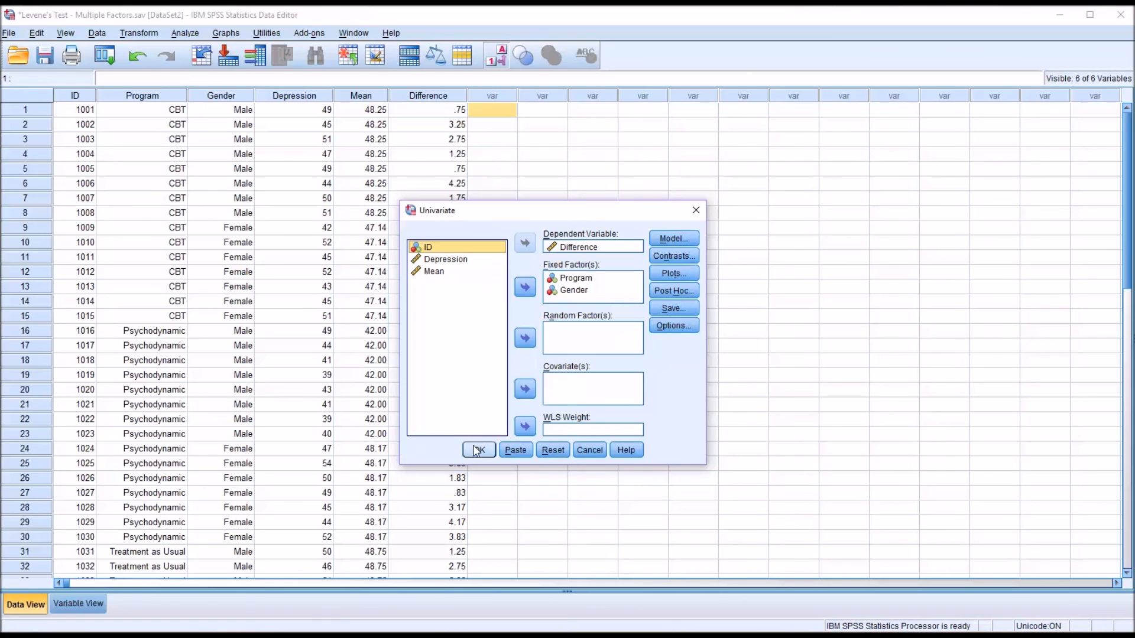
click(479, 449)
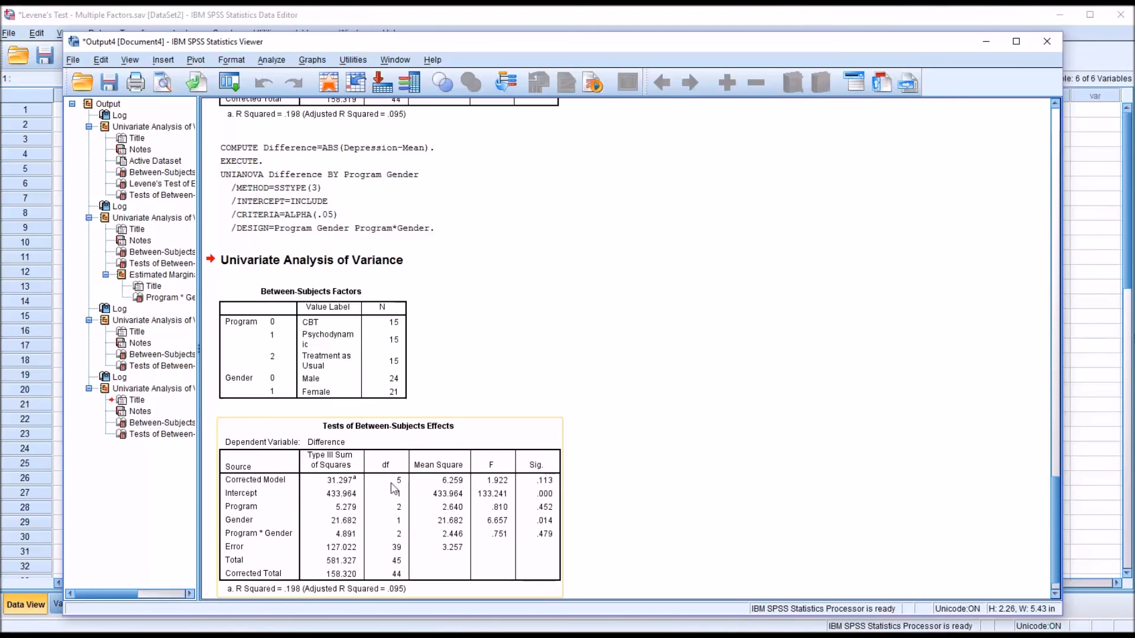
mouse_move(498, 494)
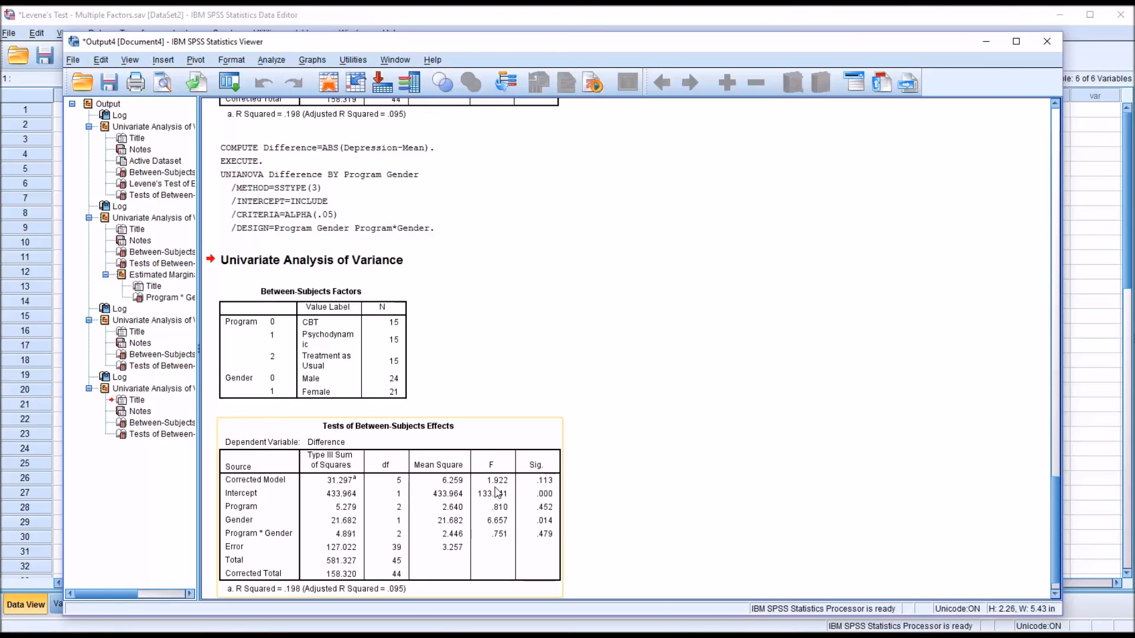
mouse_move(494, 487)
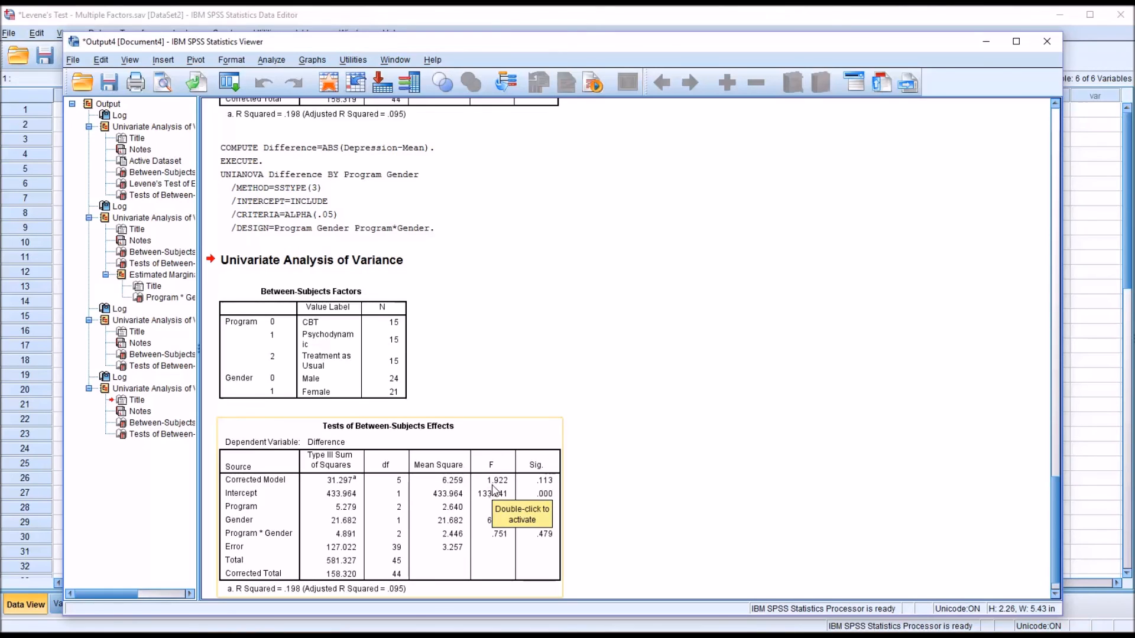
mouse_move(543, 494)
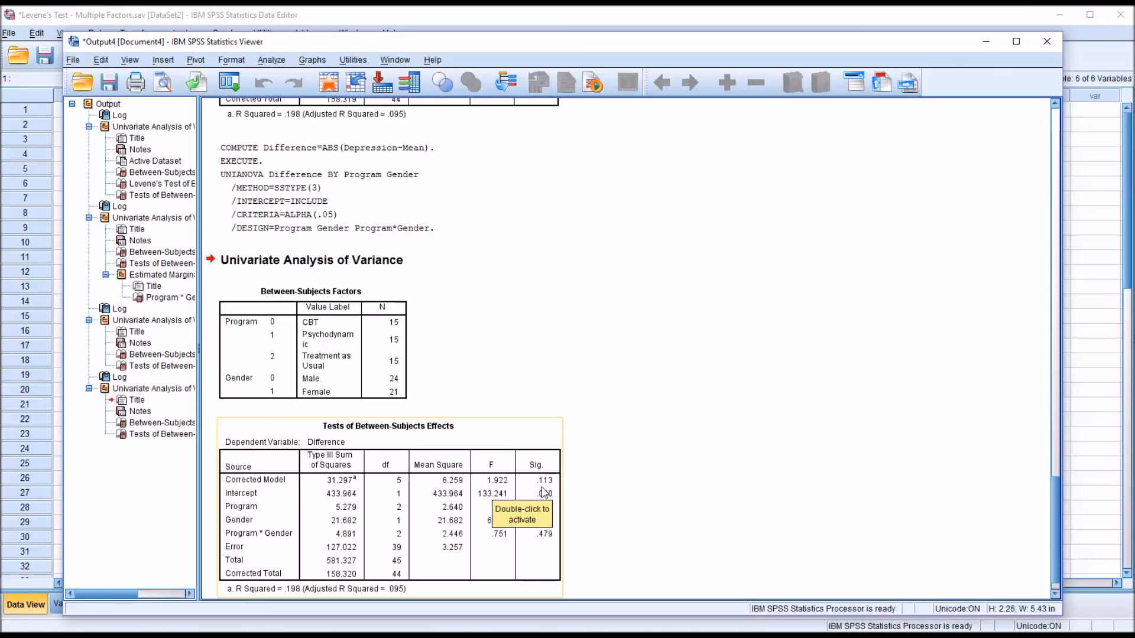
mouse_move(550, 495)
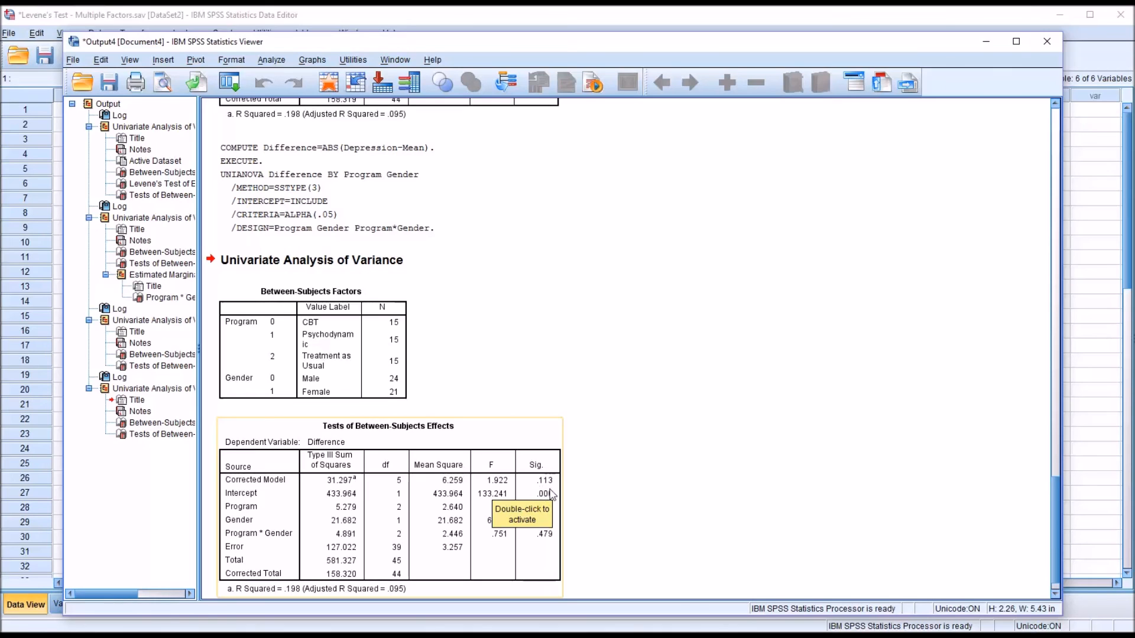